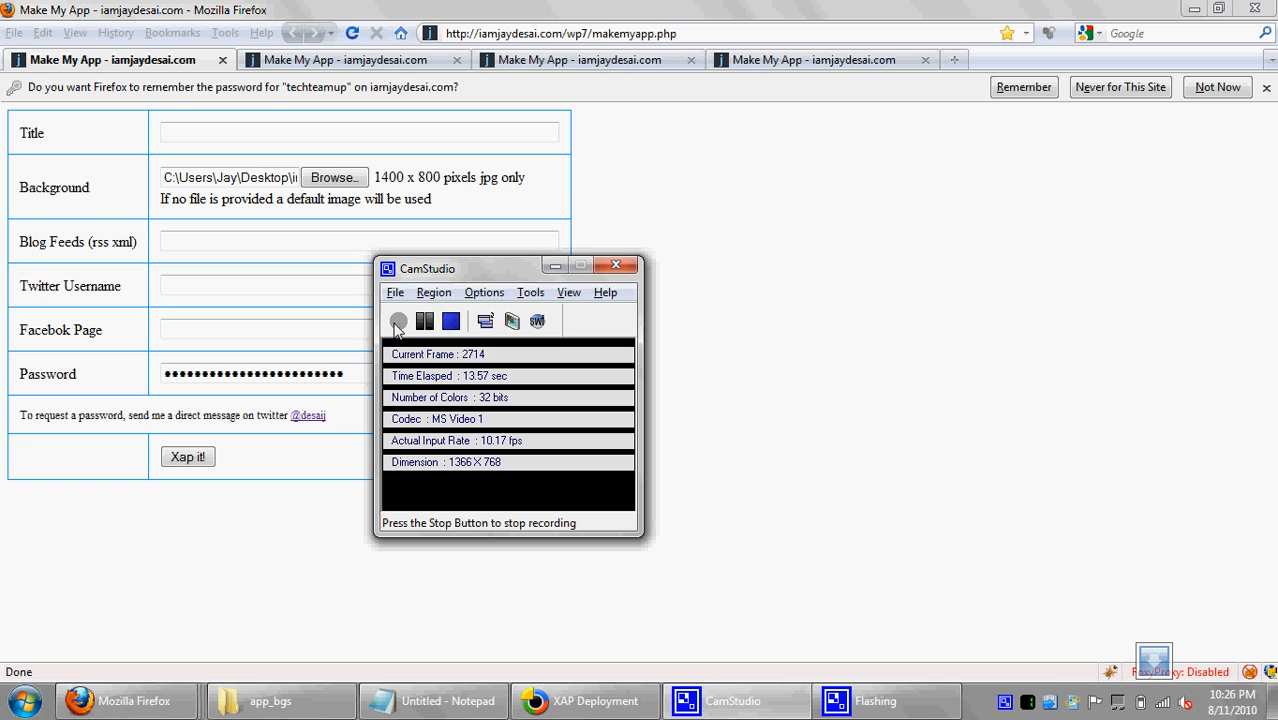
Enter Tech Teamup as the Title and choose TechTeamup.jpg from app_bgs as the background image
{"action": "left_click", "coordinate": [432, 700]}
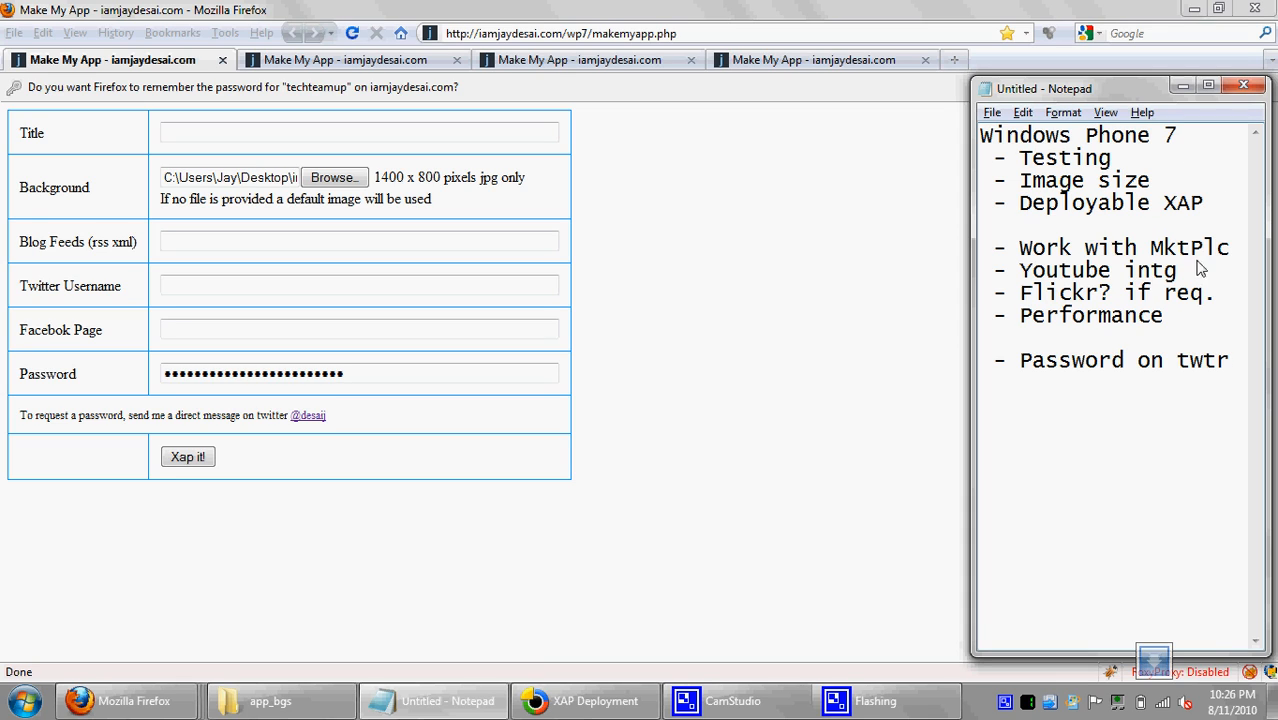
{"action": "mouse_move", "coordinate": [712, 260]}
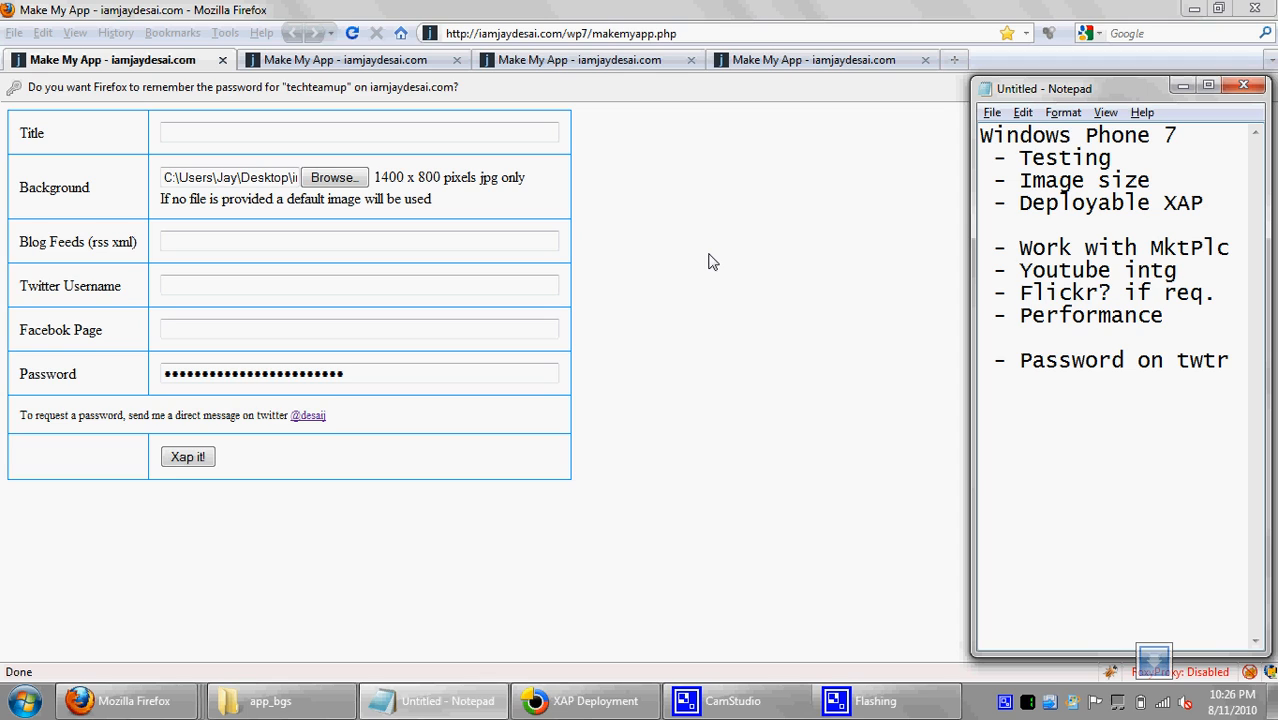
{"action": "mouse_move", "coordinate": [390, 530]}
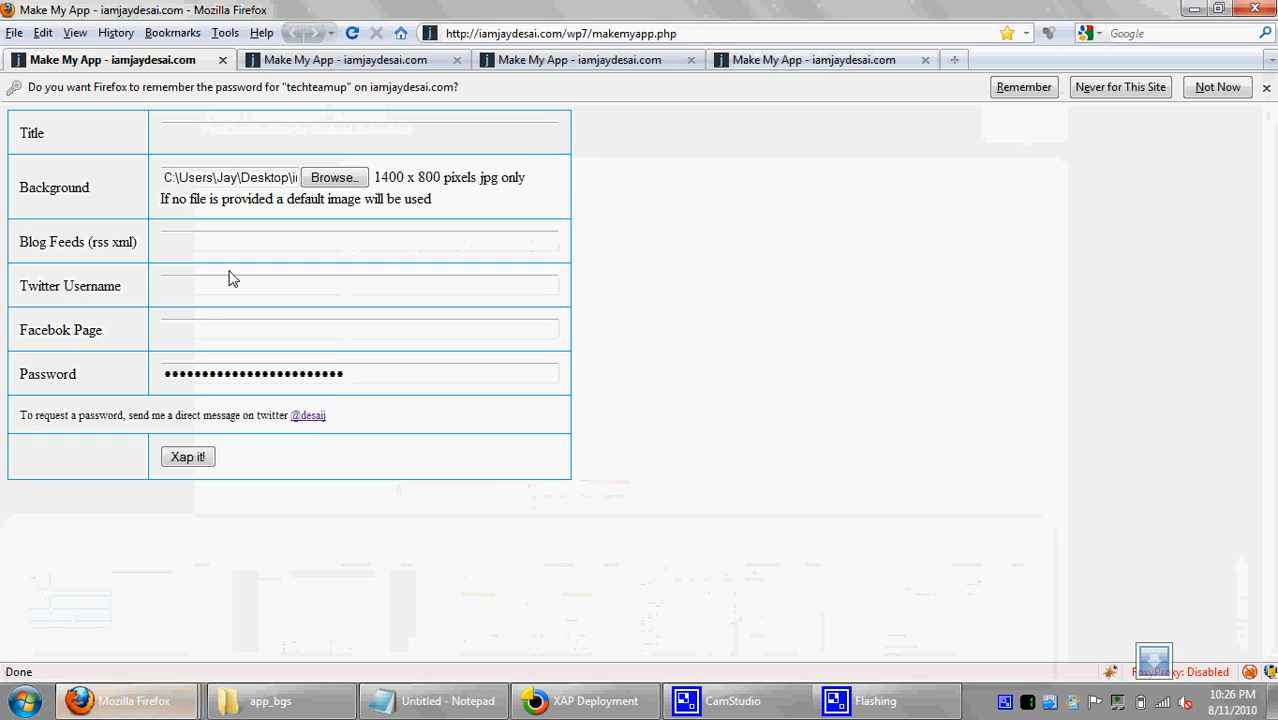
{"action": "type", "text": "T"}
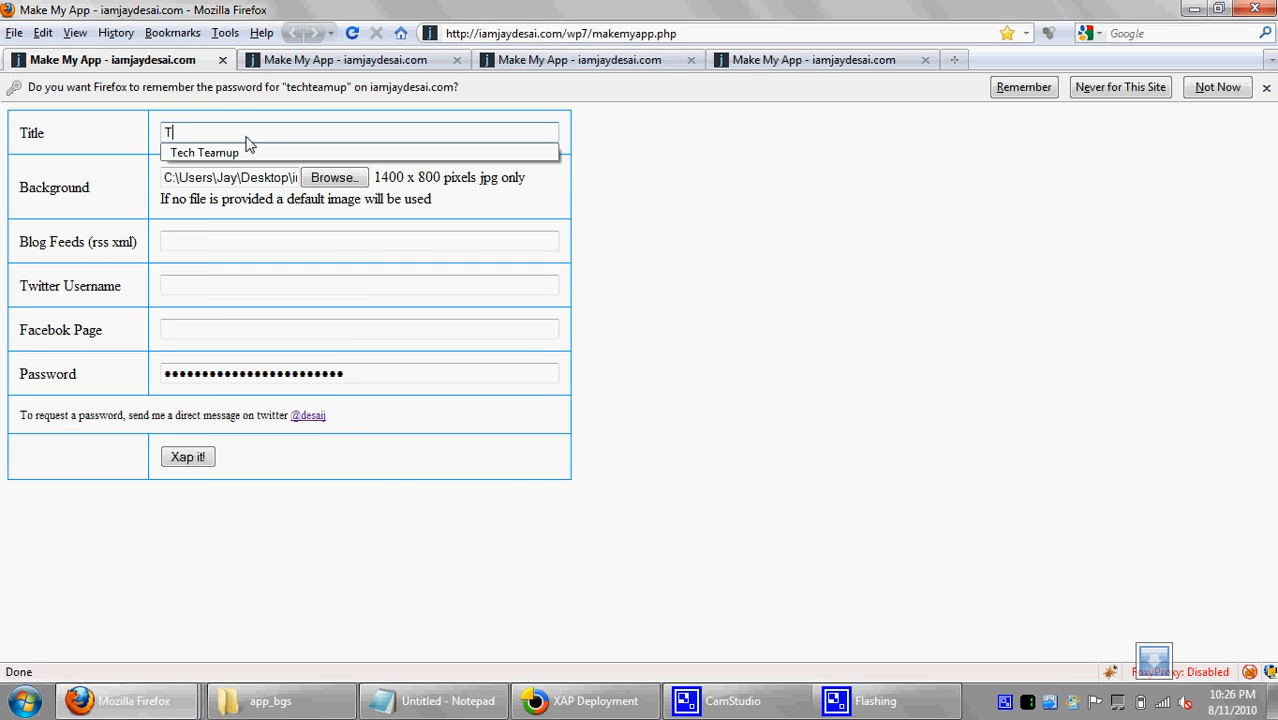
{"action": "left_click", "coordinate": [204, 152]}
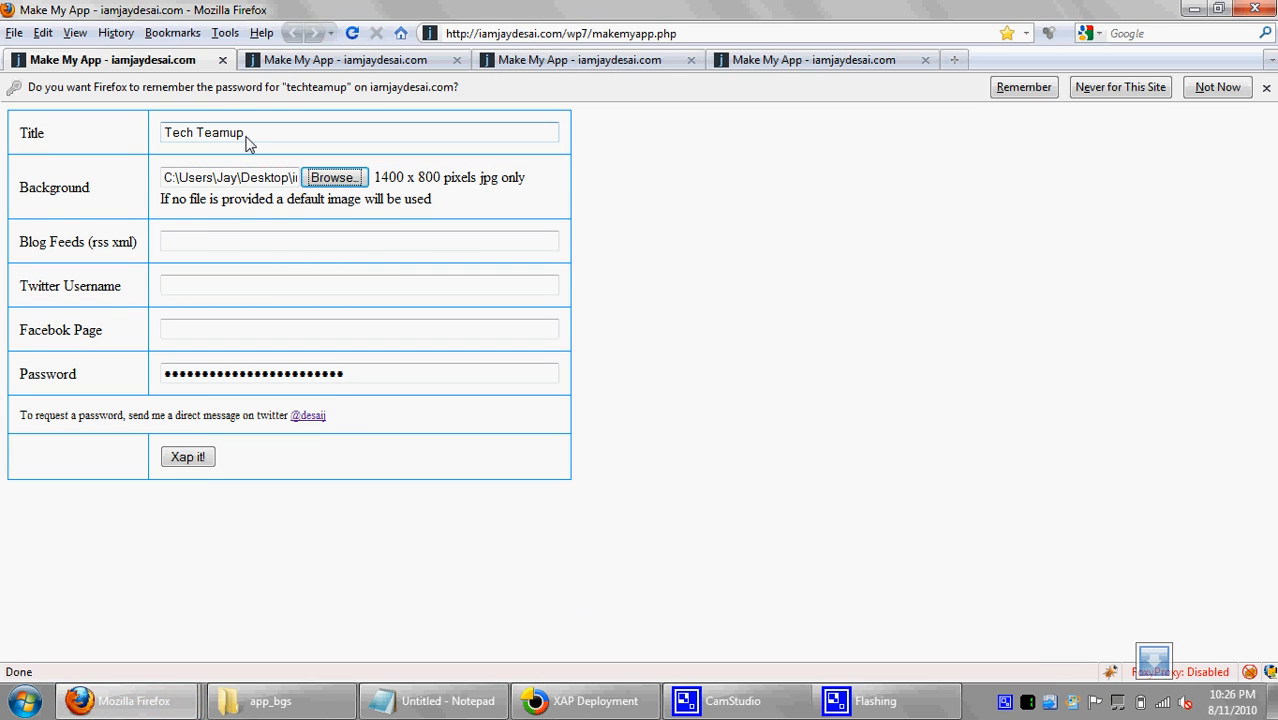
{"action": "left_click", "coordinate": [334, 176]}
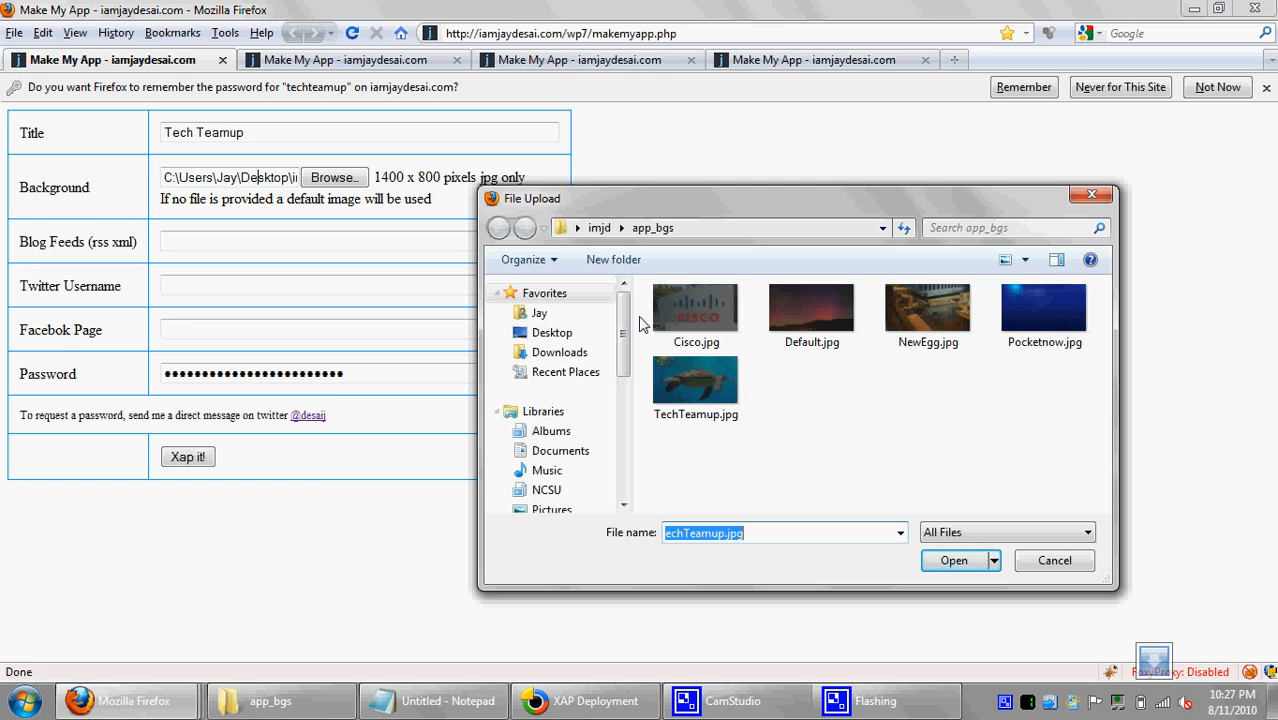
{"action": "left_click", "coordinate": [952, 560]}
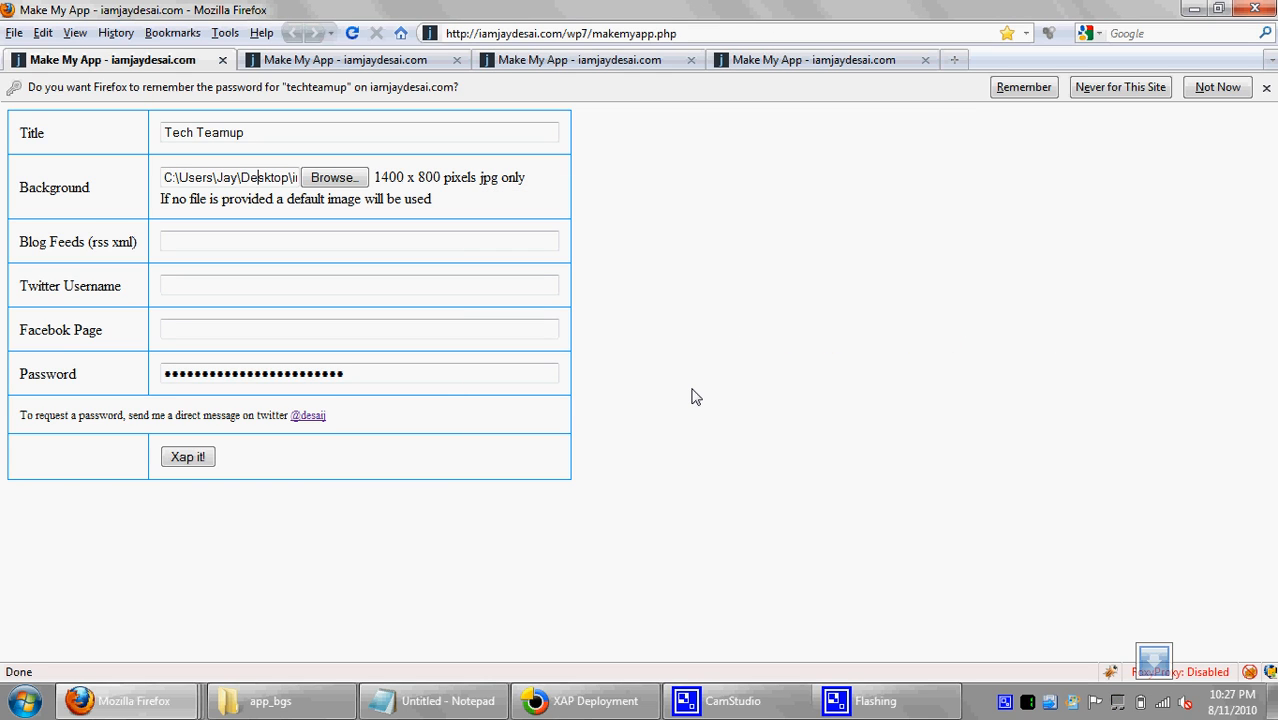
{"action": "left_click", "coordinate": [436, 700]}
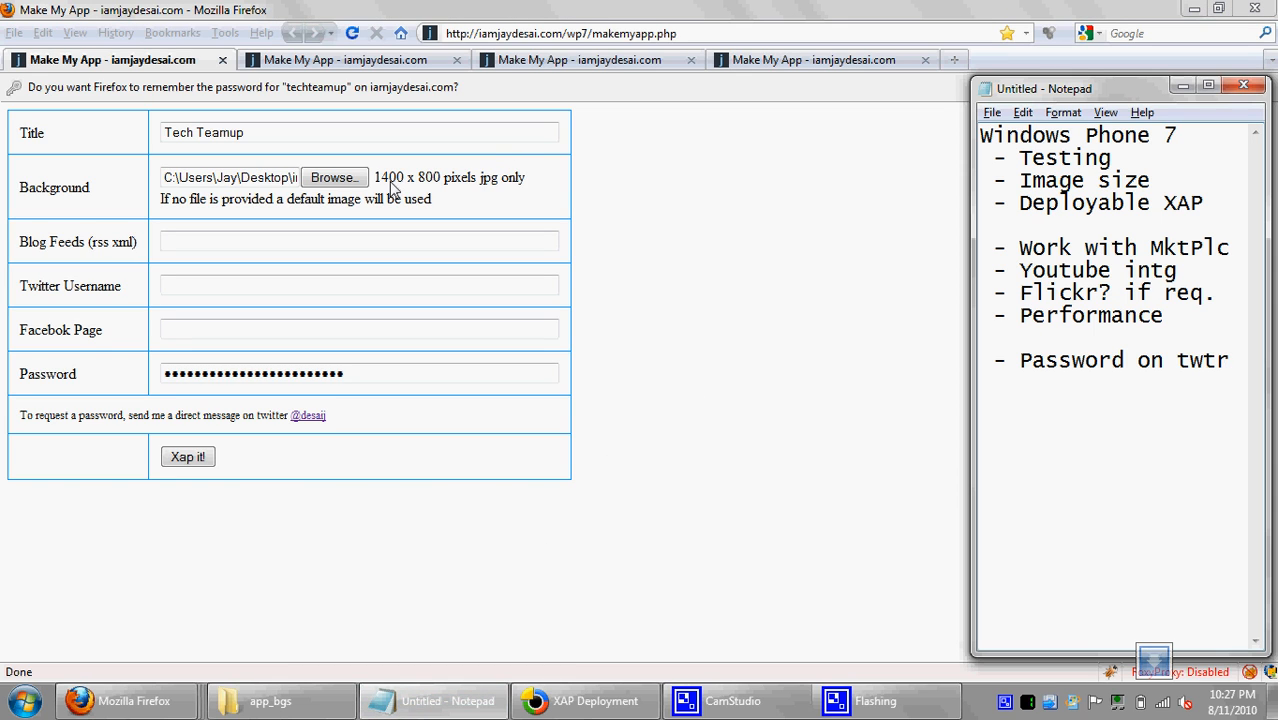
{"action": "mouse_move", "coordinate": [452, 210]}
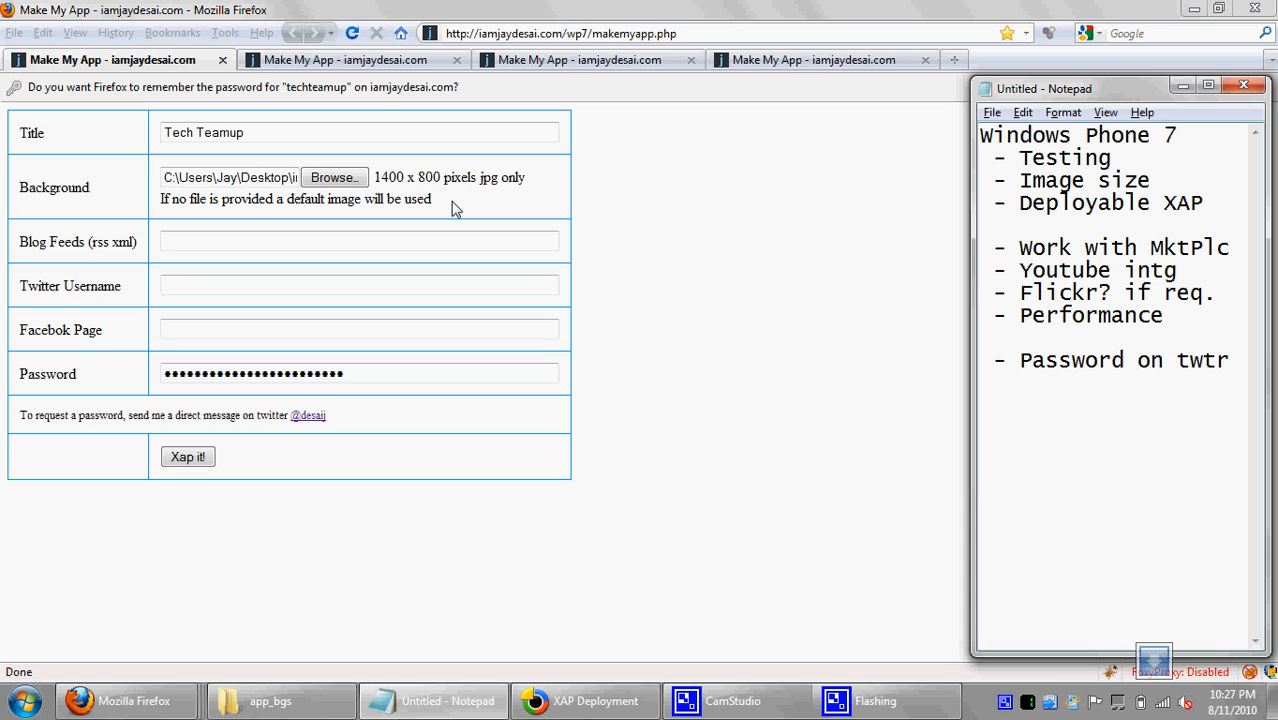
{"action": "mouse_move", "coordinate": [284, 256]}
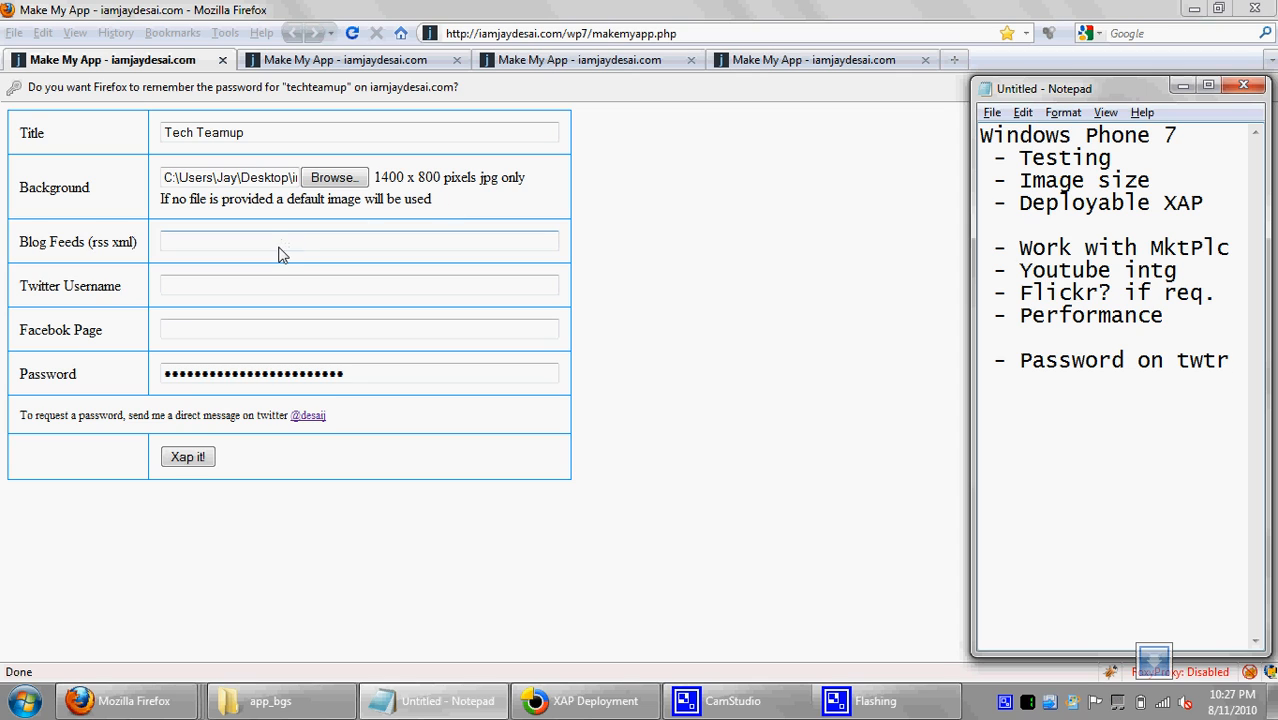
{"action": "left_click", "coordinate": [360, 240]}
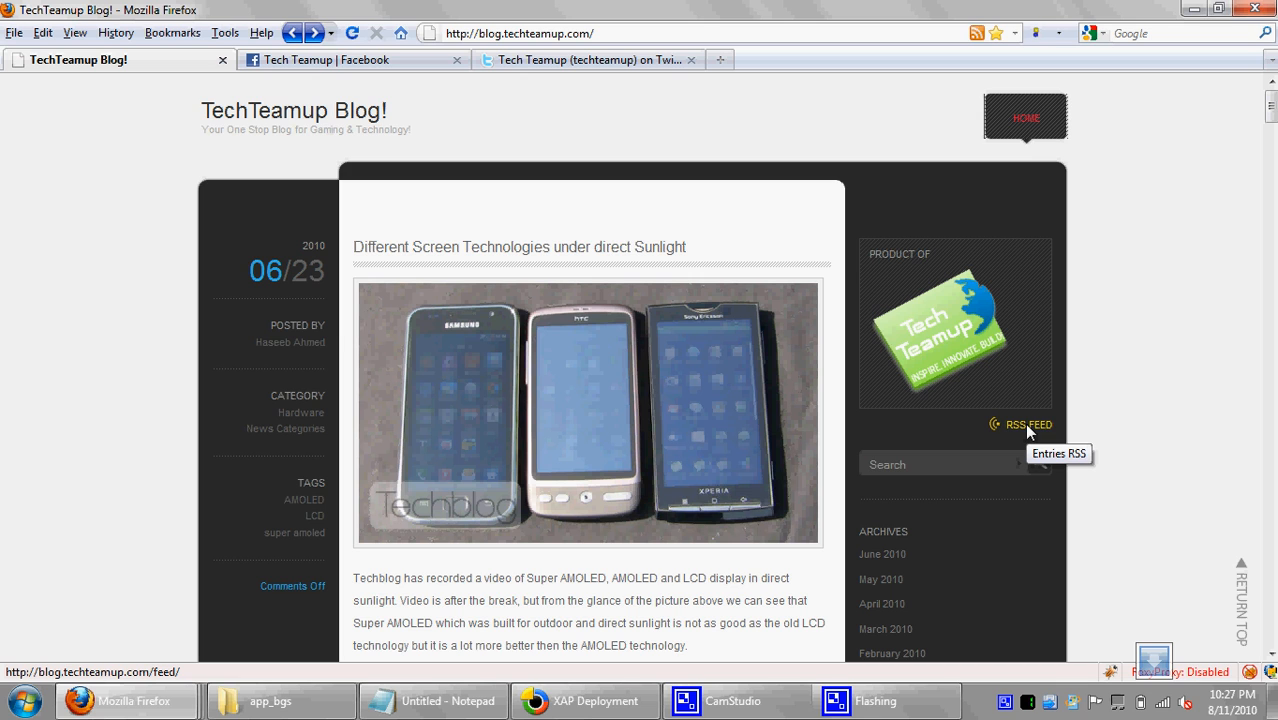
{"action": "left_click", "coordinate": [1028, 424]}
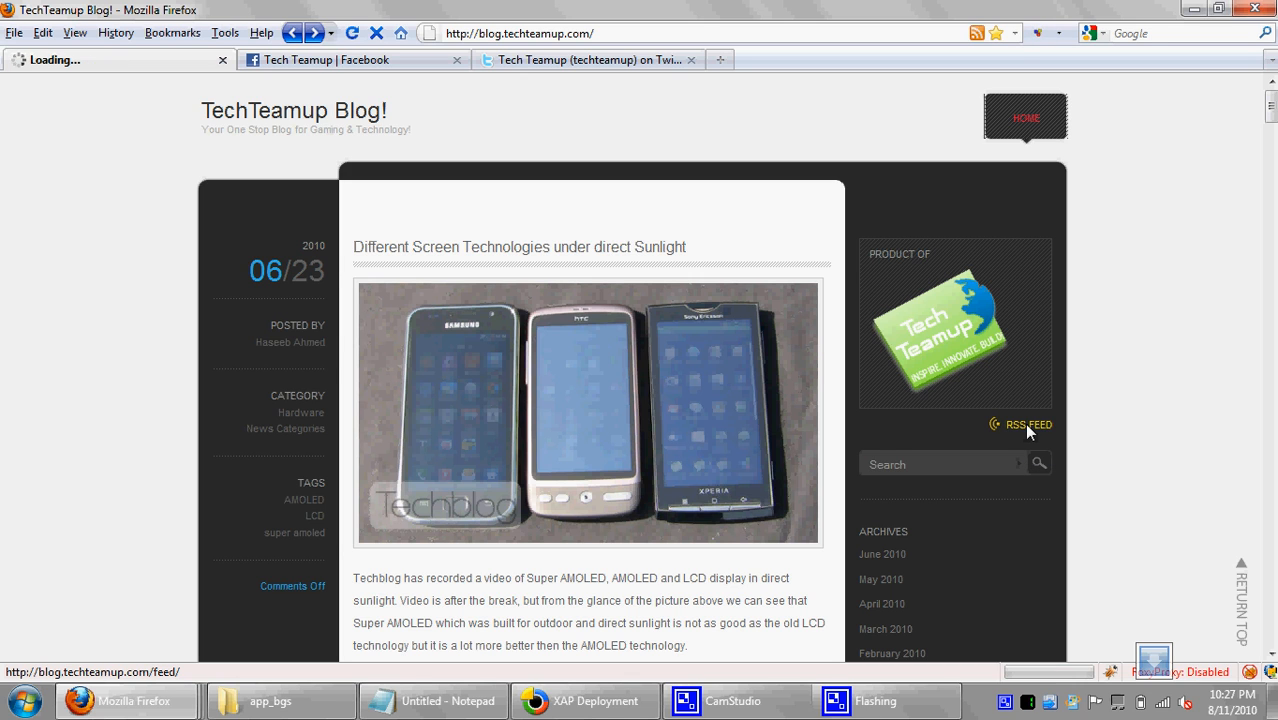
{"action": "left_click", "coordinate": [1028, 424]}
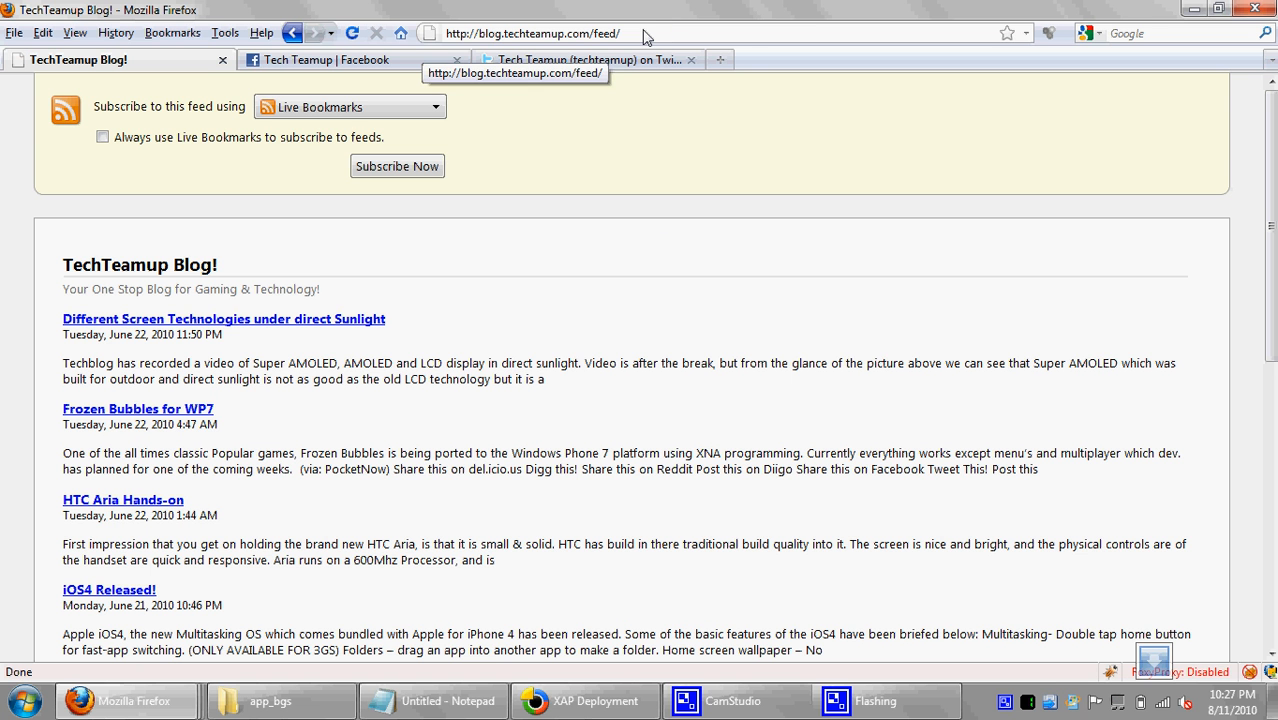
{"action": "right_click", "coordinate": [532, 32]}
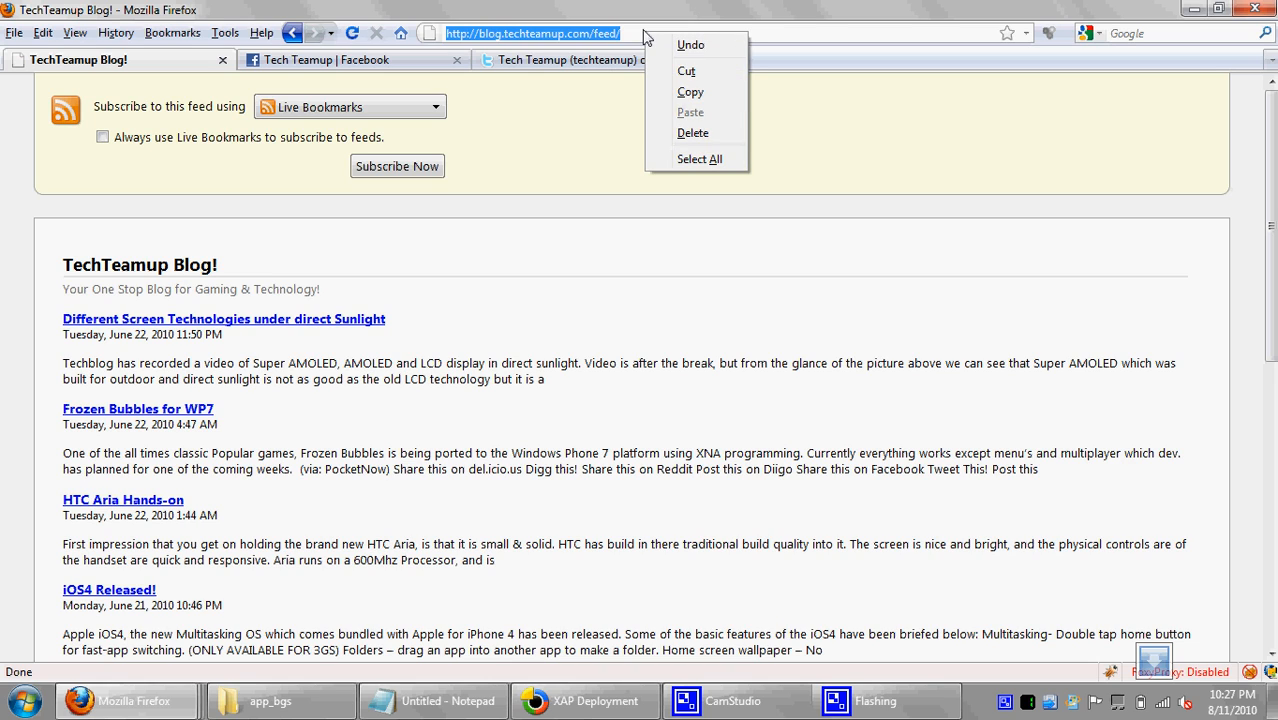
{"action": "left_click", "coordinate": [688, 104]}
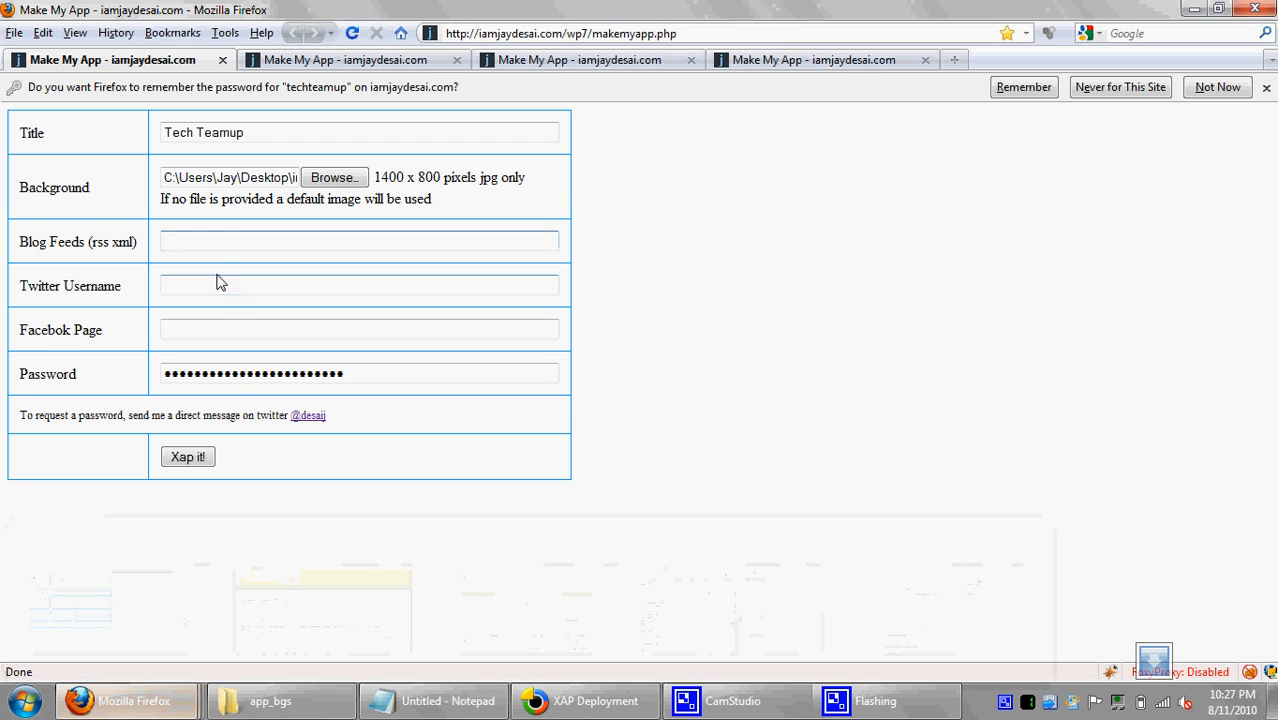
{"action": "type", "text": "http://blog.techteamup.com/feed/"}
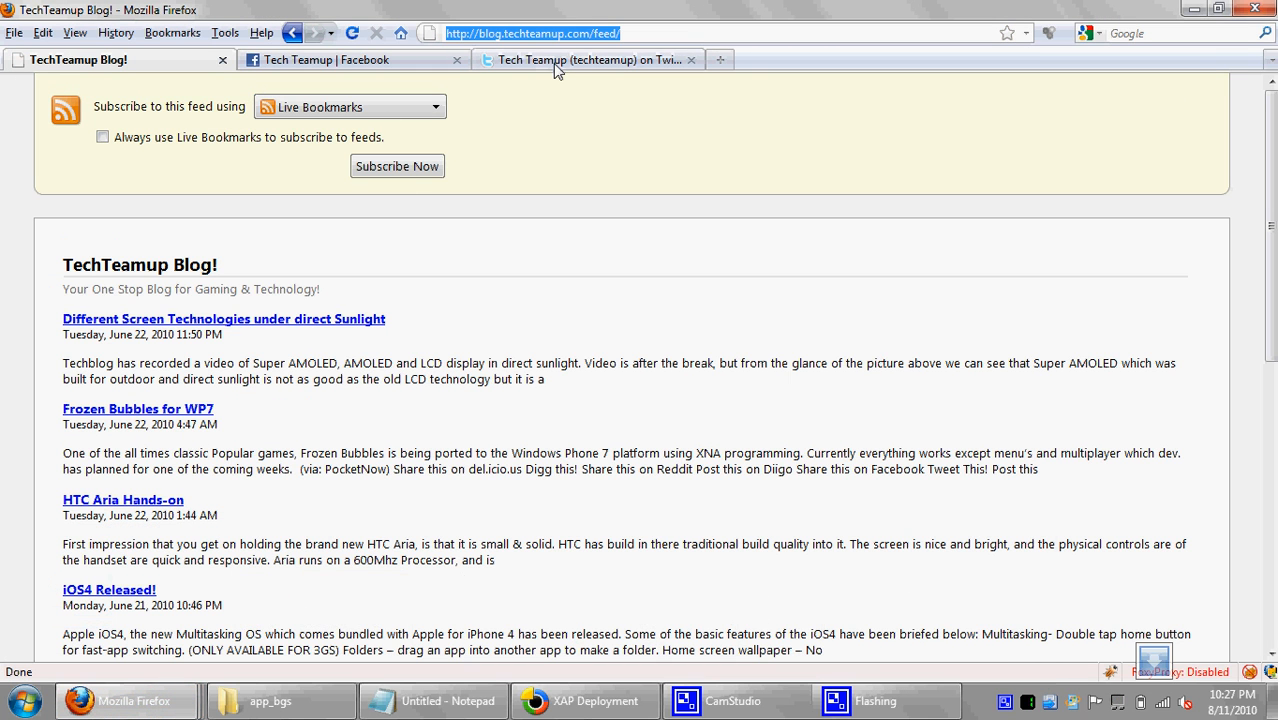
Look up techteamup on the Twitter and Facebook pages for the username fields
{"action": "left_click", "coordinate": [588, 60]}
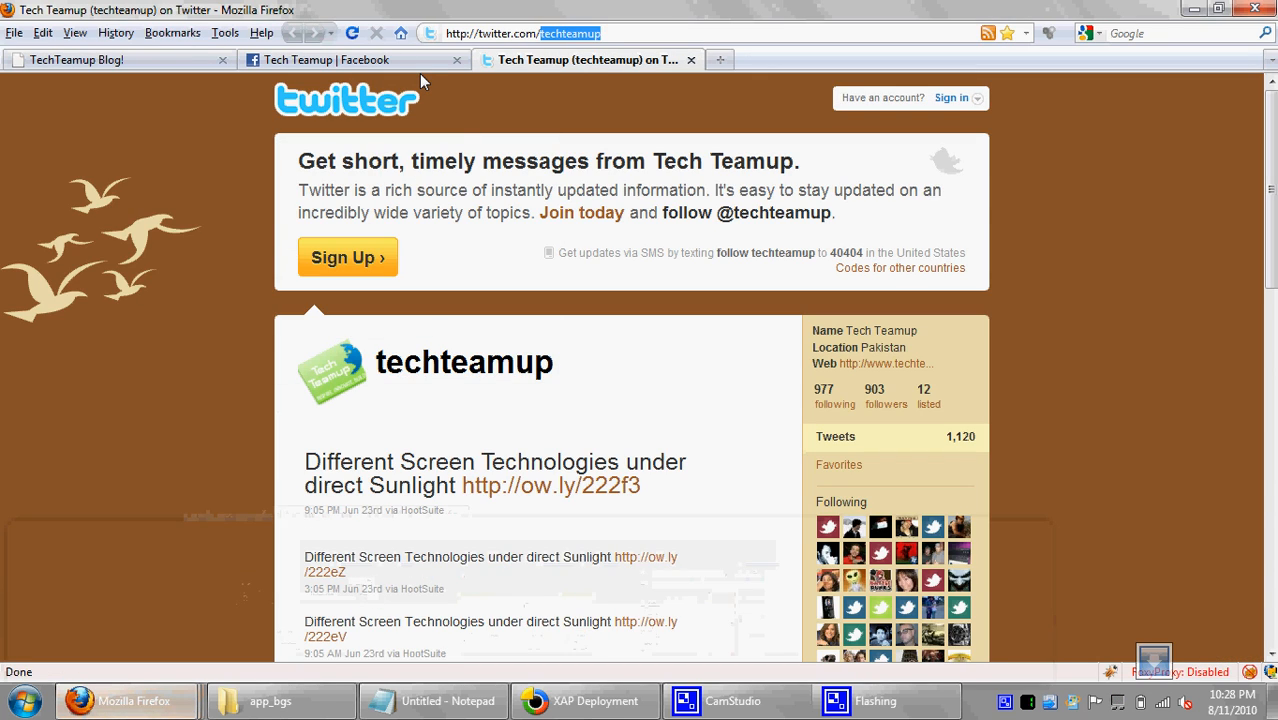
{"action": "left_click", "coordinate": [340, 60]}
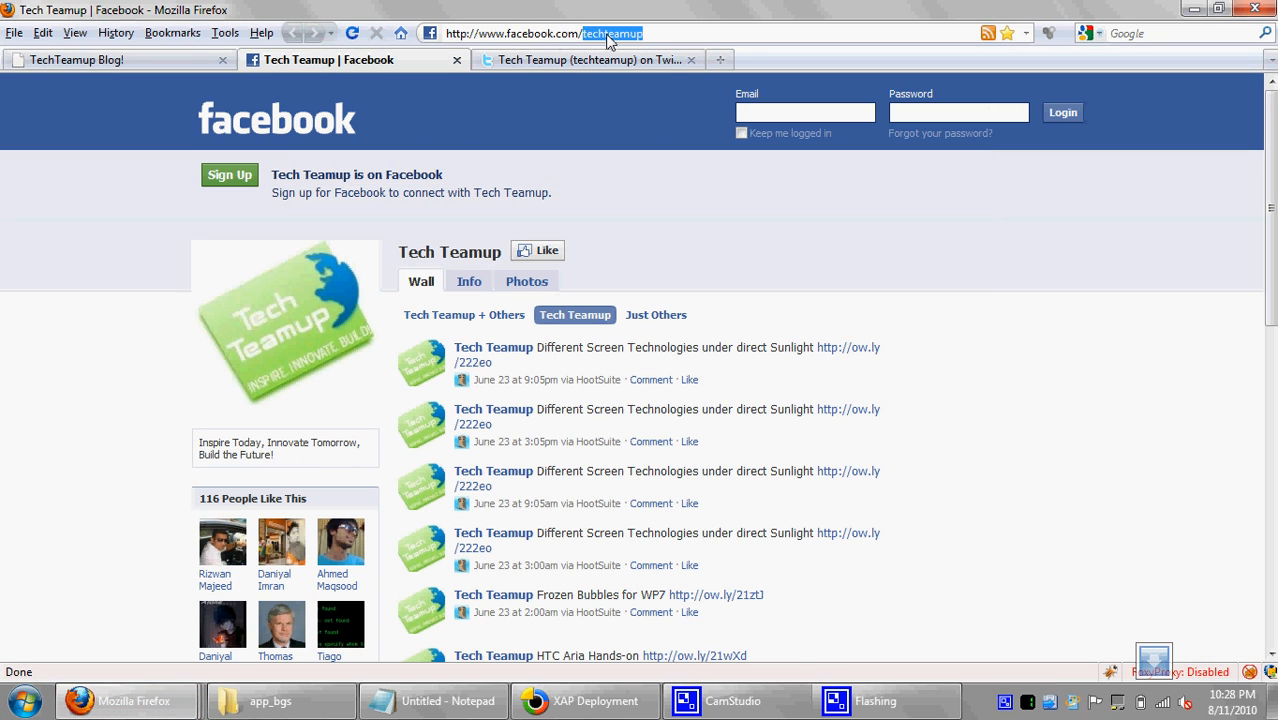
{"action": "mouse_move", "coordinate": [658, 48]}
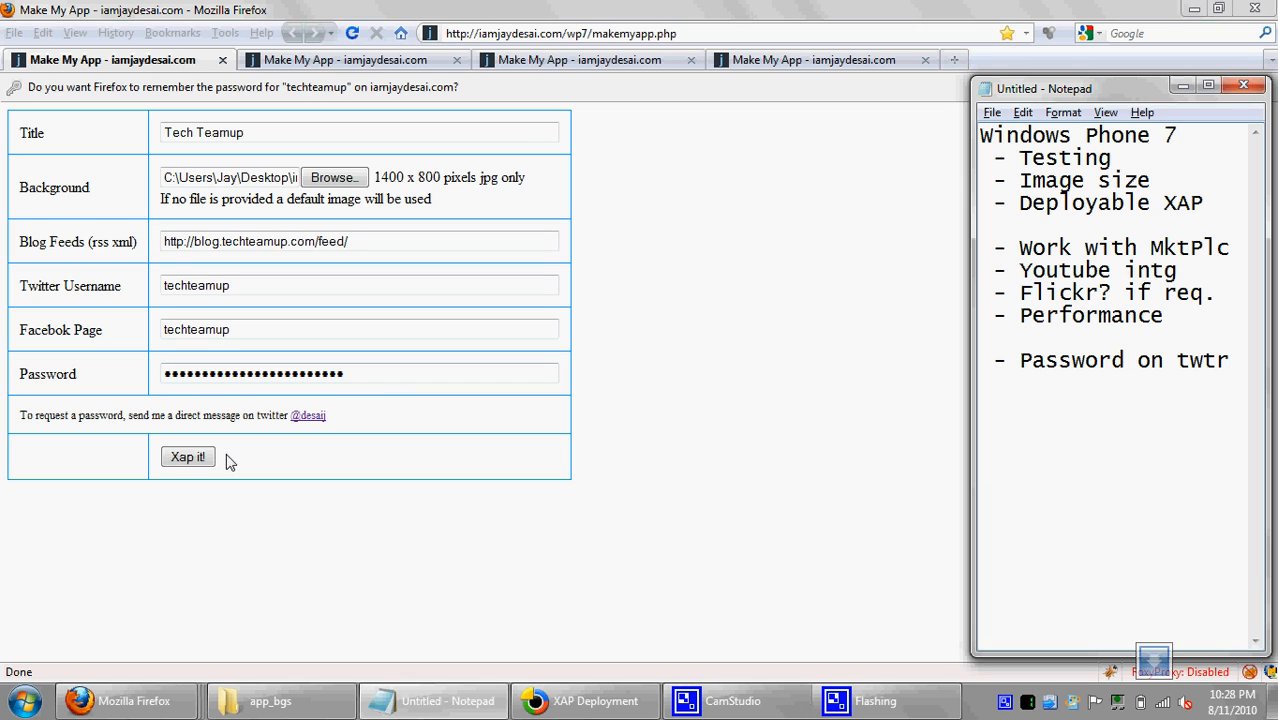
Generate the app with Xap it and save Tech_Teamup.xap into the app_bgs folder
{"action": "left_click", "coordinate": [188, 456]}
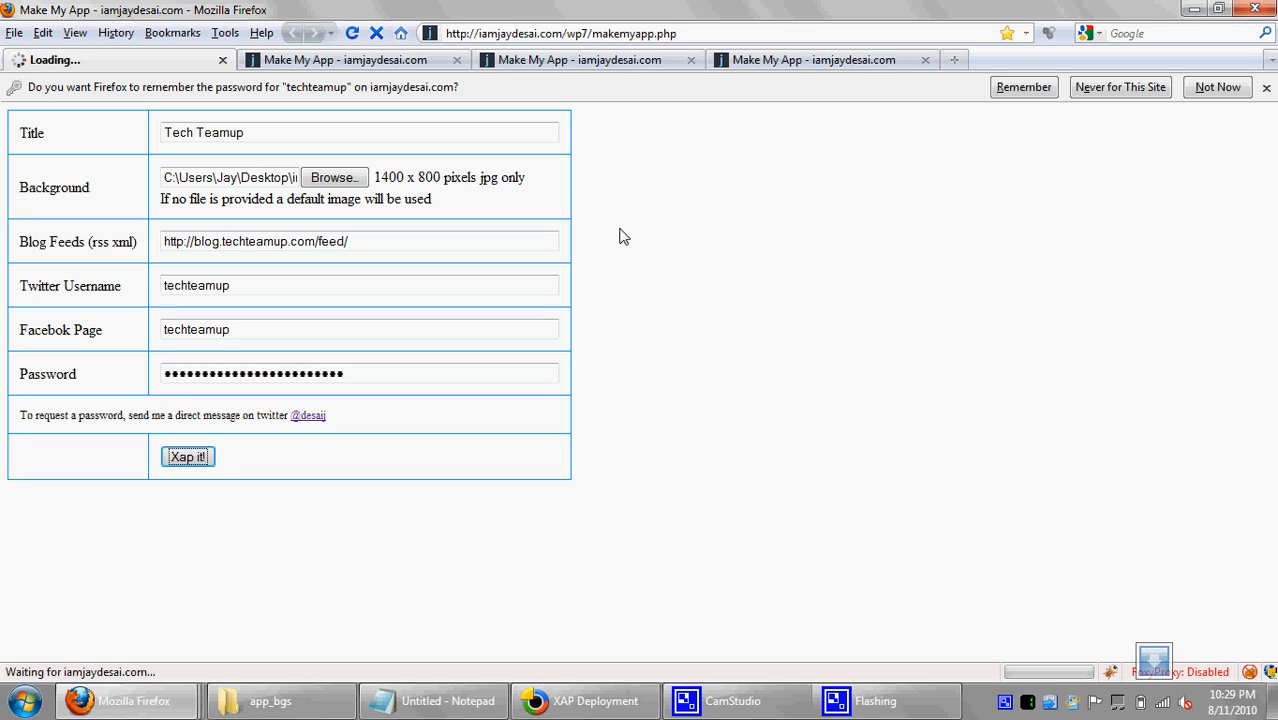
{"action": "mouse_move", "coordinate": [612, 232]}
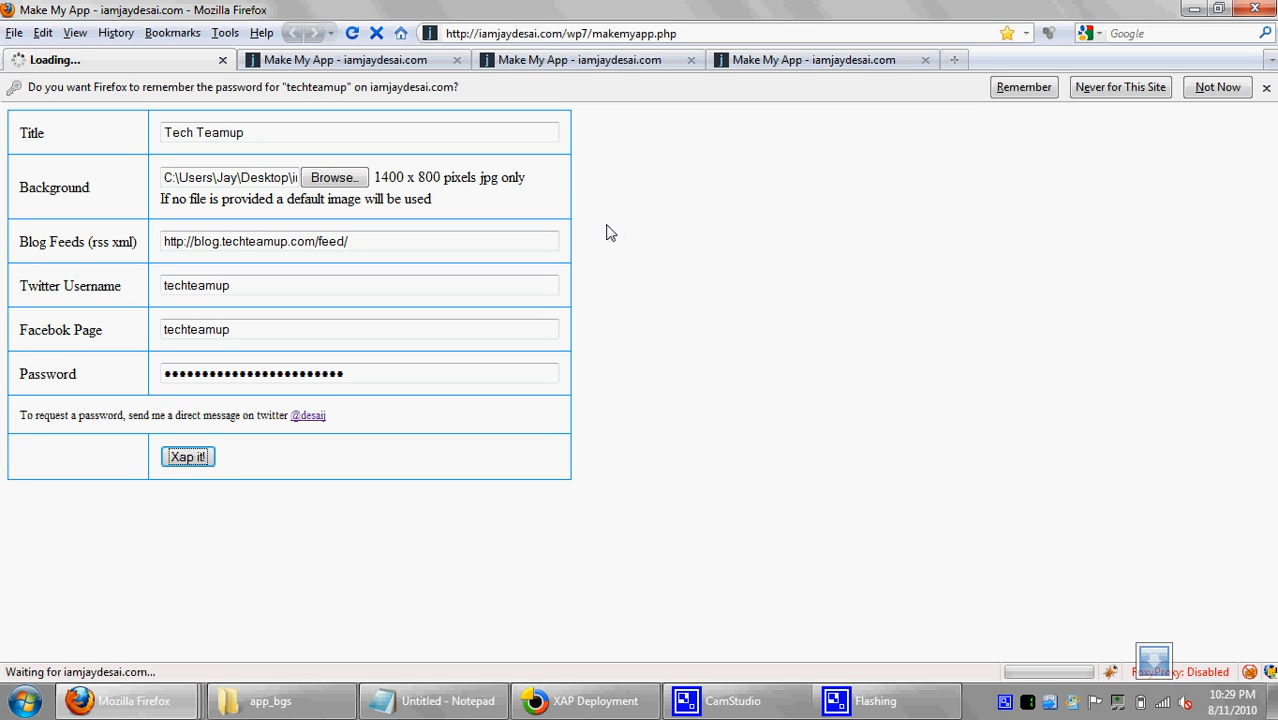
{"action": "mouse_move", "coordinate": [472, 238]}
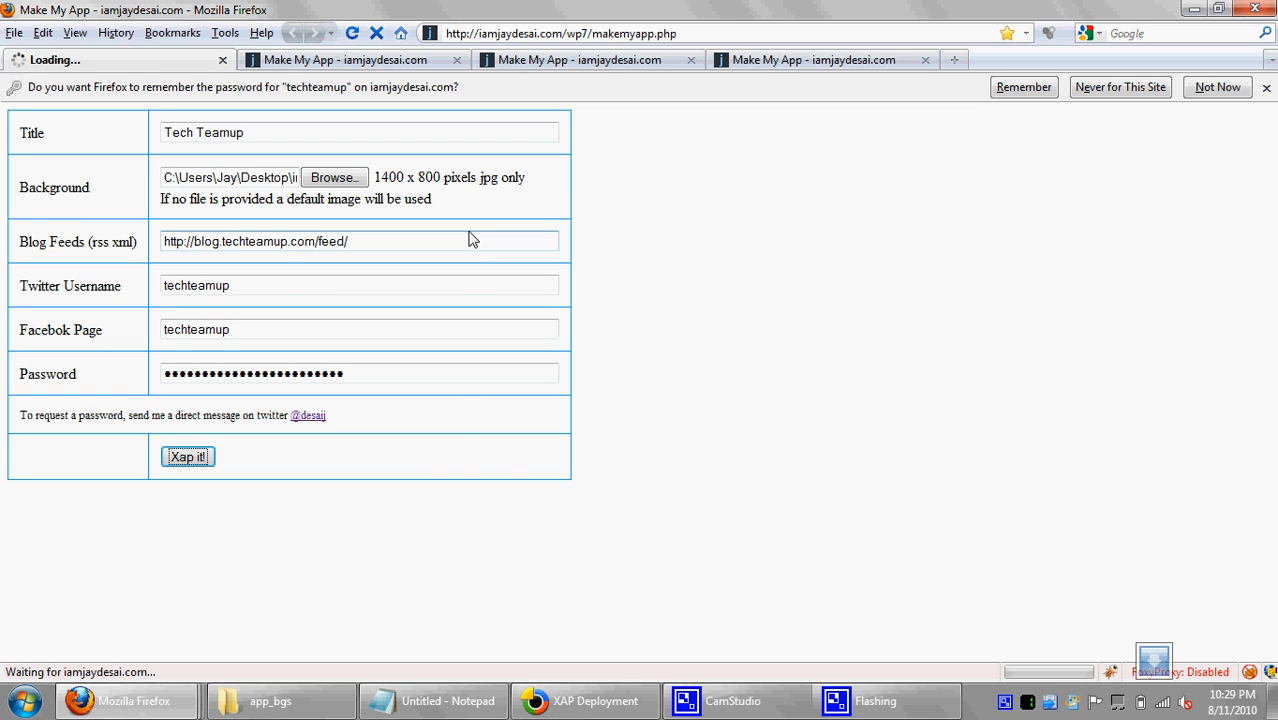
{"action": "left_click", "coordinate": [188, 456]}
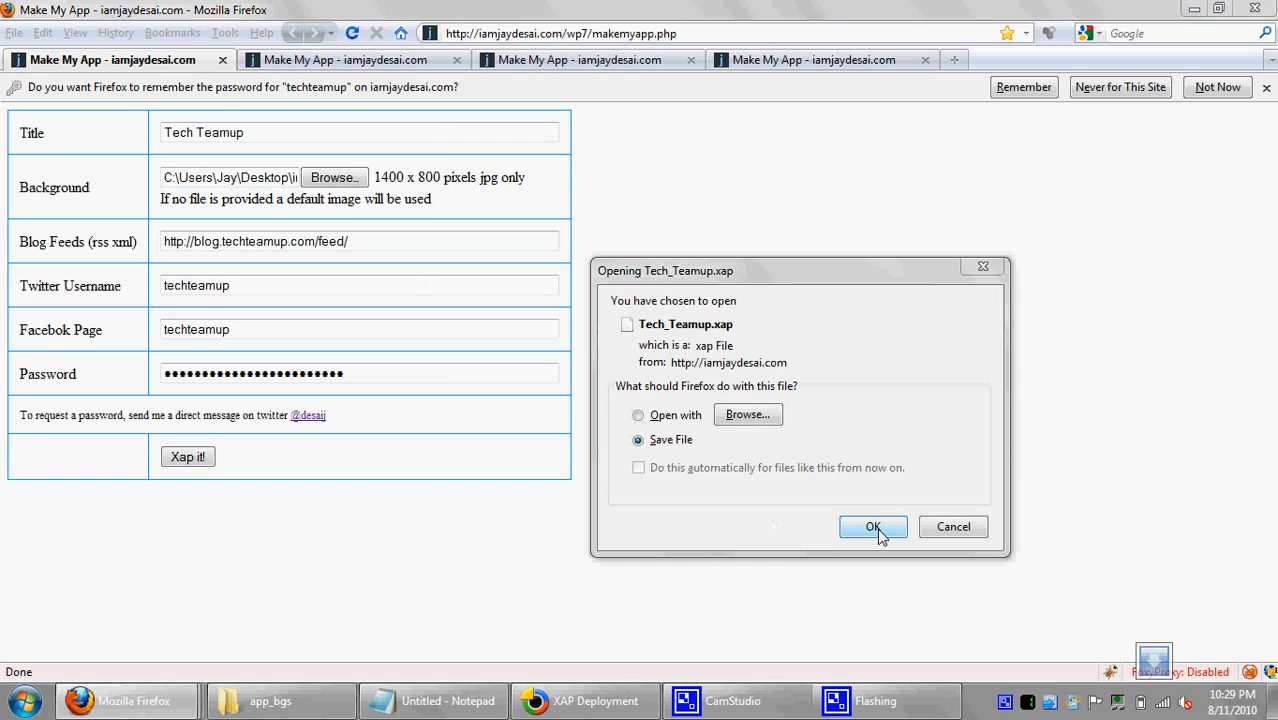
{"action": "left_click", "coordinate": [872, 528]}
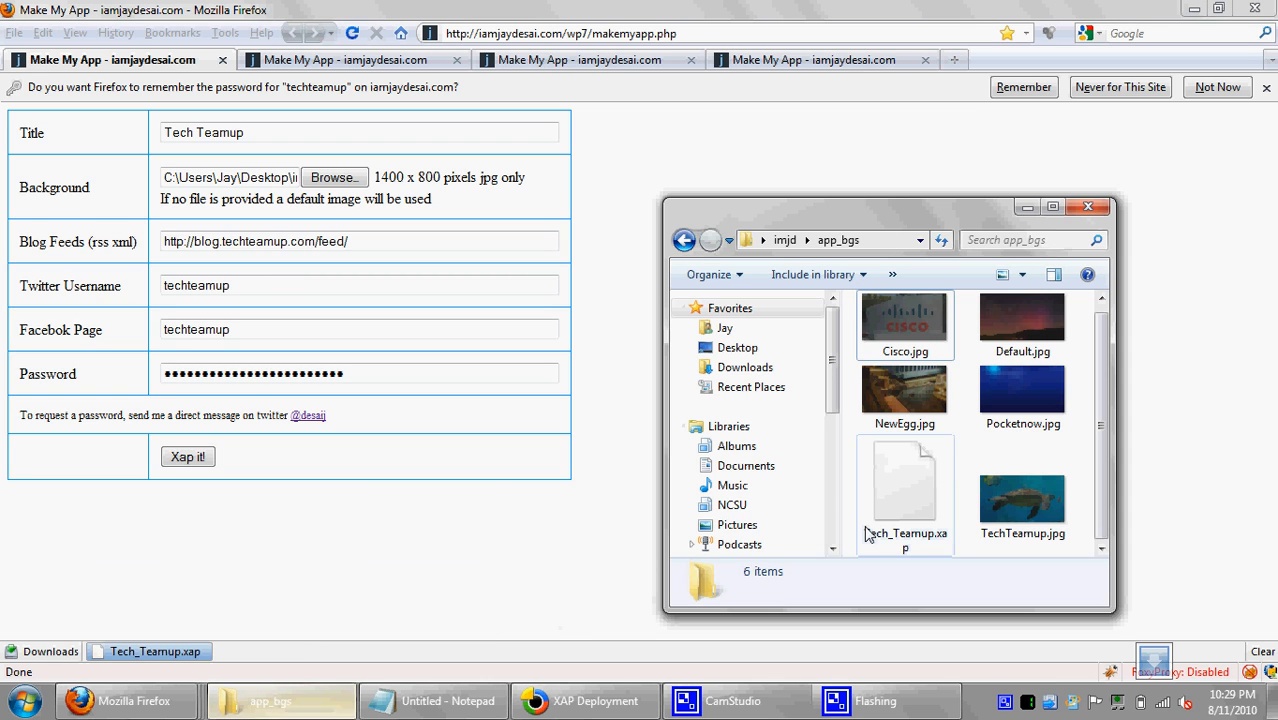
{"action": "left_click", "coordinate": [904, 490]}
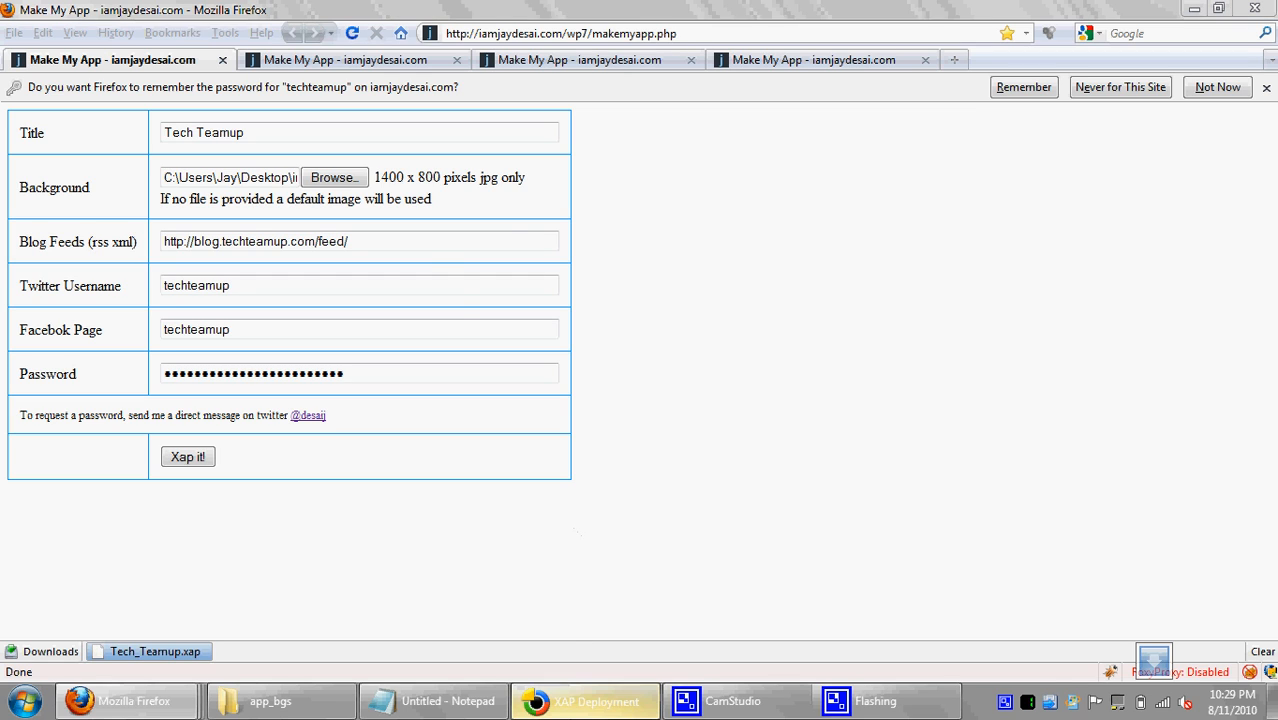
In XAP Deployment pick Tech_Teamup.xap from app_bgs and deploy it to the Windows Phone 7 Emulator
{"action": "left_click", "coordinate": [584, 700]}
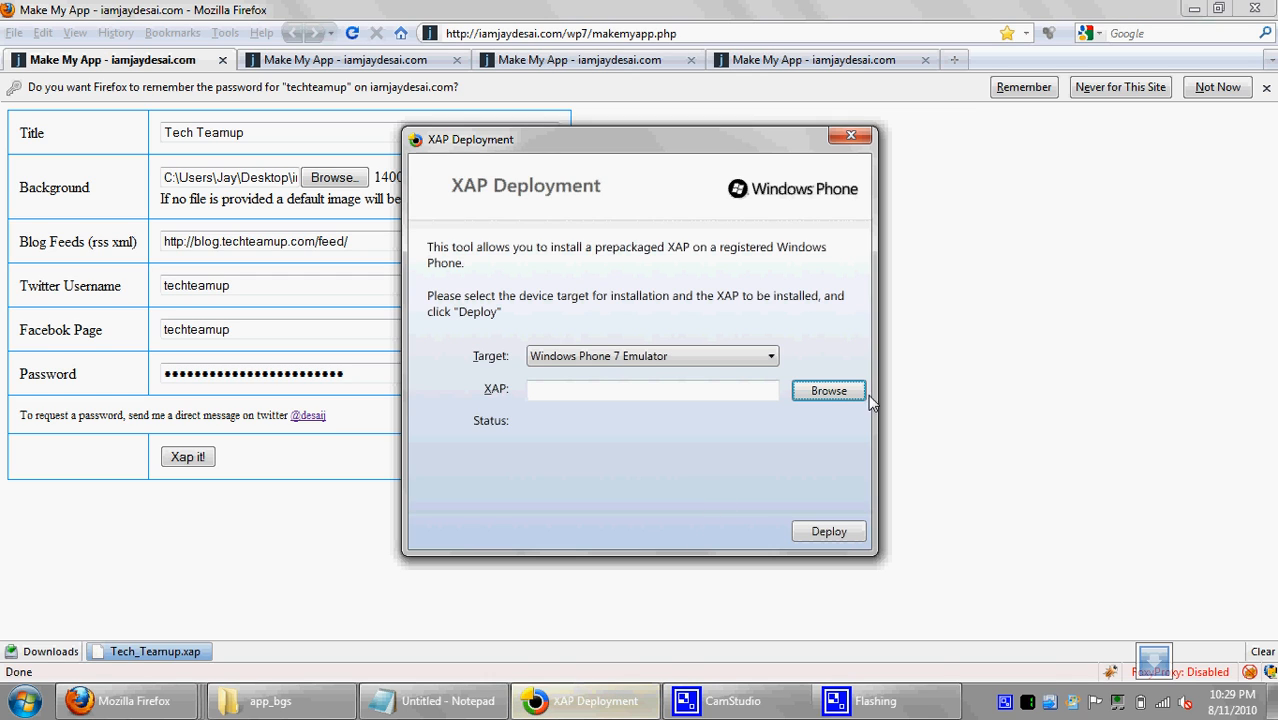
{"action": "left_click", "coordinate": [828, 390]}
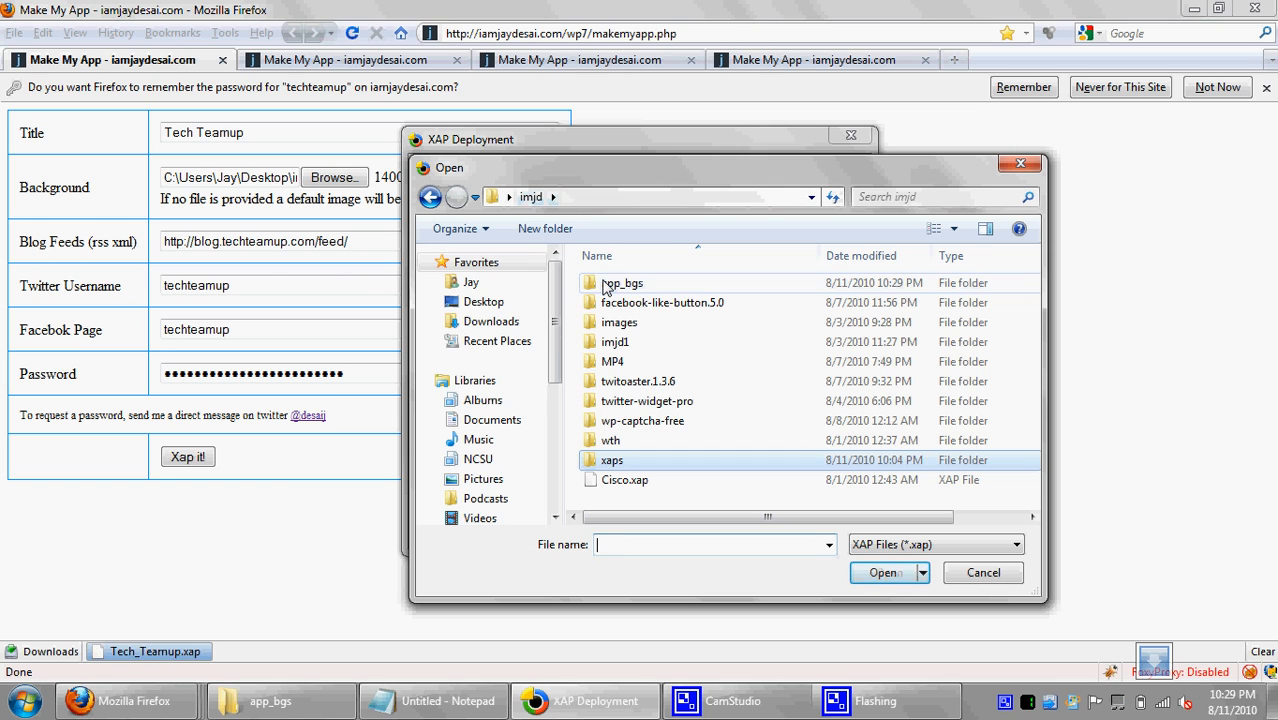
{"action": "double_click", "coordinate": [622, 284]}
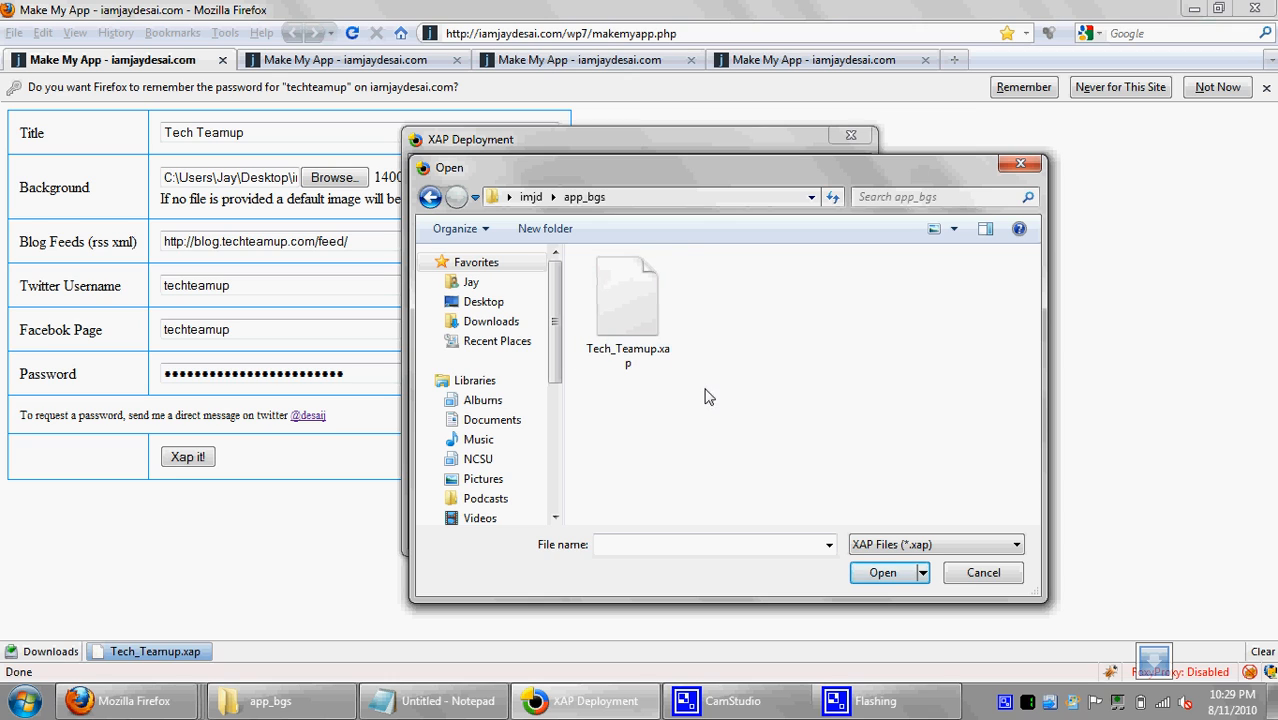
{"action": "double_click", "coordinate": [628, 296]}
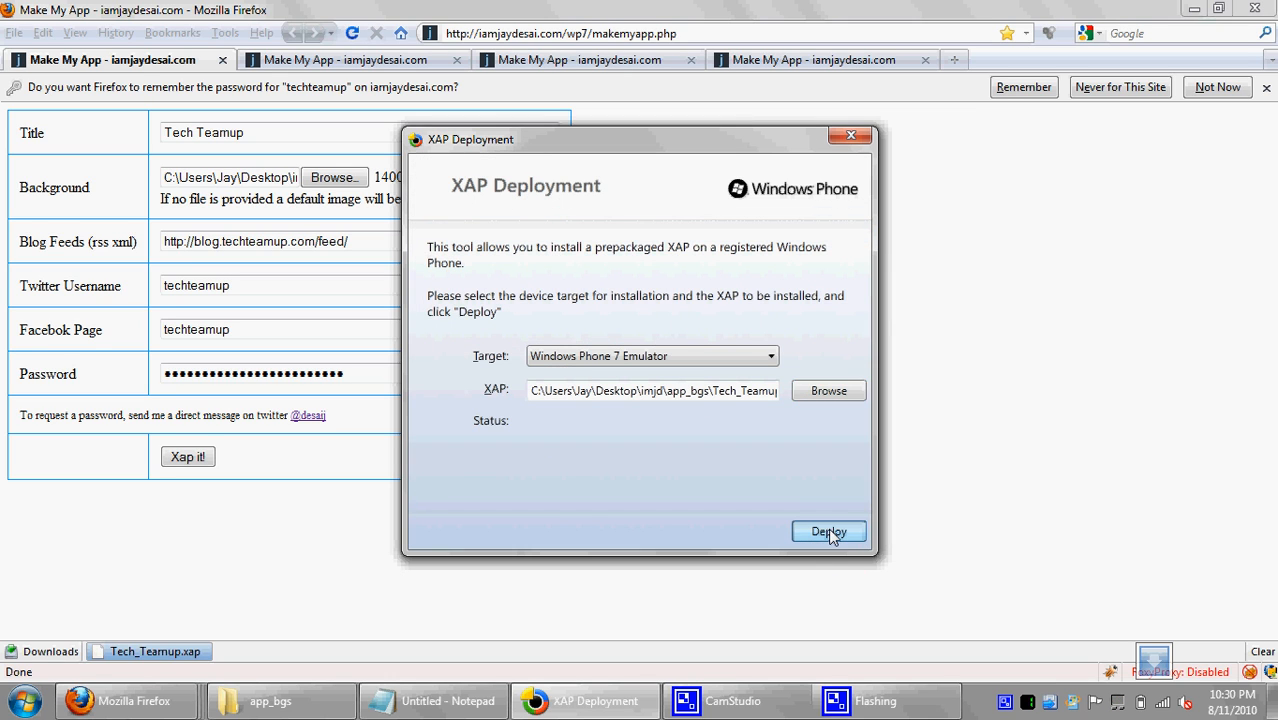
{"action": "left_click", "coordinate": [828, 532]}
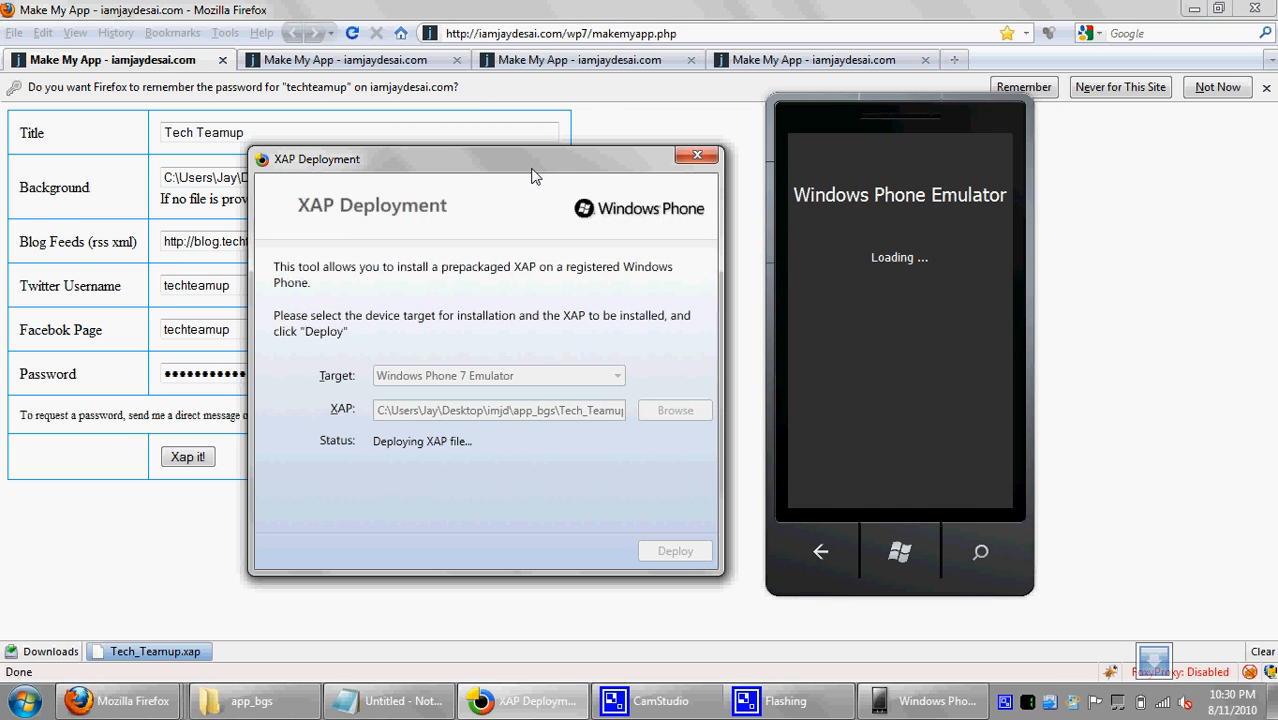
{"action": "mouse_move", "coordinate": [548, 184]}
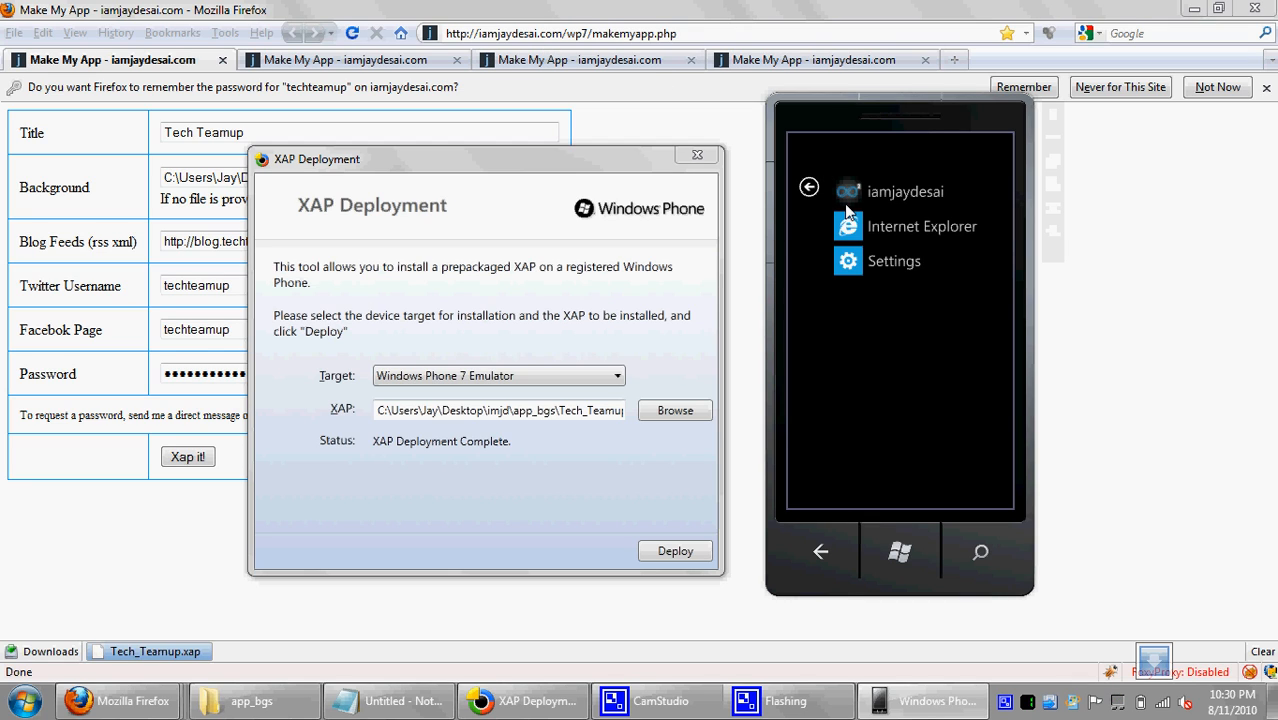
{"action": "mouse_move", "coordinate": [880, 280]}
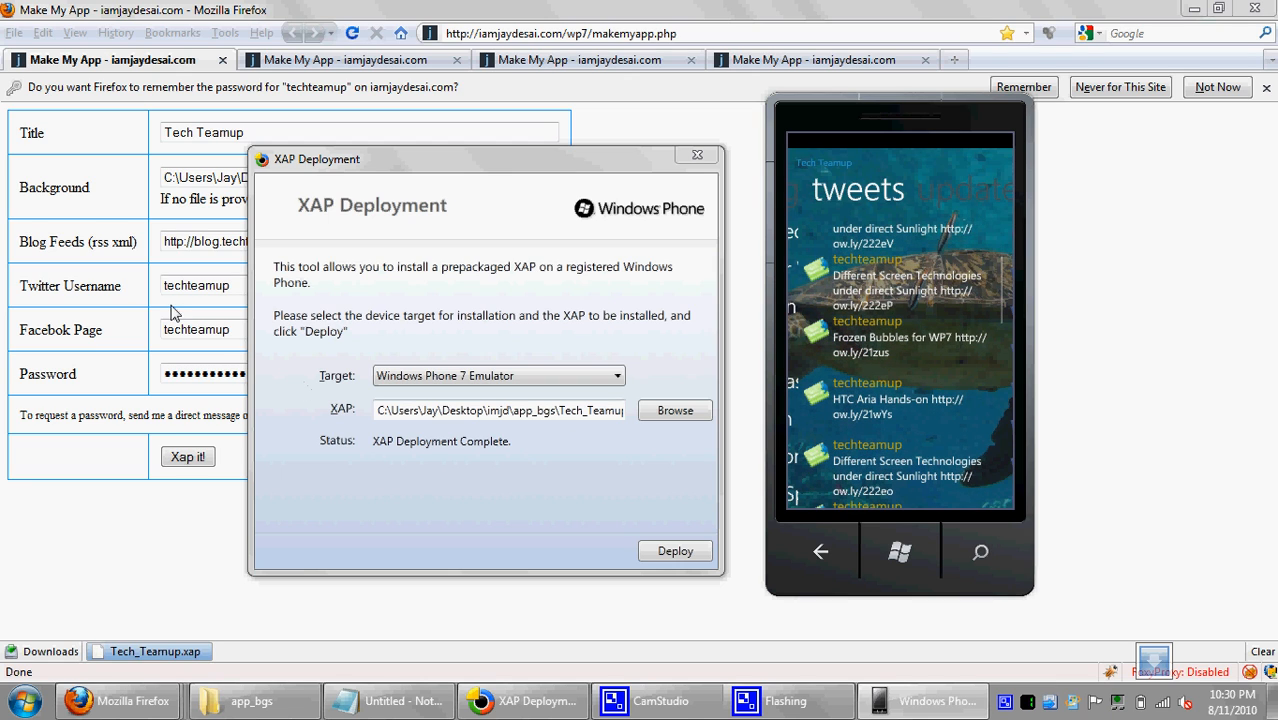
{"action": "mouse_move", "coordinate": [588, 280]}
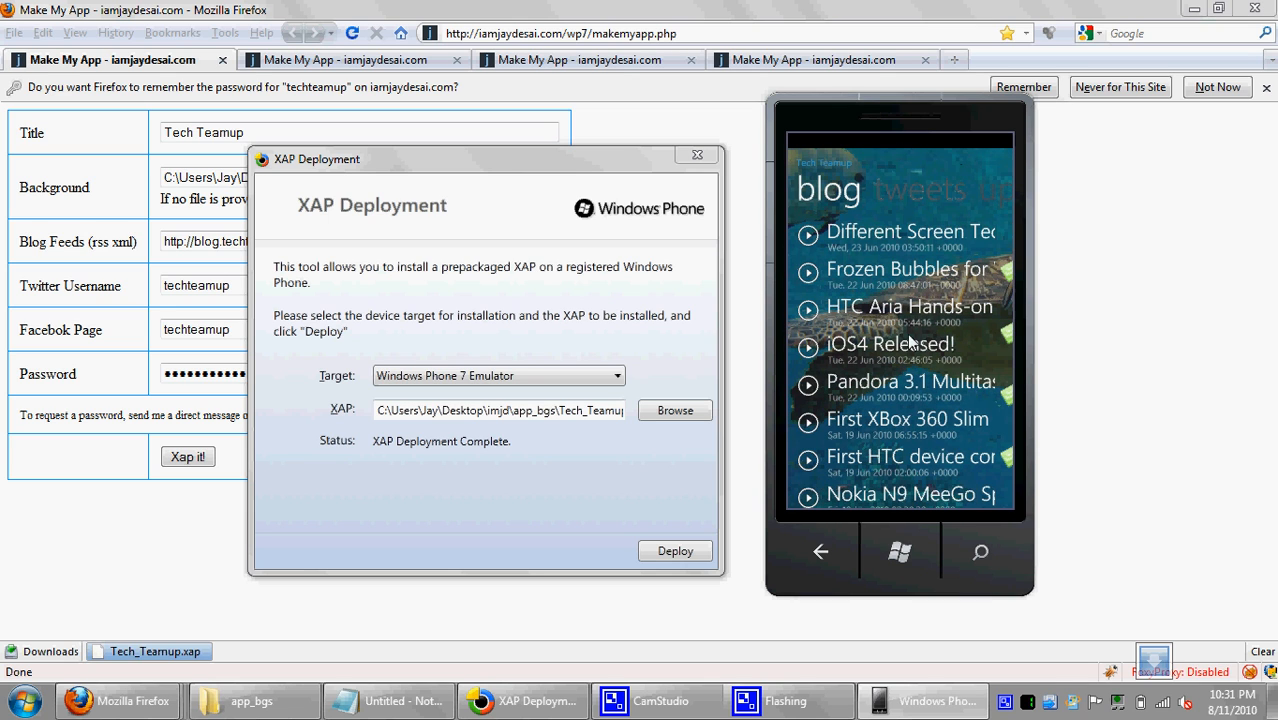
{"action": "mouse_move", "coordinate": [912, 200]}
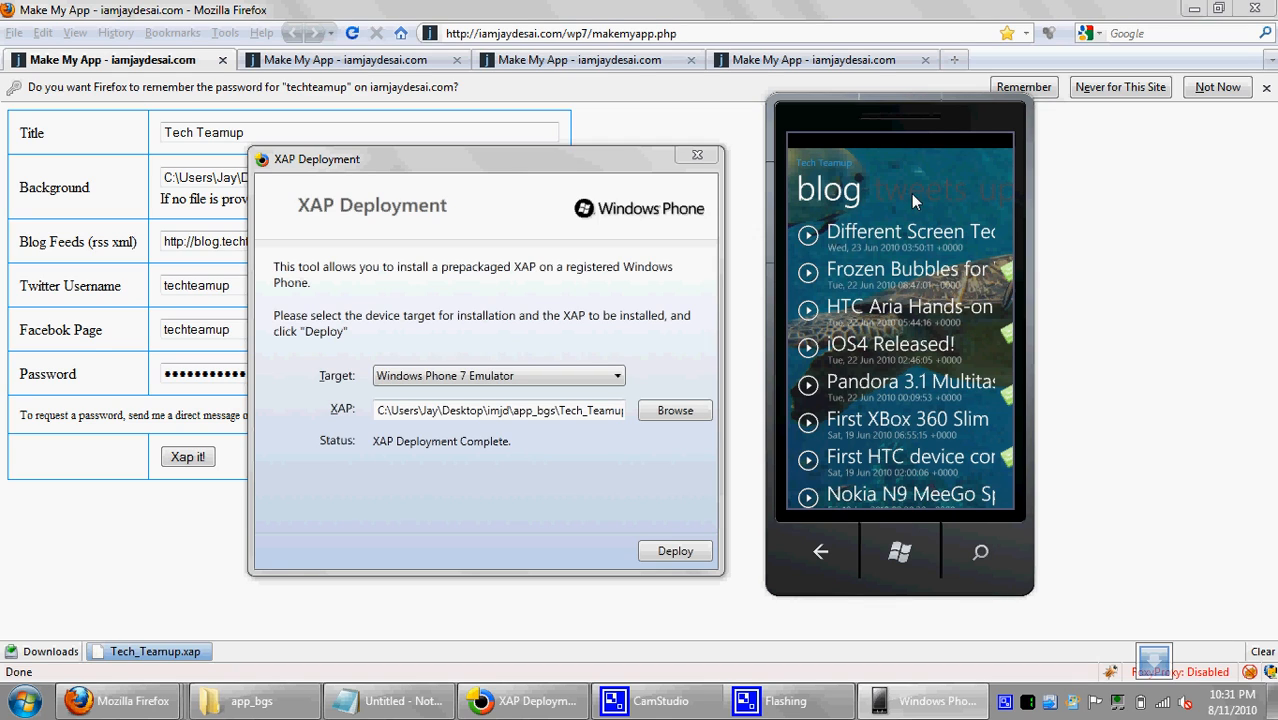
{"action": "mouse_move", "coordinate": [966, 212]}
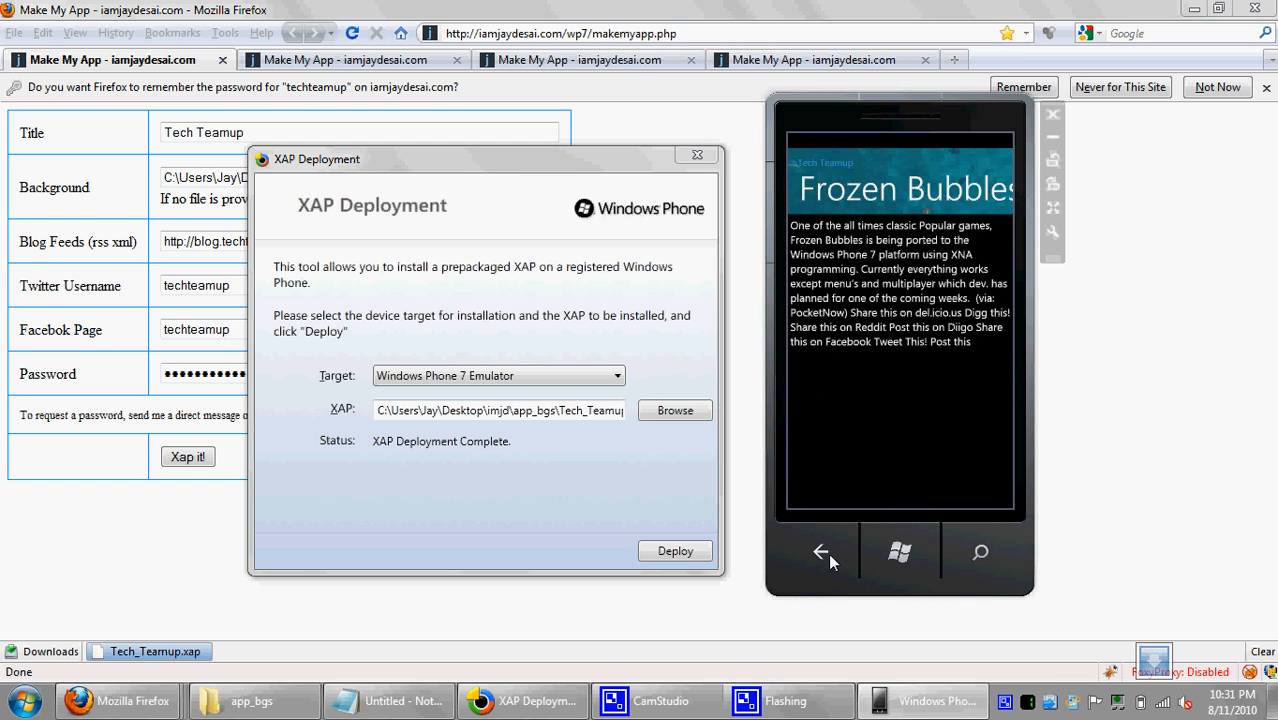
Back out of the Frozen Bubbles post to the updates list, then leave the Tech Teamup app
{"action": "left_click", "coordinate": [820, 552]}
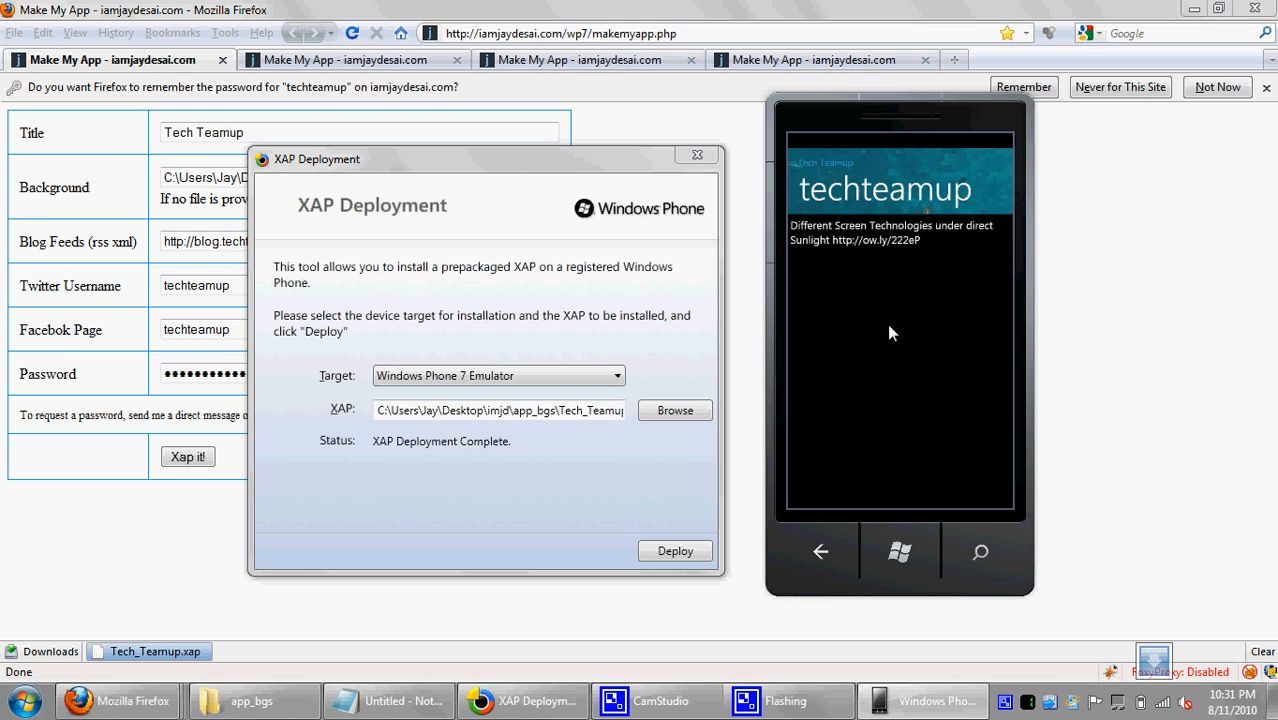
{"action": "mouse_move", "coordinate": [828, 524]}
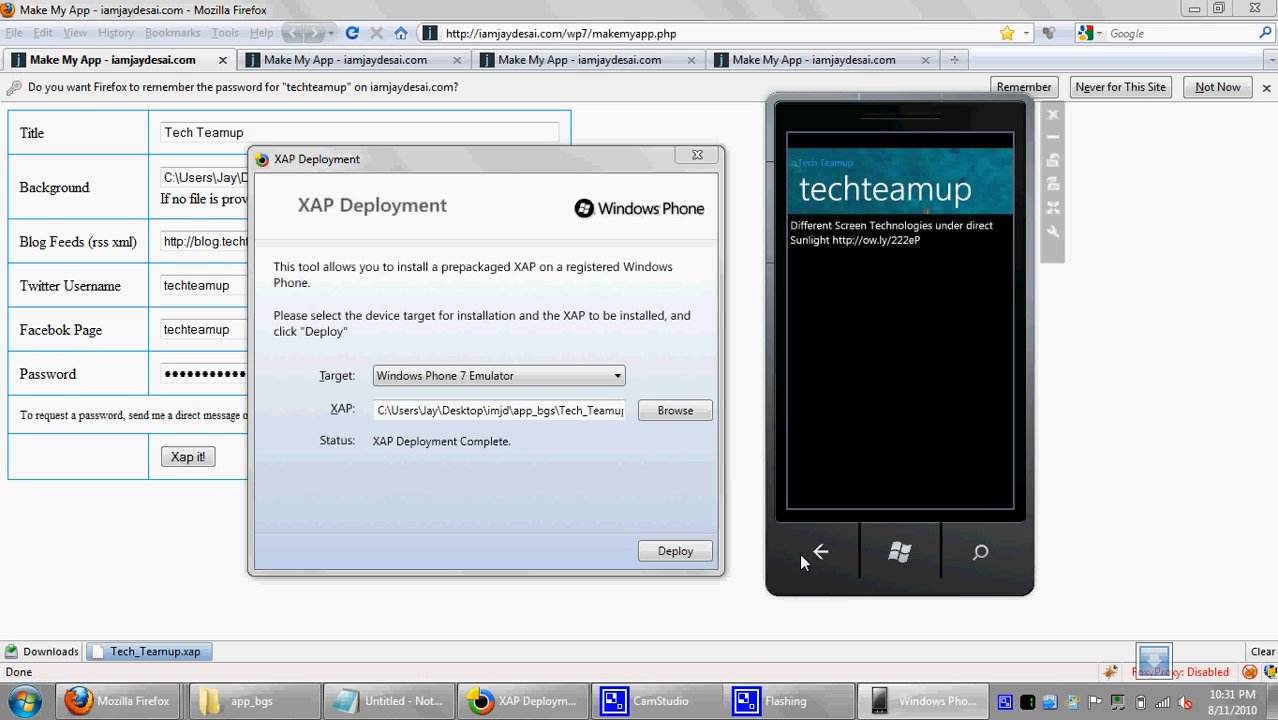
{"action": "mouse_move", "coordinate": [820, 552]}
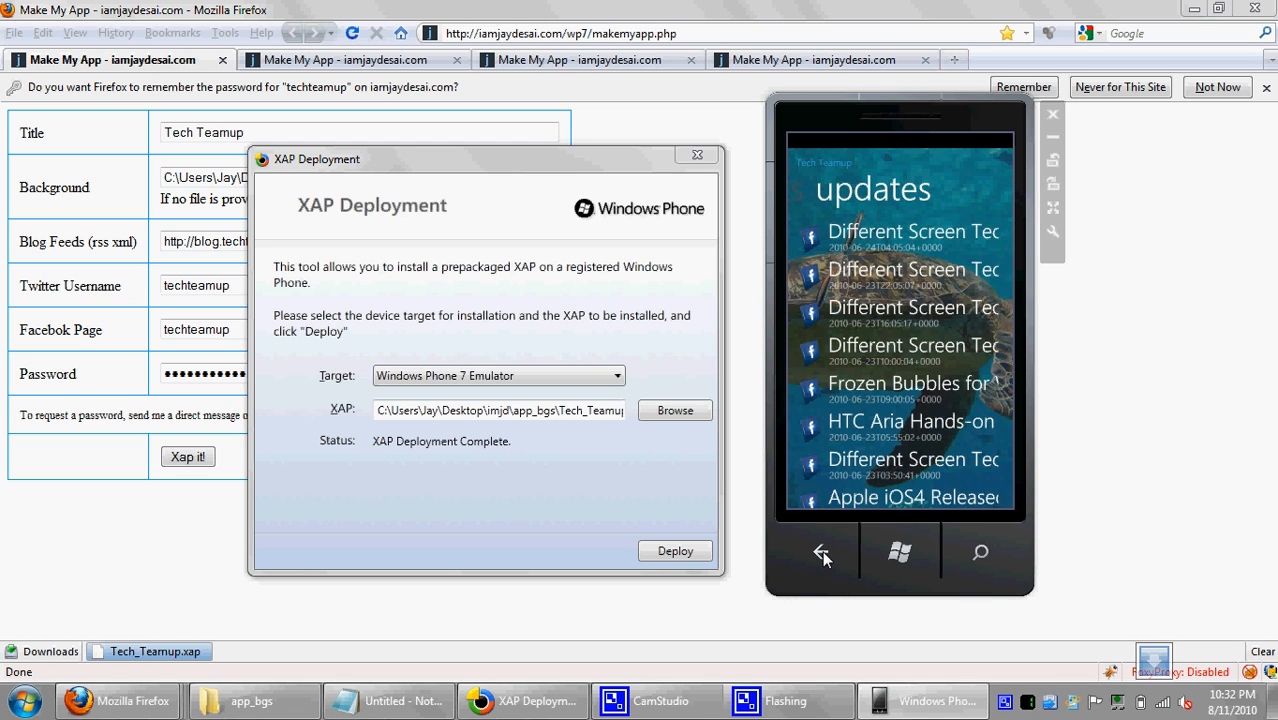
{"action": "left_click", "coordinate": [820, 552]}
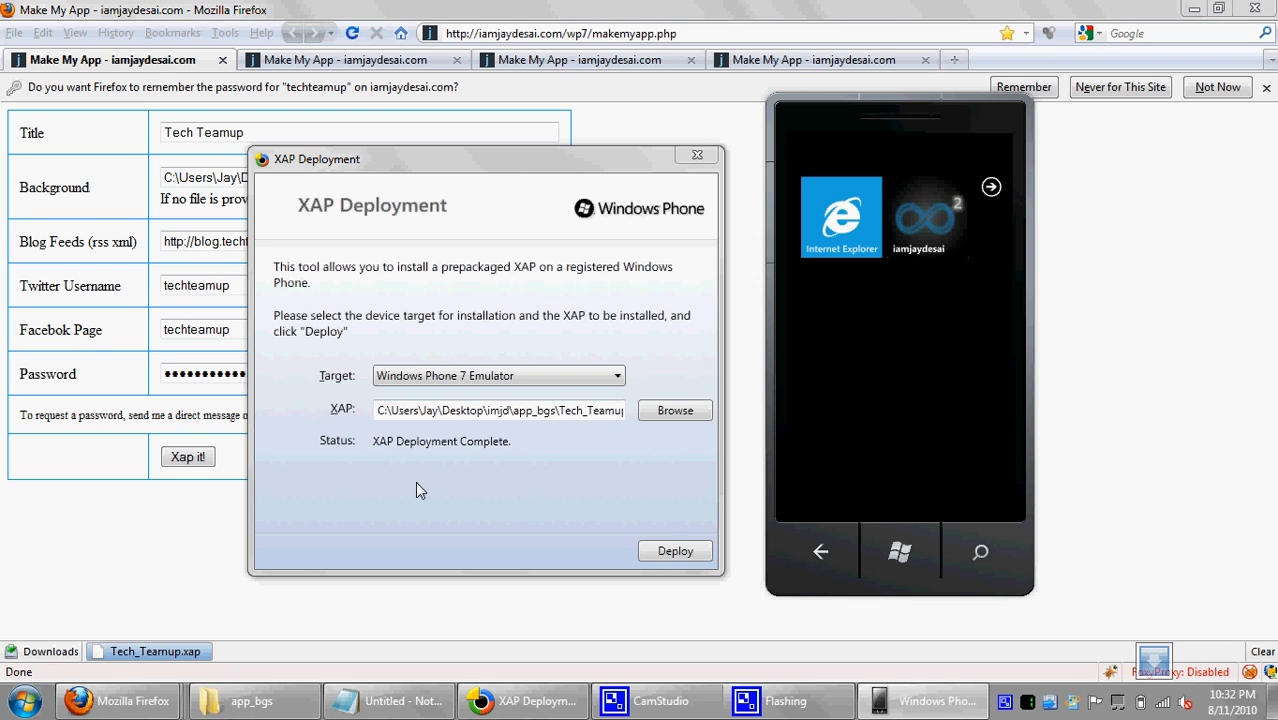
Close the Windows Phone Emulator and confirm, returning to the blank Make My App form
{"action": "left_click", "coordinate": [1052, 114]}
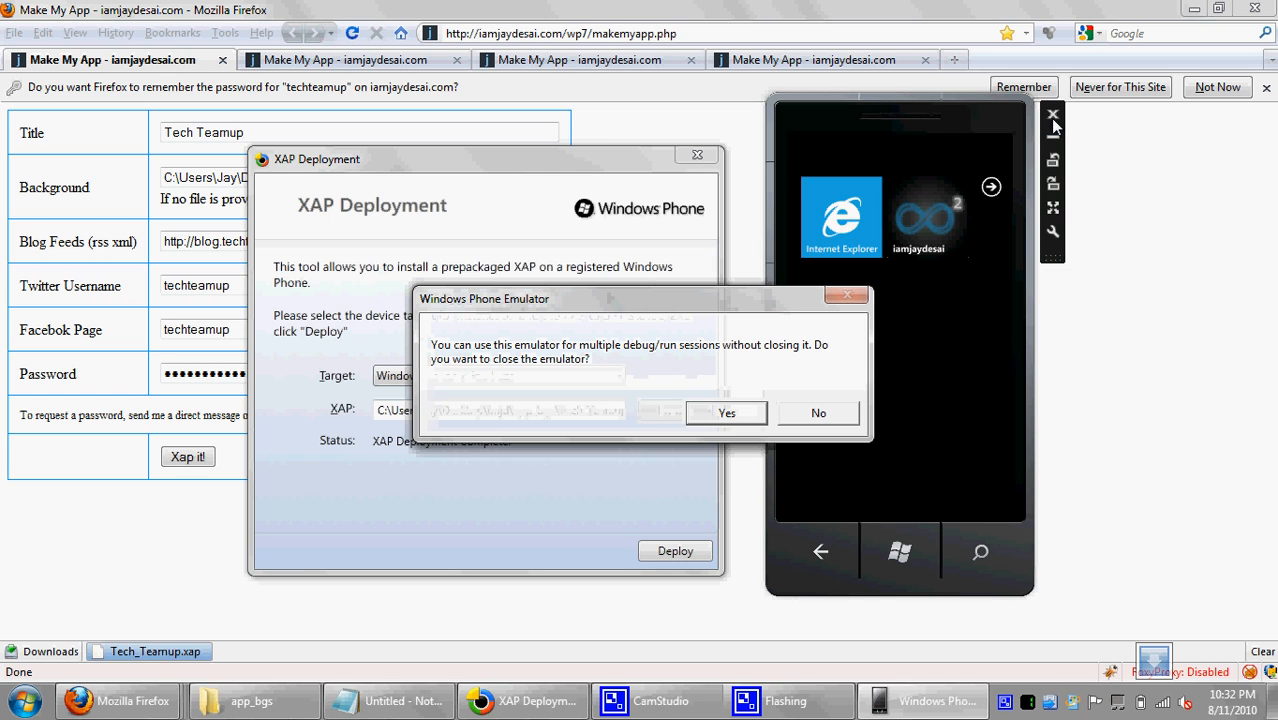
{"action": "left_click", "coordinate": [726, 412]}
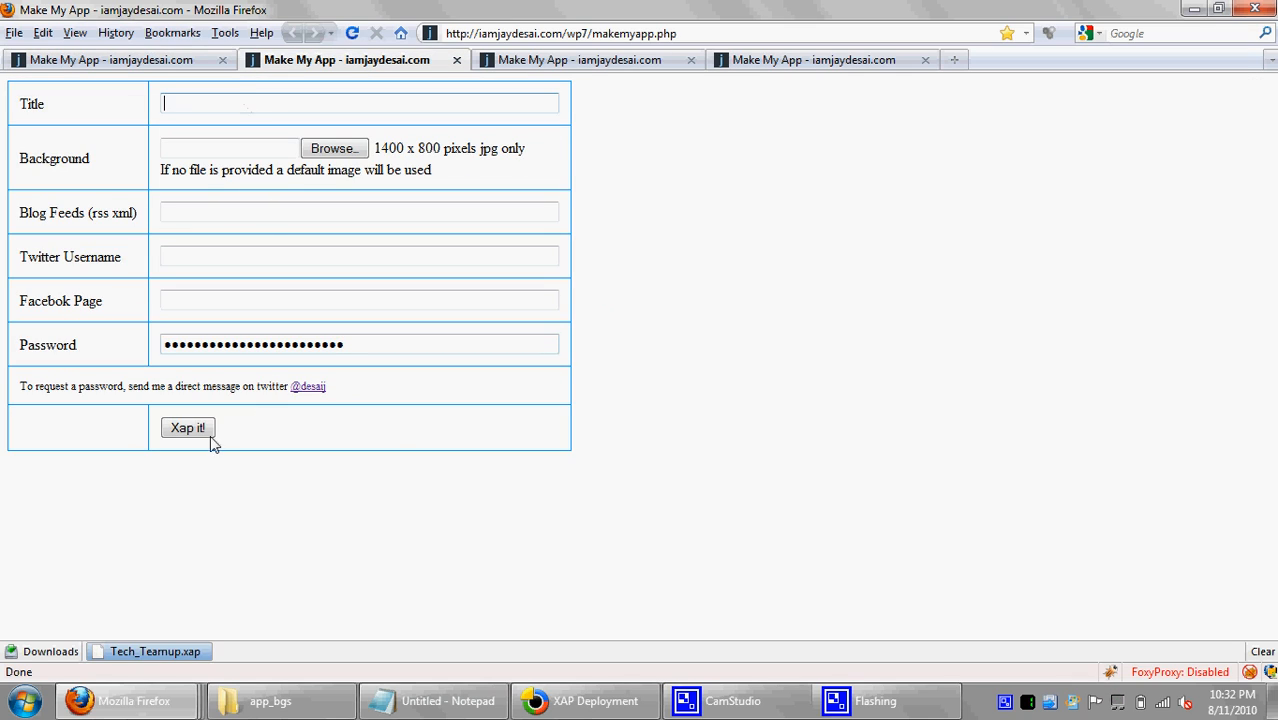
From Newegg's footer RSS Feeds page open Homepage Daily Deals, select its address, and return to the form
{"action": "key", "text": "alt+tab"}
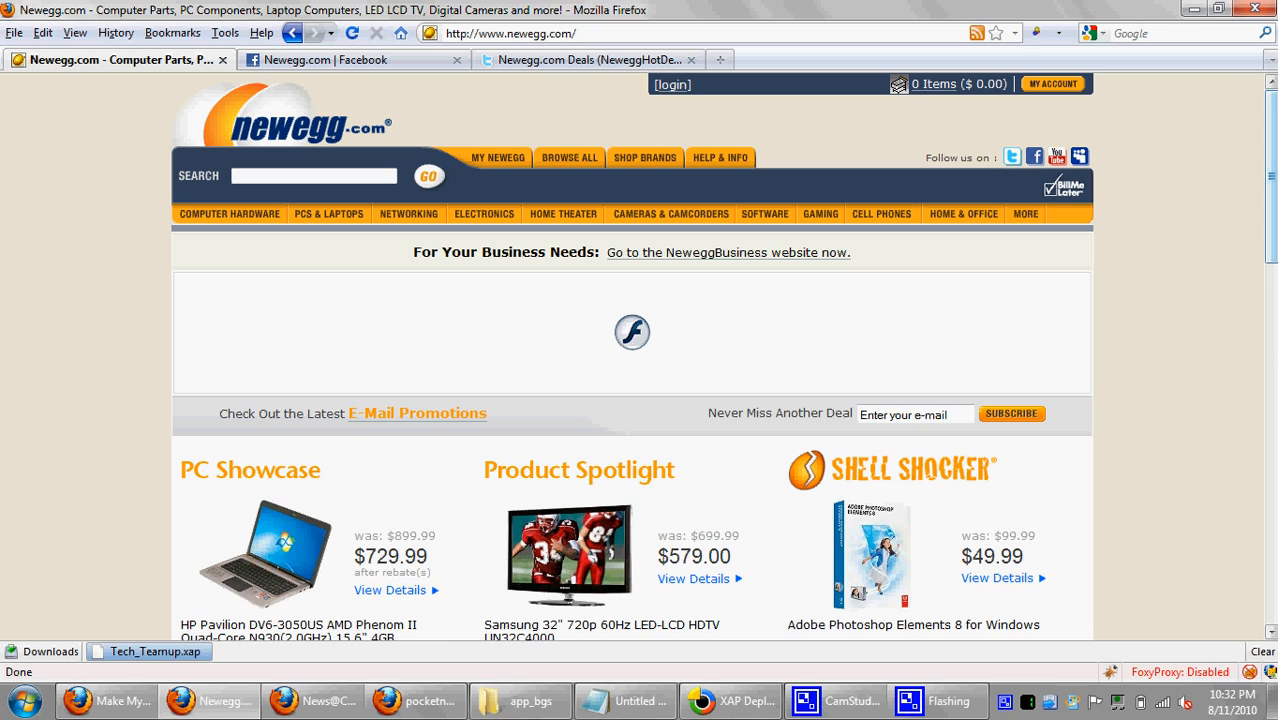
{"action": "scroll", "scroll_direction": "down", "scroll_amount": 3}
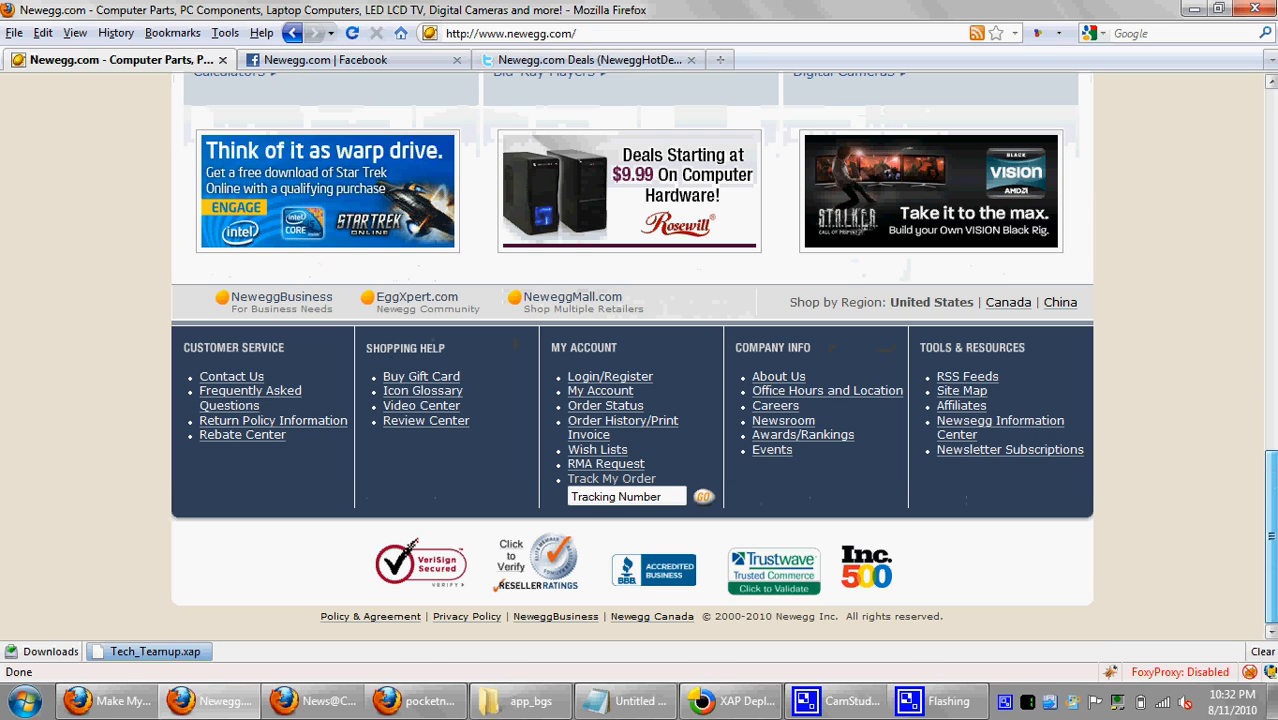
{"action": "mouse_move", "coordinate": [968, 376]}
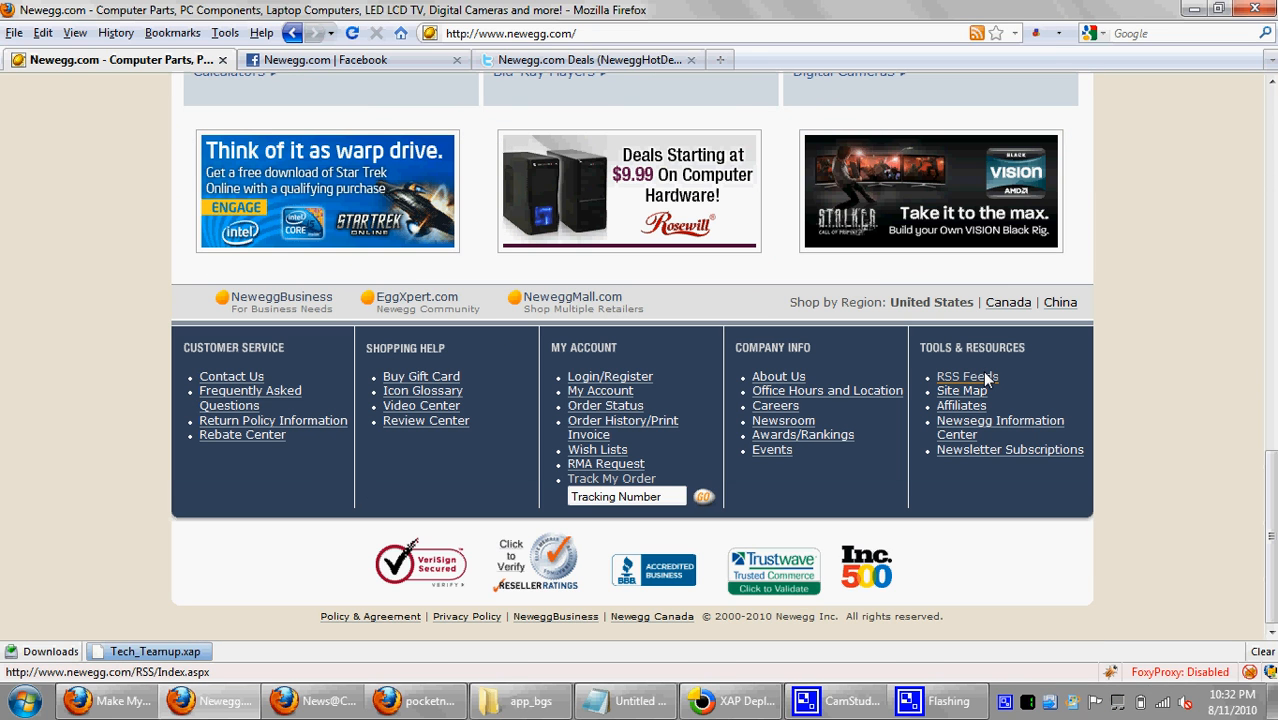
{"action": "left_click", "coordinate": [964, 376]}
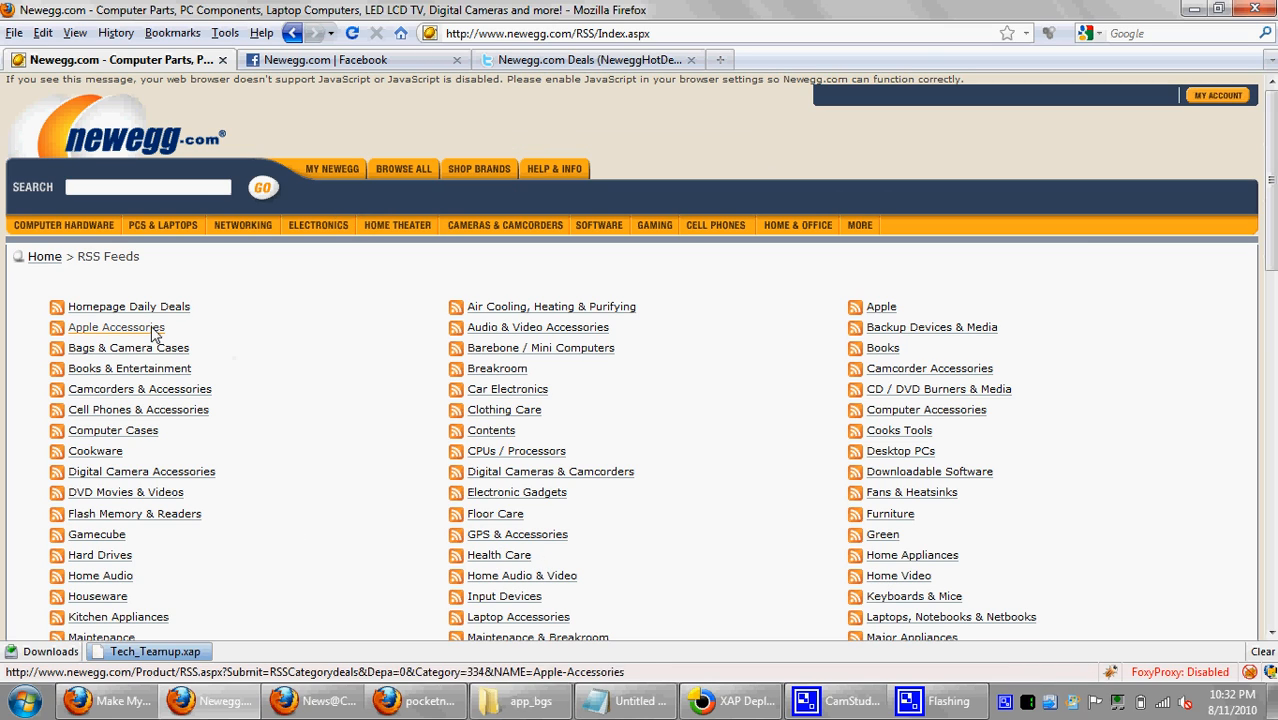
{"action": "left_click", "coordinate": [128, 306]}
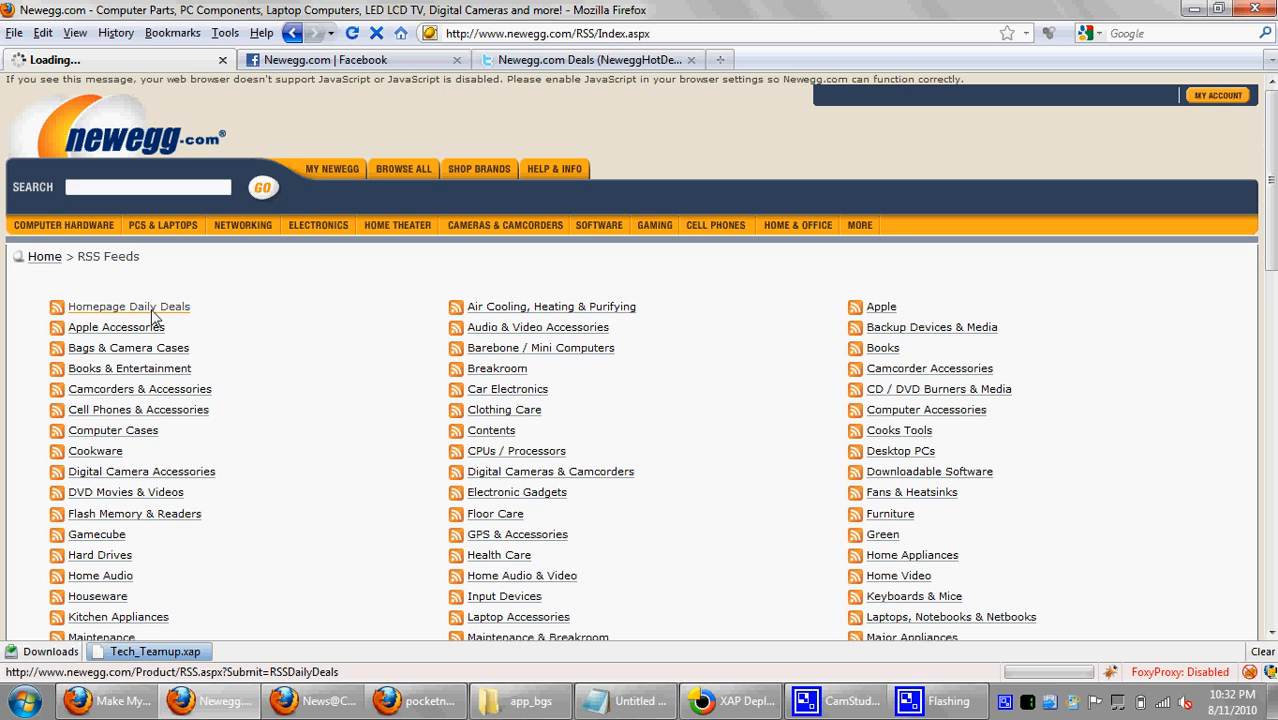
{"action": "left_click", "coordinate": [128, 306]}
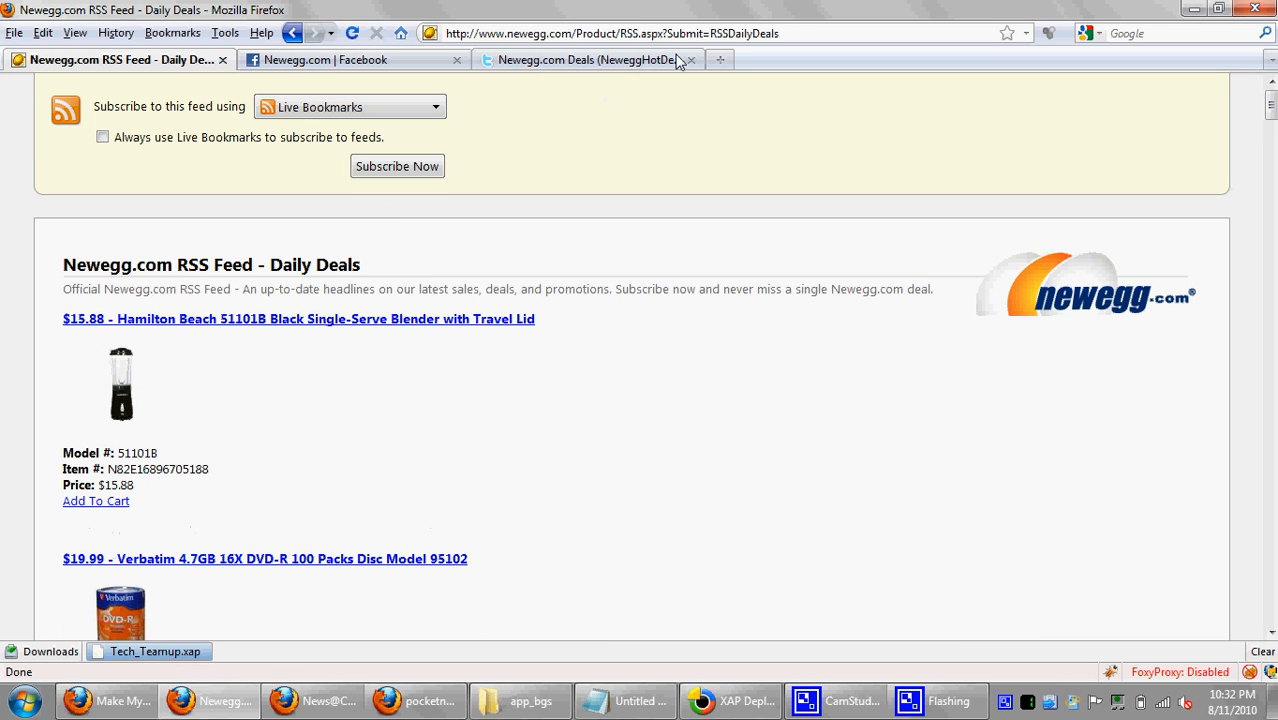
{"action": "left_click", "coordinate": [610, 32]}
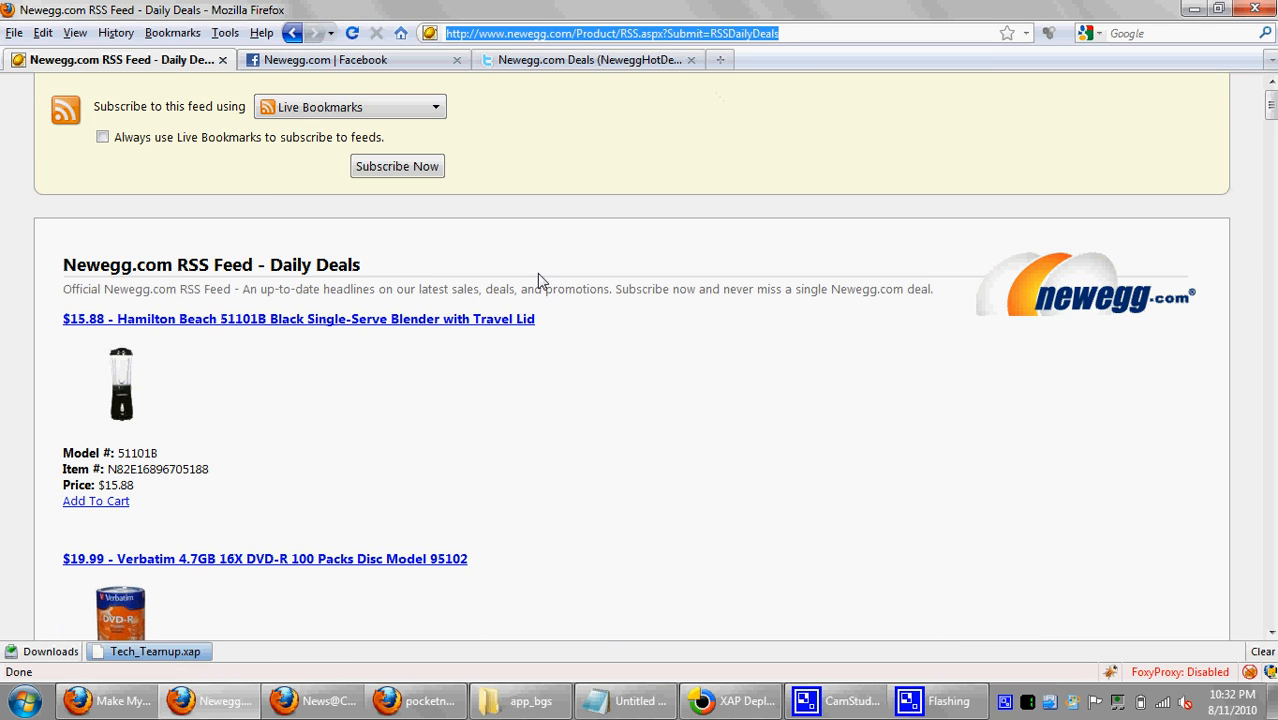
{"action": "left_click", "coordinate": [344, 60]}
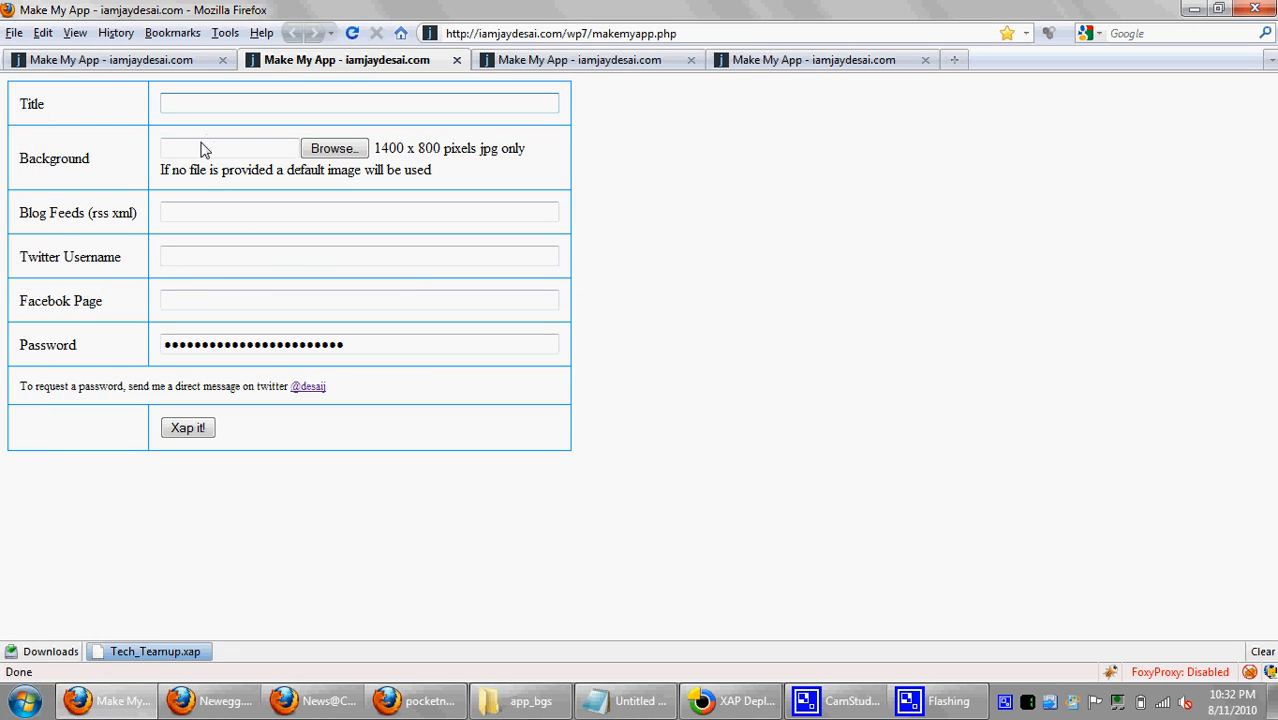
Enter Newegg as the title and choose its background image
{"action": "type", "text": "Newe"}
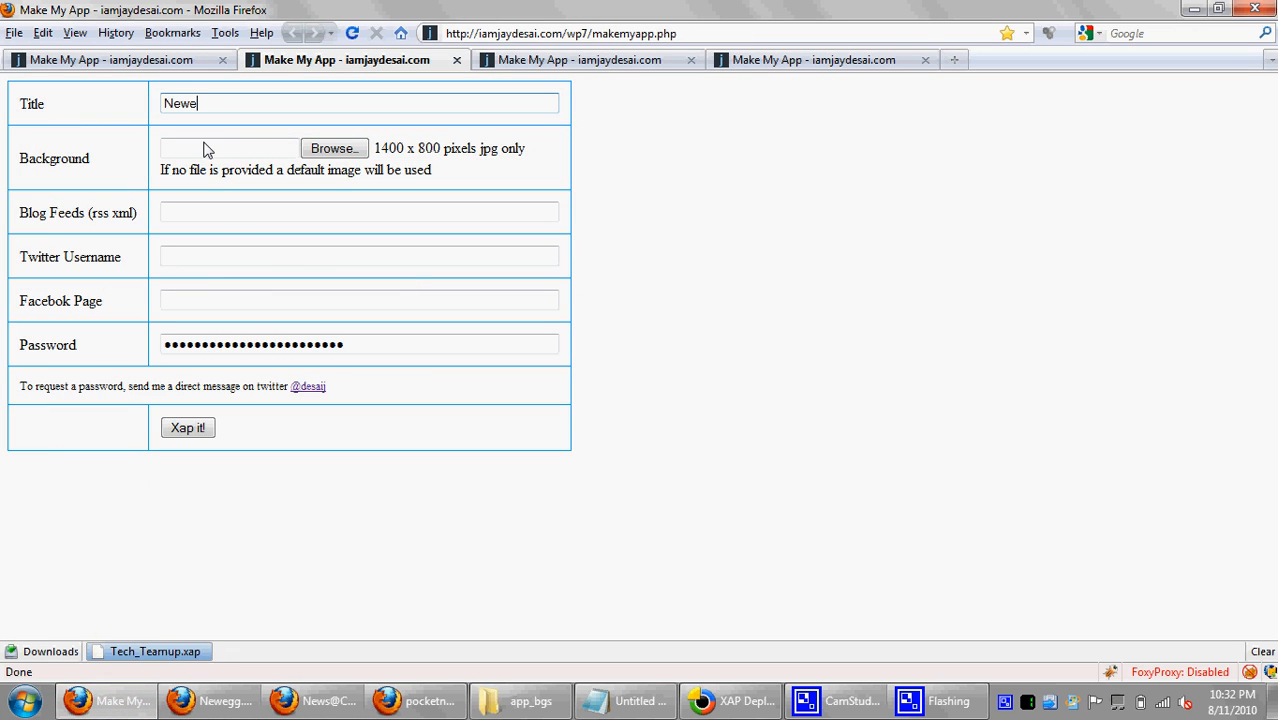
{"action": "type", "text": "gg"}
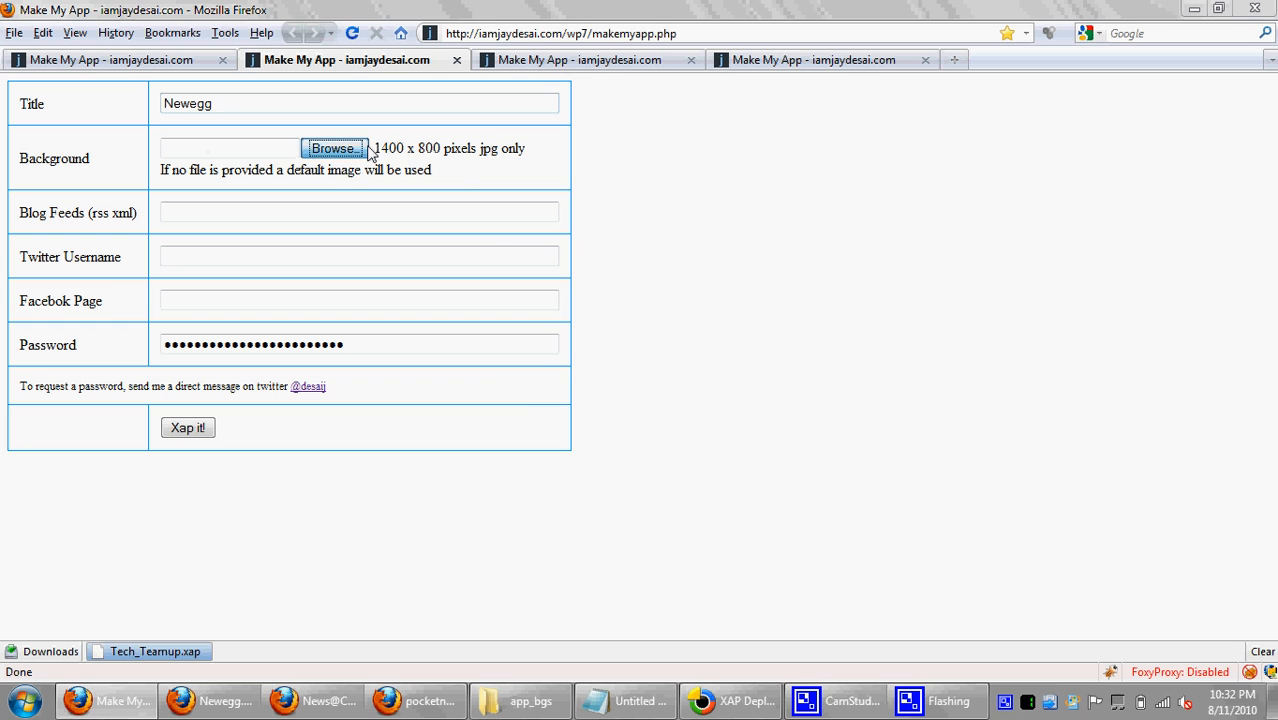
{"action": "left_click", "coordinate": [332, 148]}
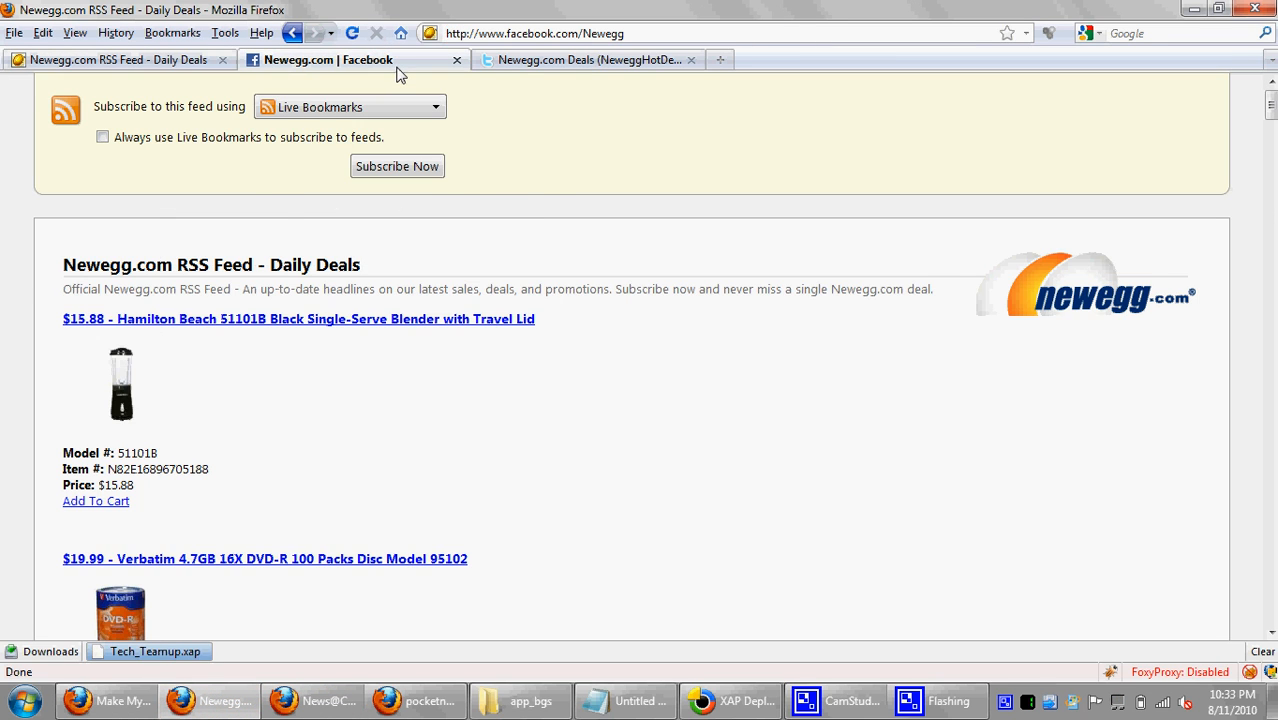
Take NeweggHotDeals Twitter and Newegg Facebook names, fill the password, and submit with Xap it
{"action": "left_click", "coordinate": [588, 60]}
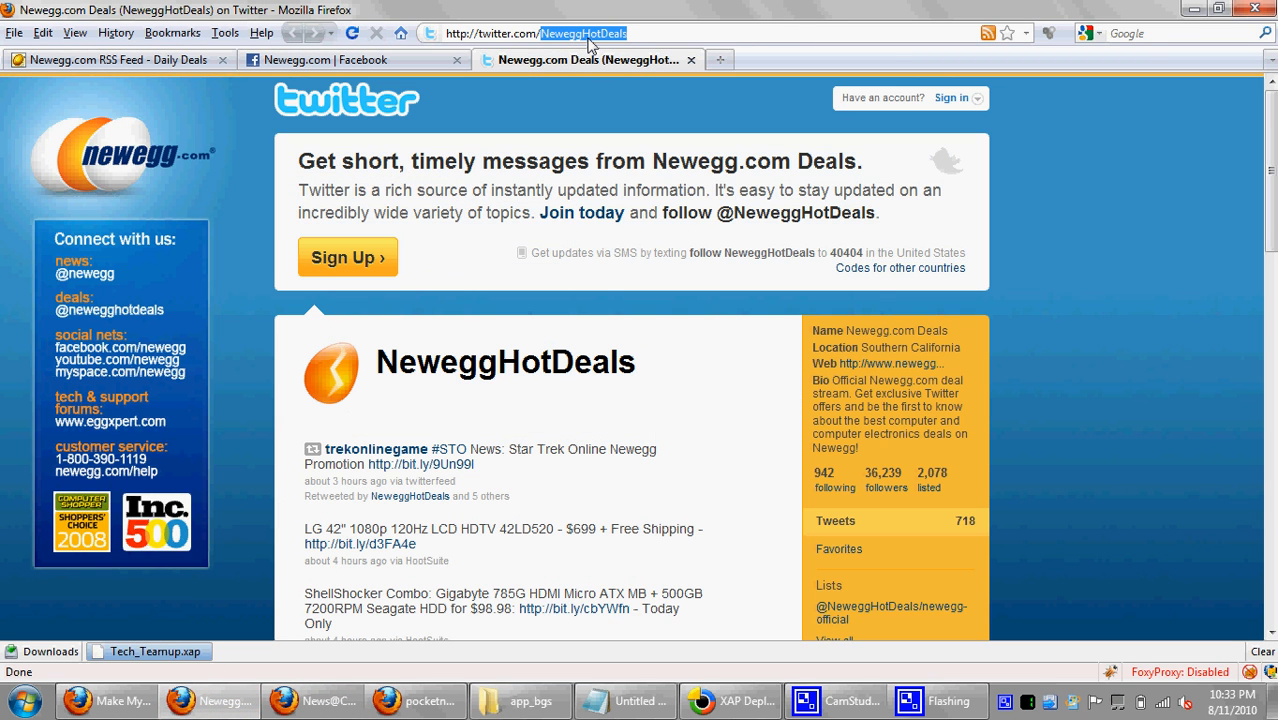
{"action": "left_click", "coordinate": [344, 60]}
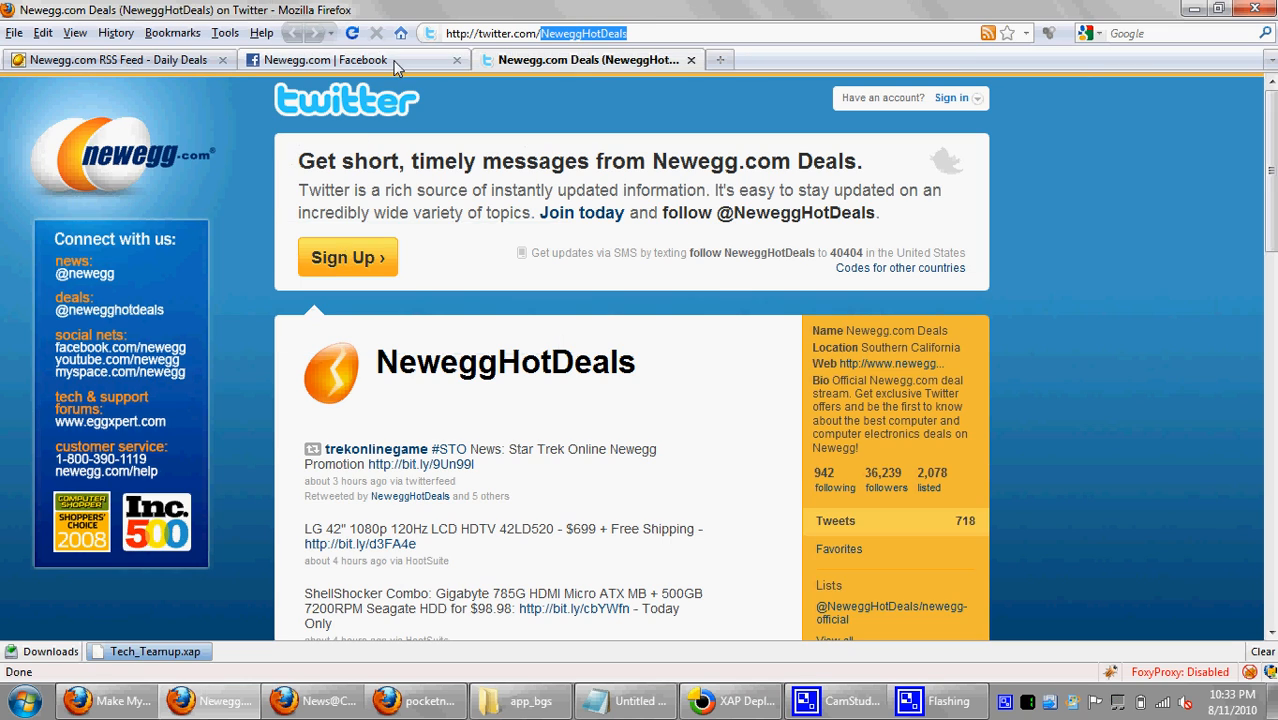
{"action": "left_click", "coordinate": [330, 60]}
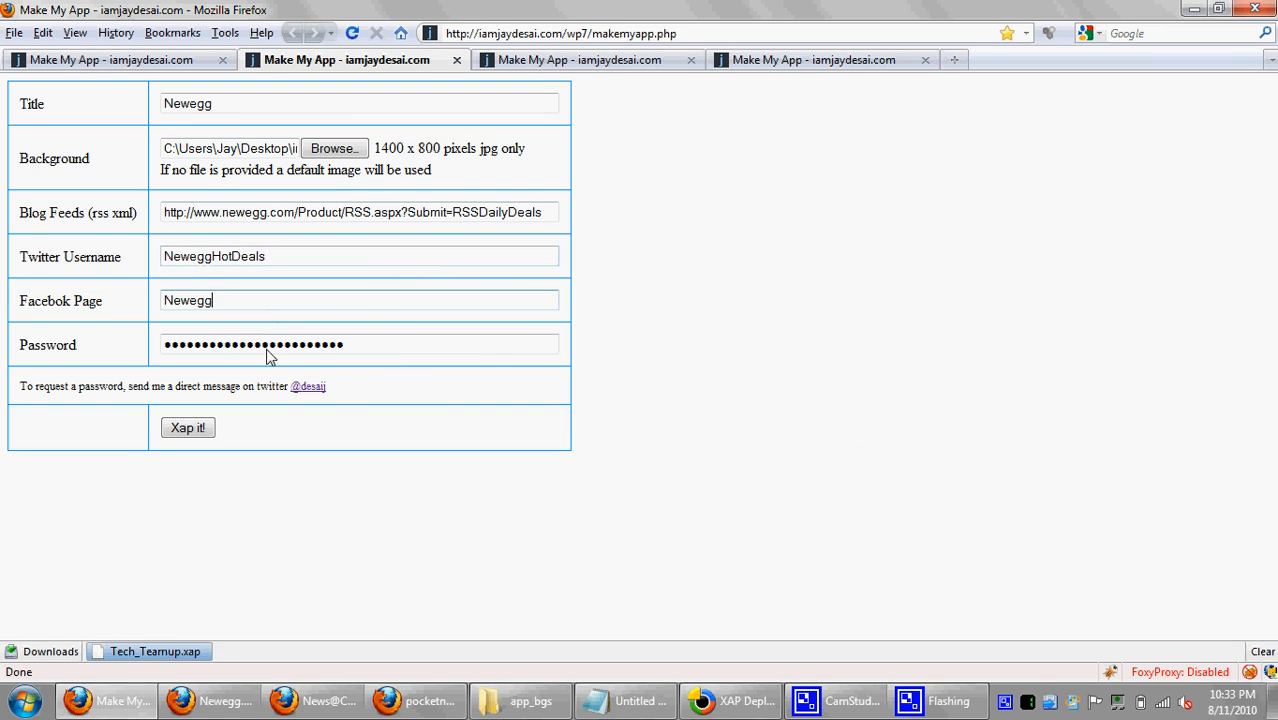
{"action": "left_click", "coordinate": [188, 428]}
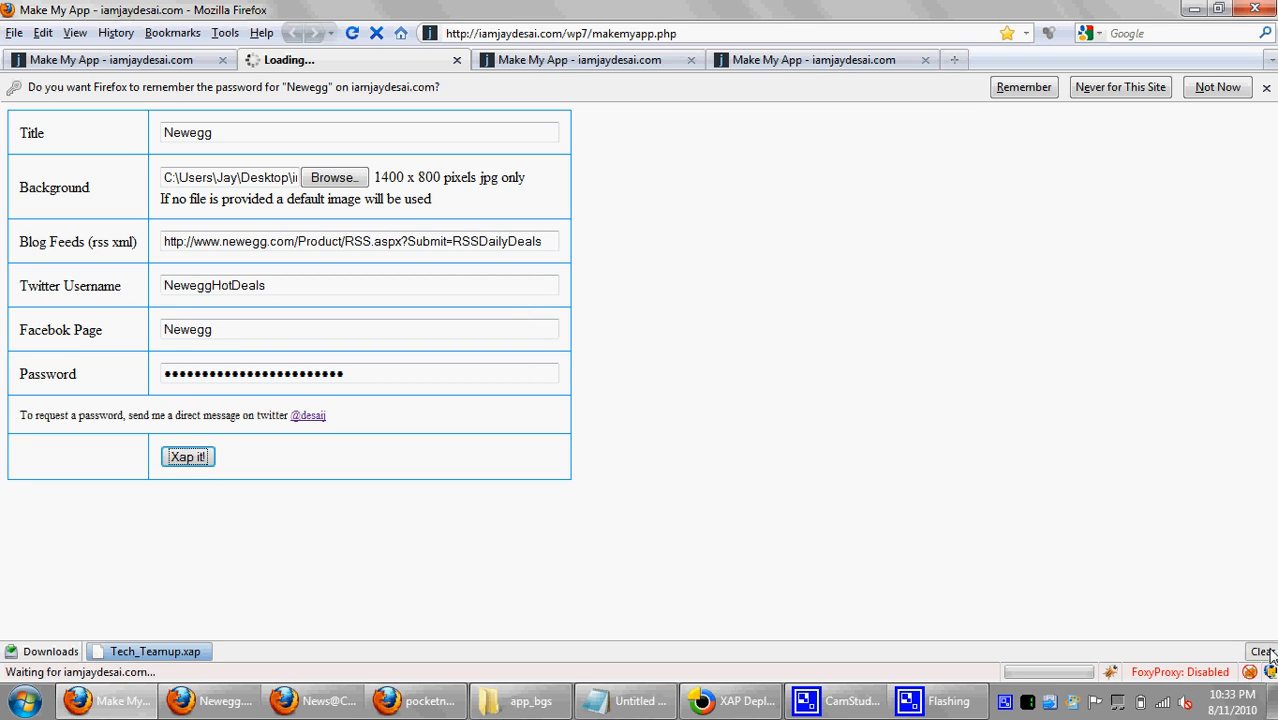
Clear the downloads list and save the generated Newegg.xap to disk in app_bgs
{"action": "left_click", "coordinate": [624, 700]}
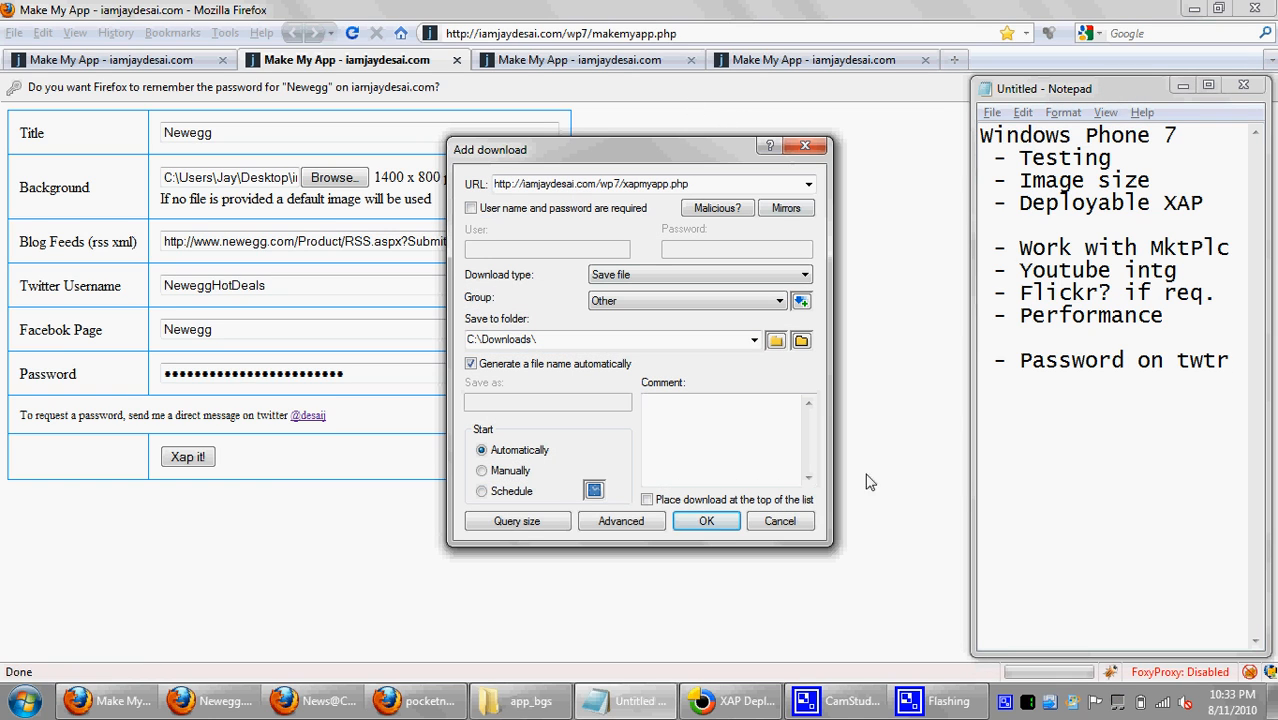
{"action": "left_click", "coordinate": [706, 520]}
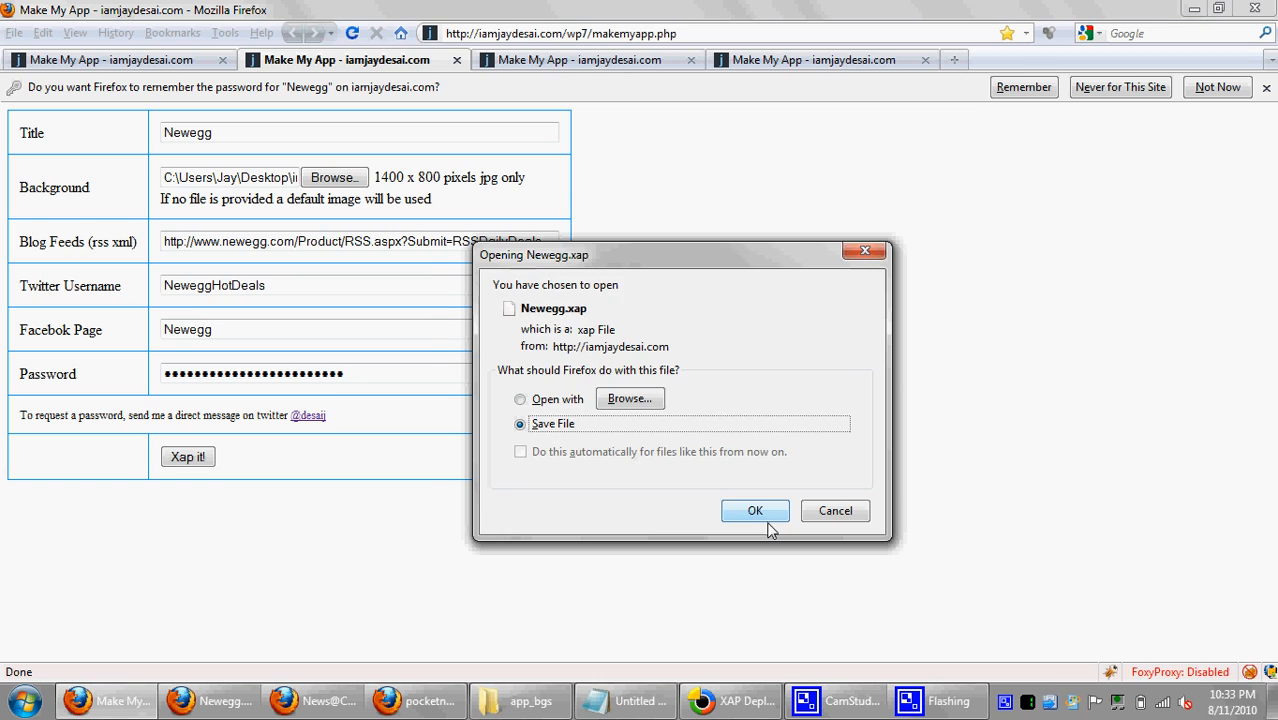
{"action": "left_click", "coordinate": [756, 510]}
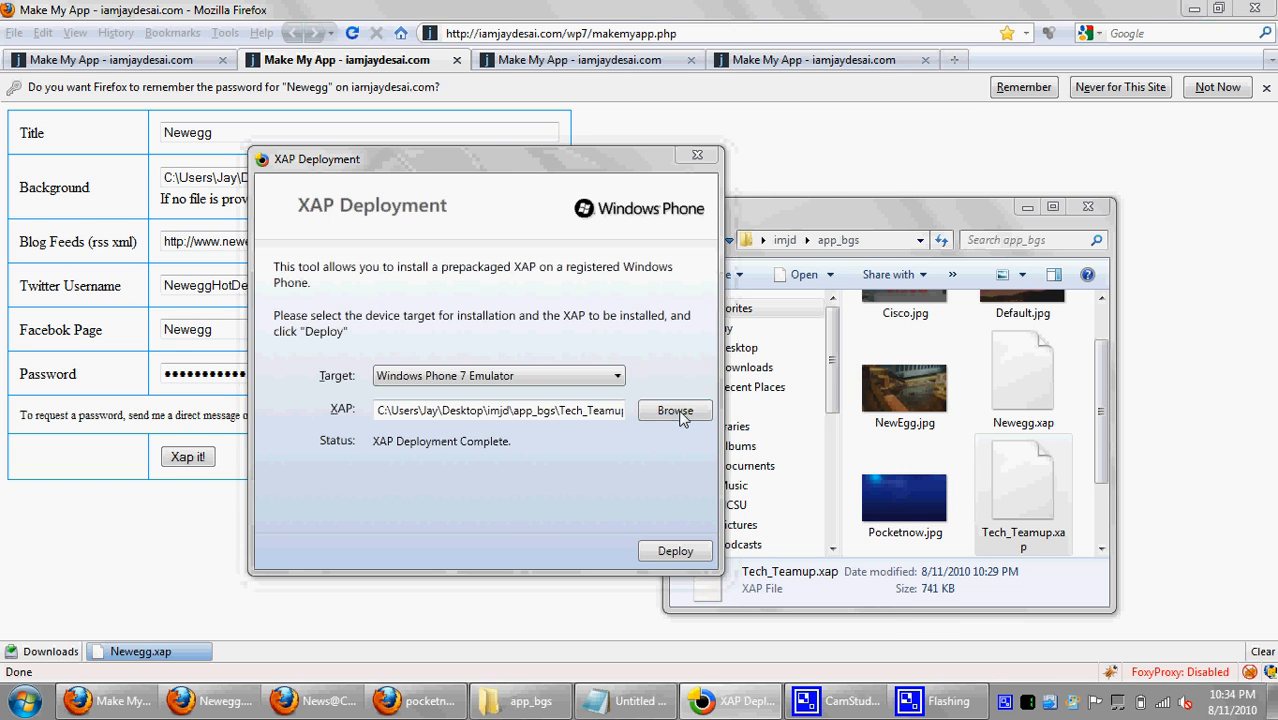
Deploy Newegg.xap to the Windows Phone 7 Emulator and open the app list to launch Newegg
{"action": "left_click", "coordinate": [676, 410]}
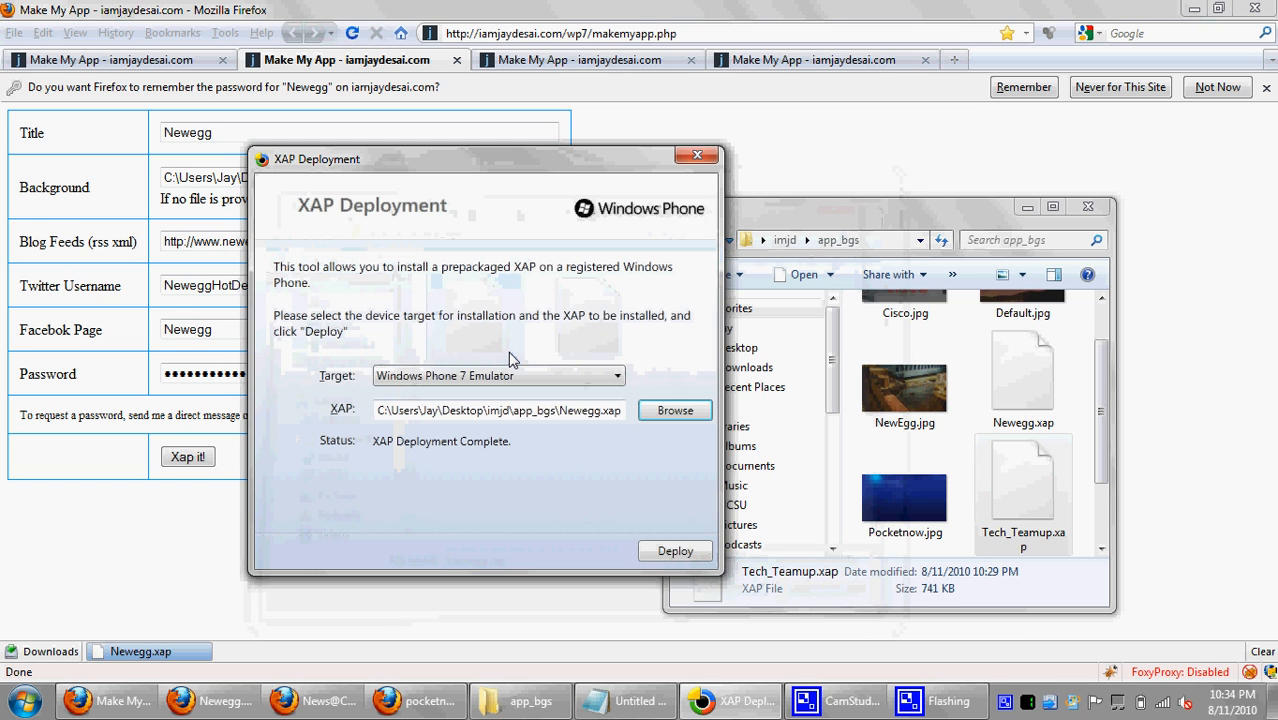
{"action": "left_click", "coordinate": [676, 552]}
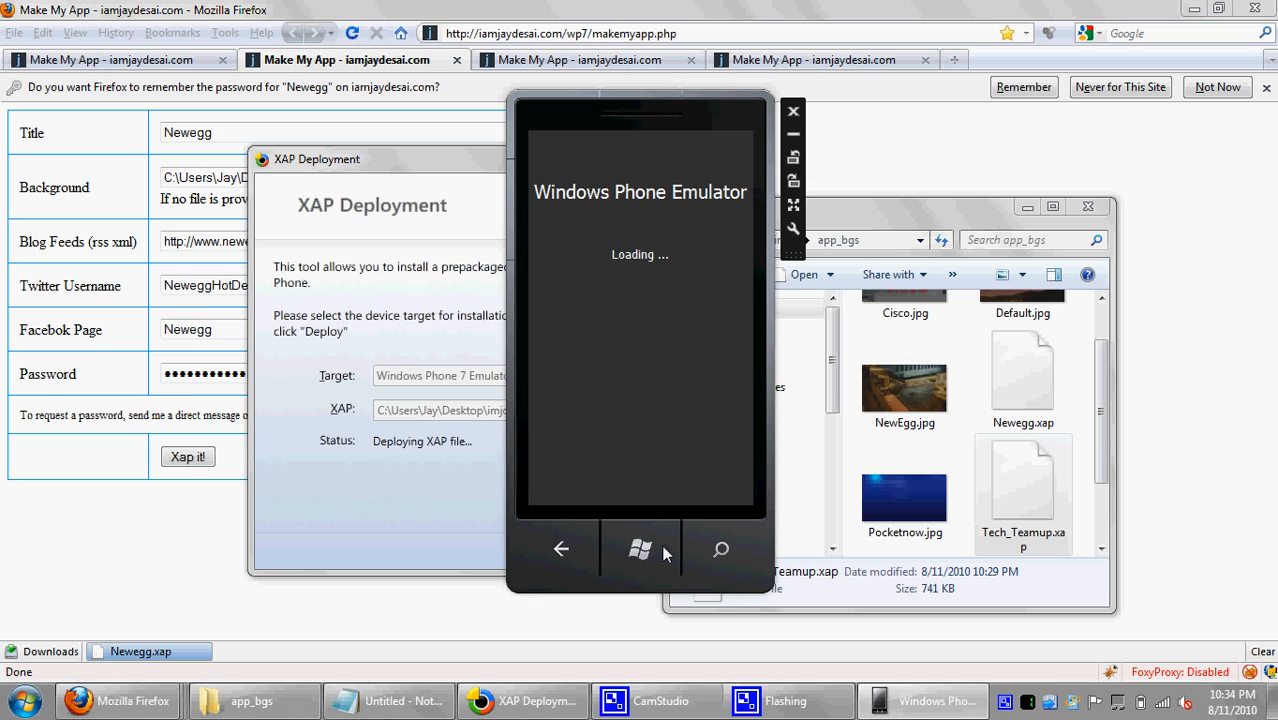
{"action": "mouse_move", "coordinate": [728, 110]}
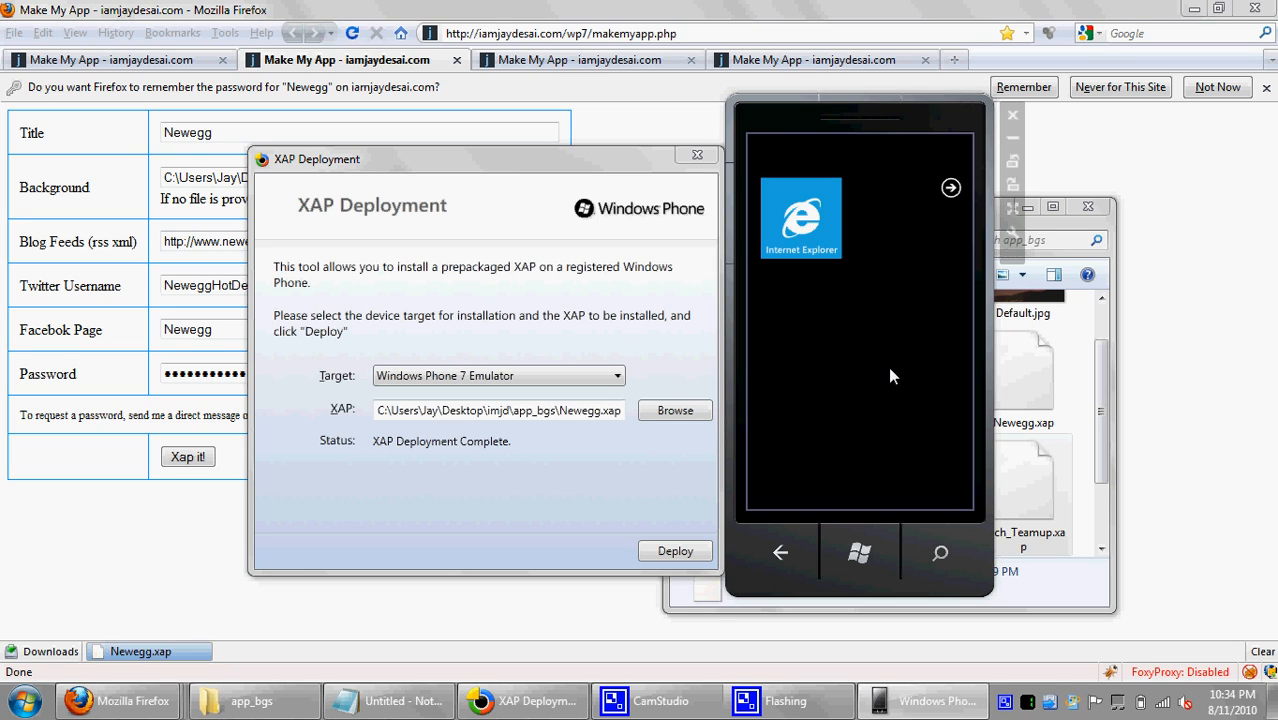
{"action": "left_click", "coordinate": [950, 188]}
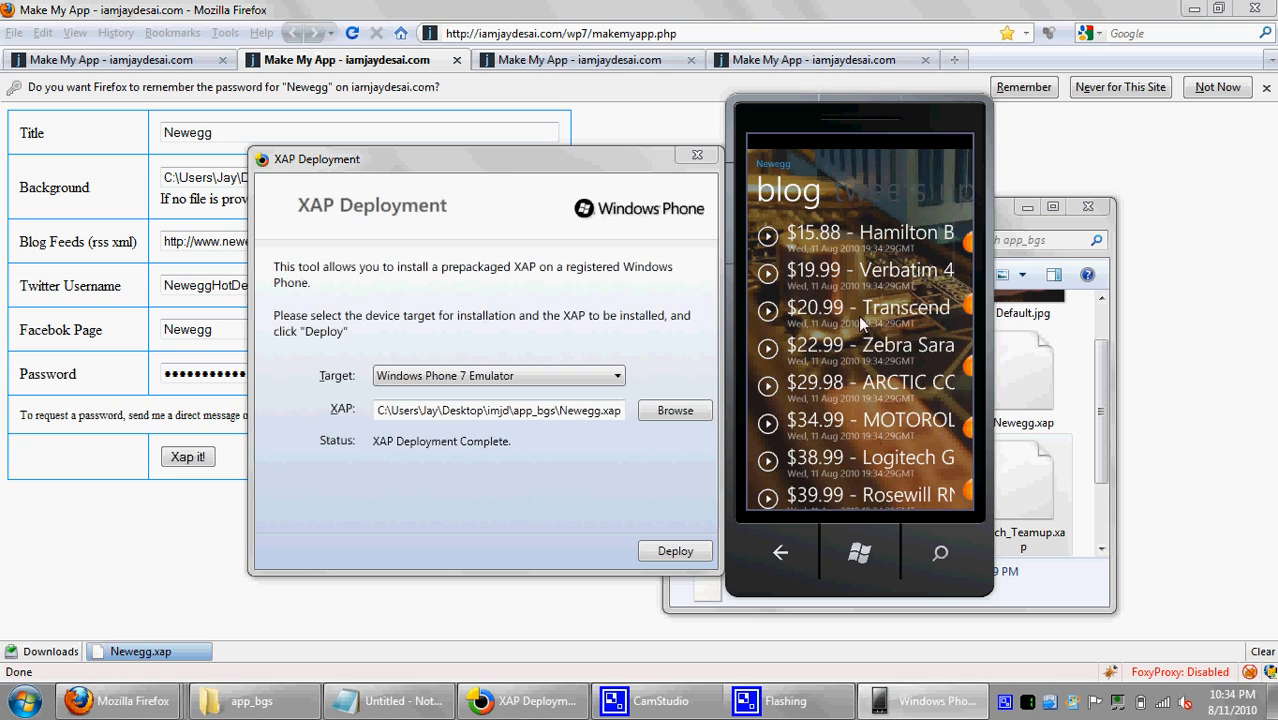
{"action": "mouse_move", "coordinate": [820, 278]}
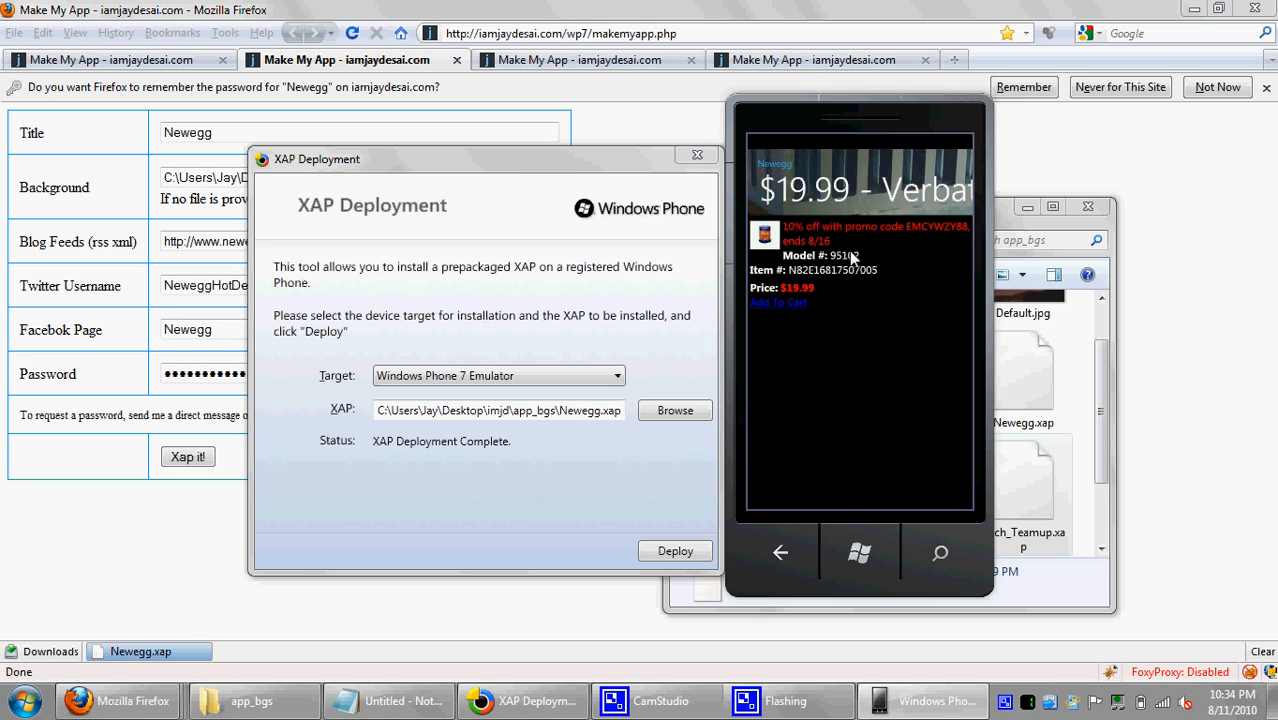
{"action": "mouse_move", "coordinate": [798, 318]}
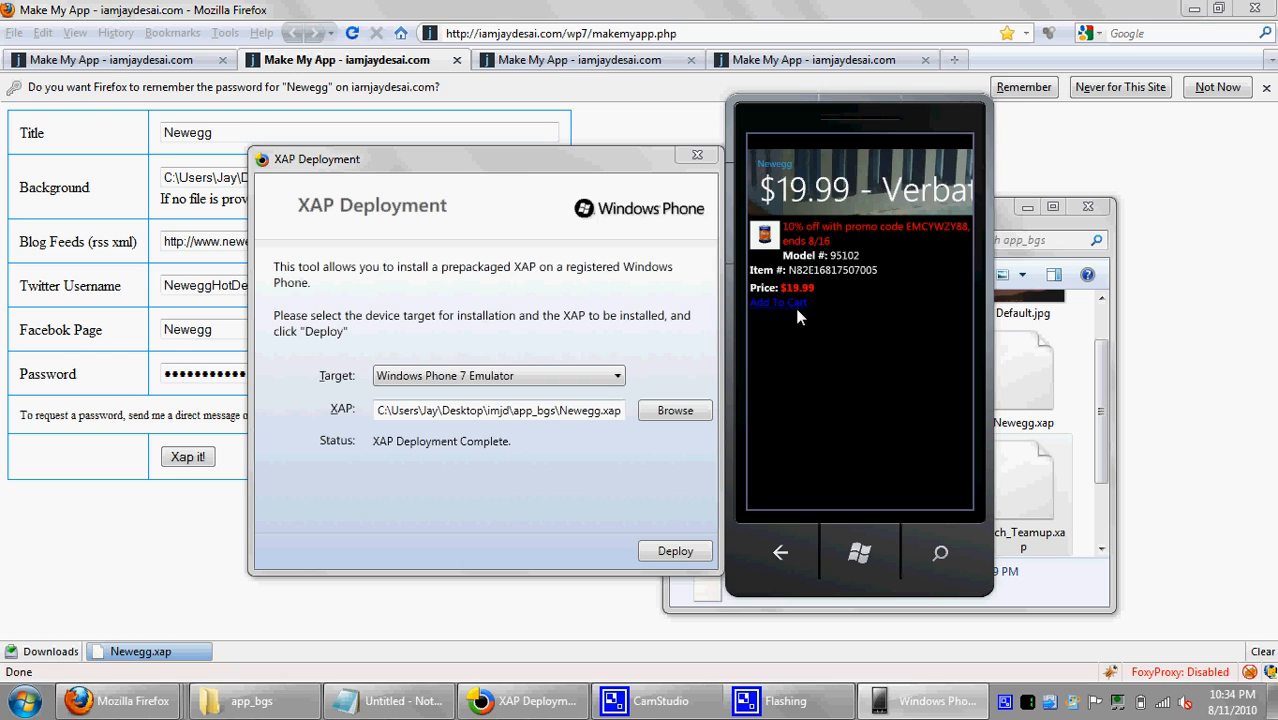
{"action": "mouse_move", "coordinate": [816, 264]}
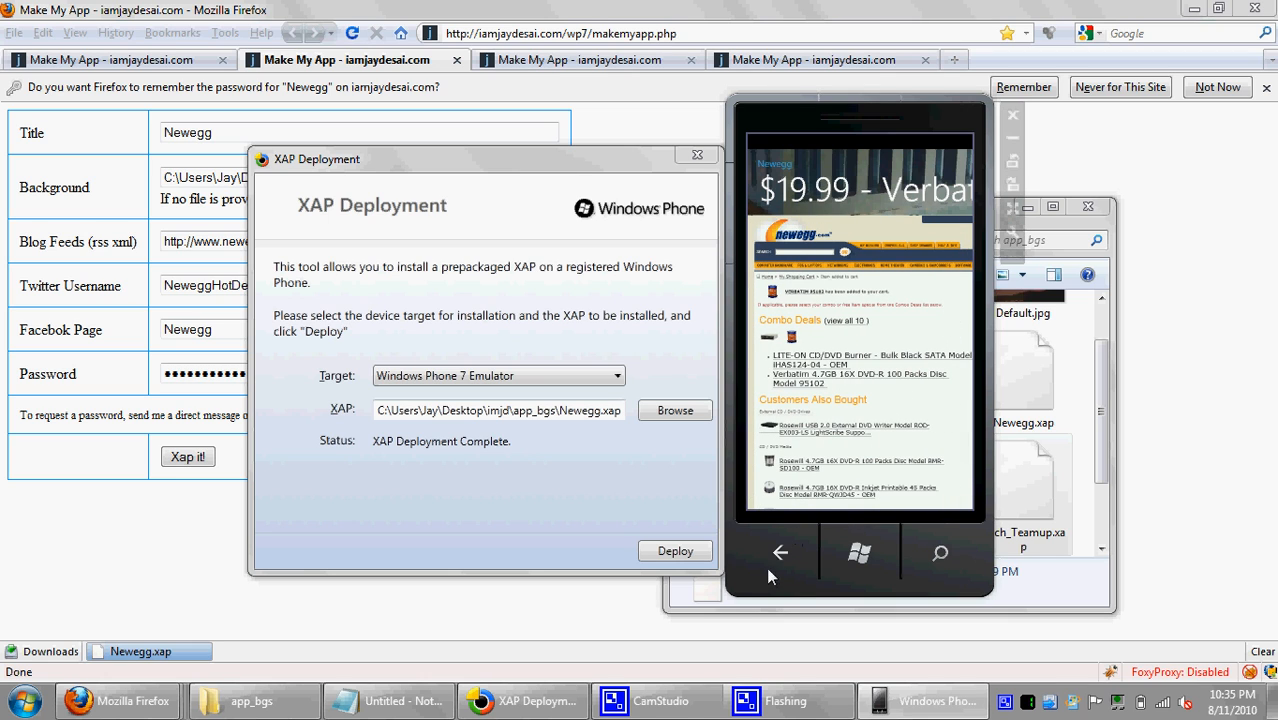
Return from the product web page to the Newegg app, then close the emulator
{"action": "left_click", "coordinate": [780, 552]}
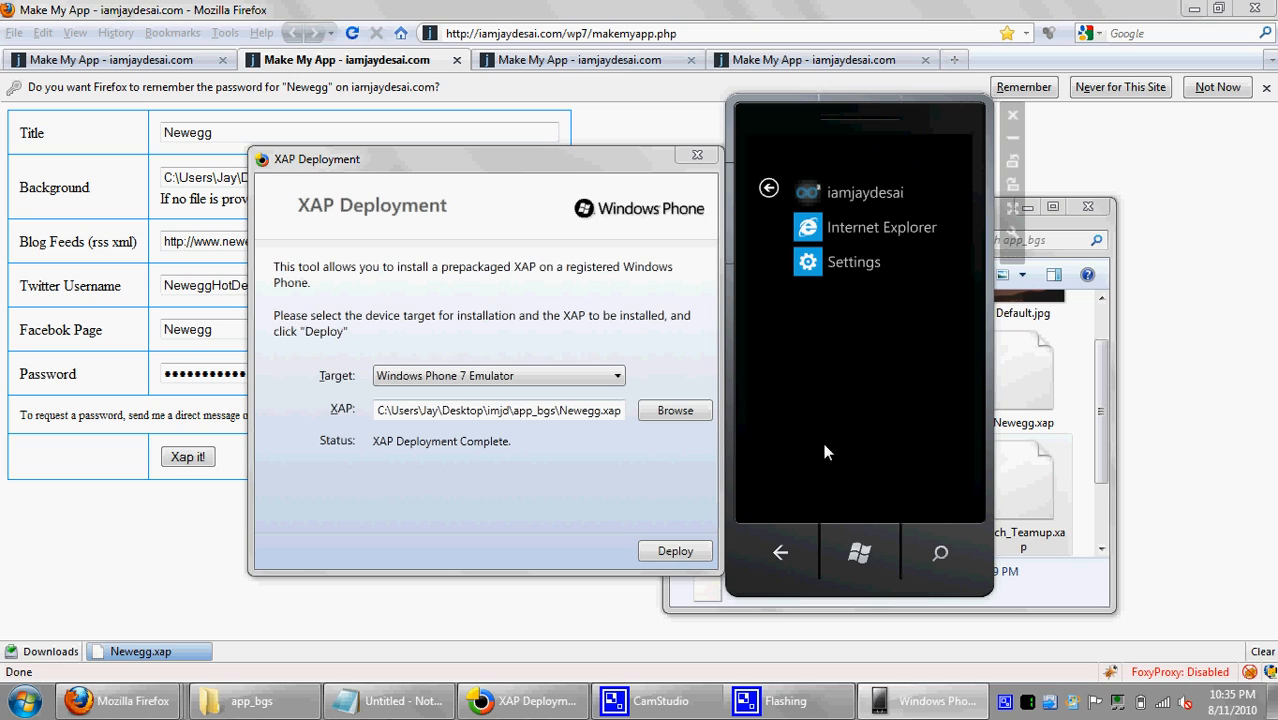
{"action": "mouse_move", "coordinate": [822, 202]}
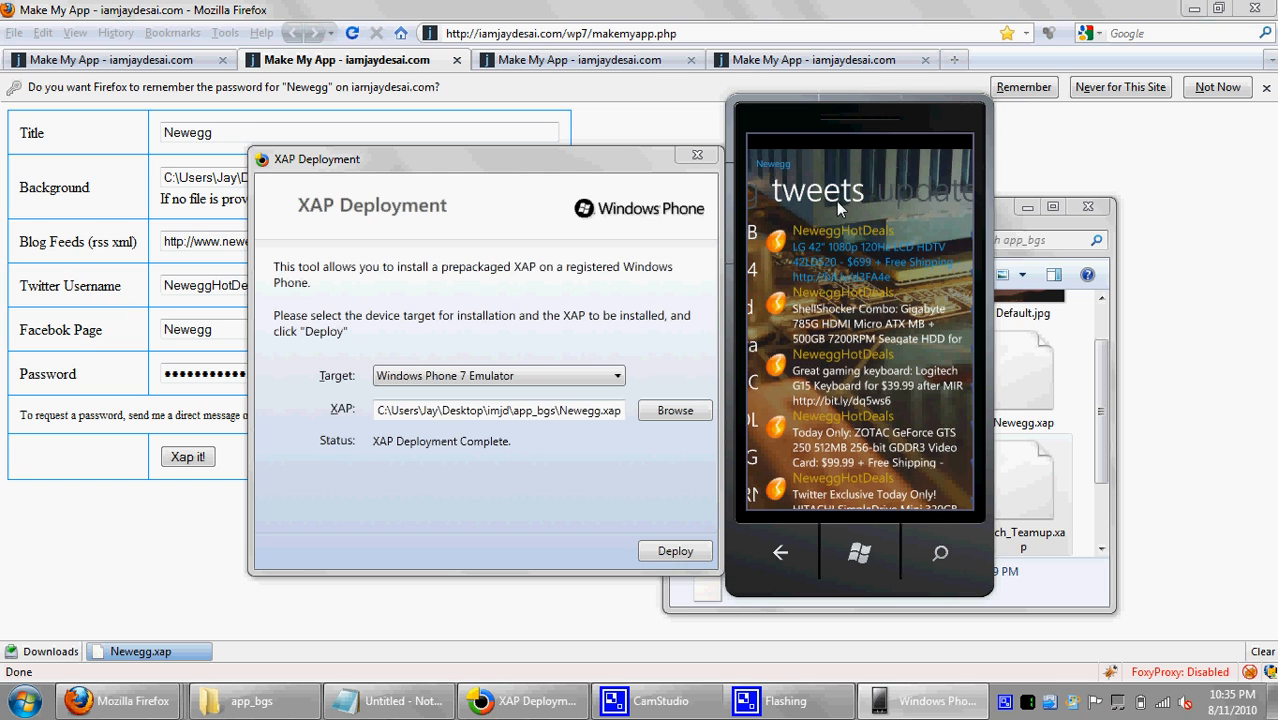
{"action": "left_click", "coordinate": [780, 552]}
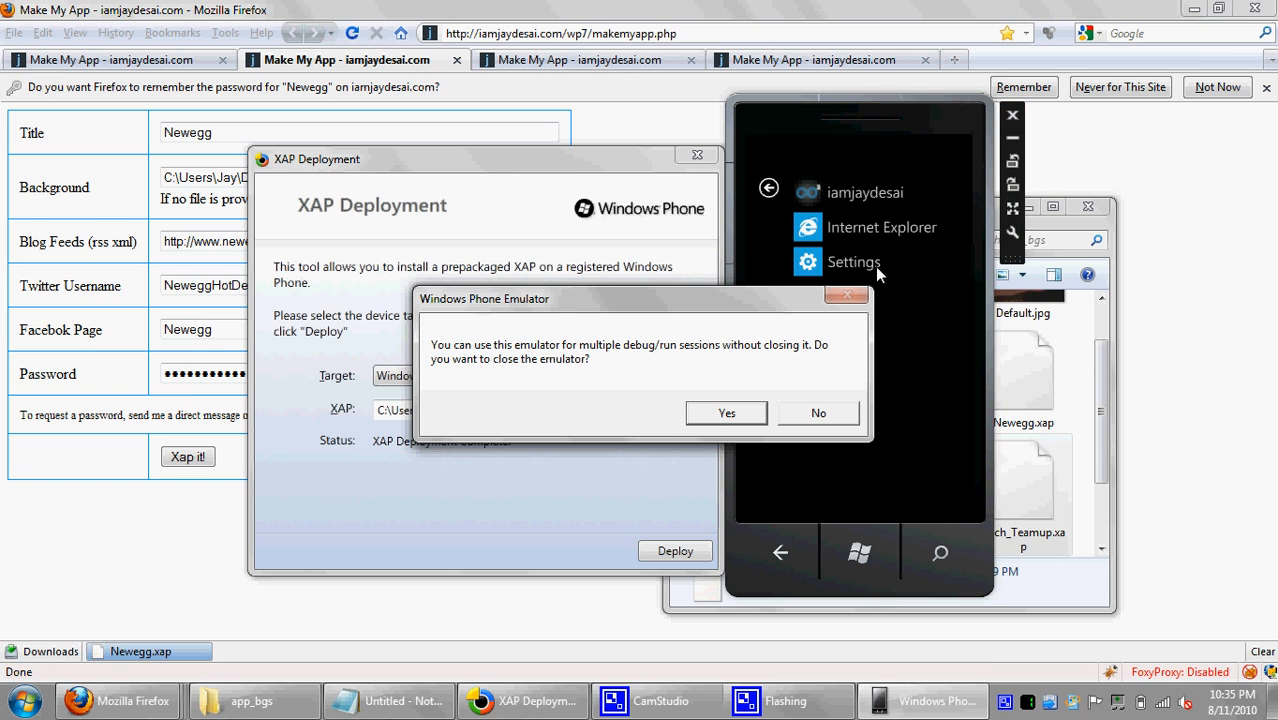
Confirm closing the emulator and open Cisco's Press Releases and Features RSS feed
{"action": "left_click", "coordinate": [724, 412]}
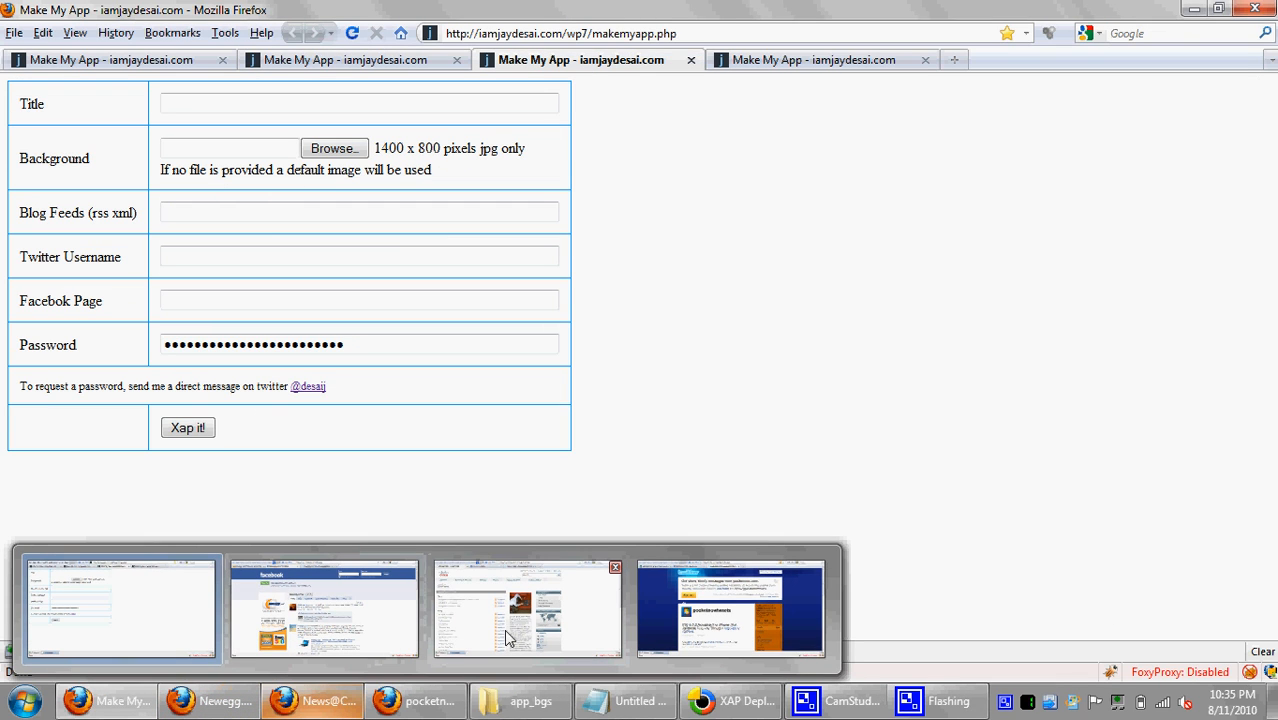
{"action": "left_click", "coordinate": [312, 700]}
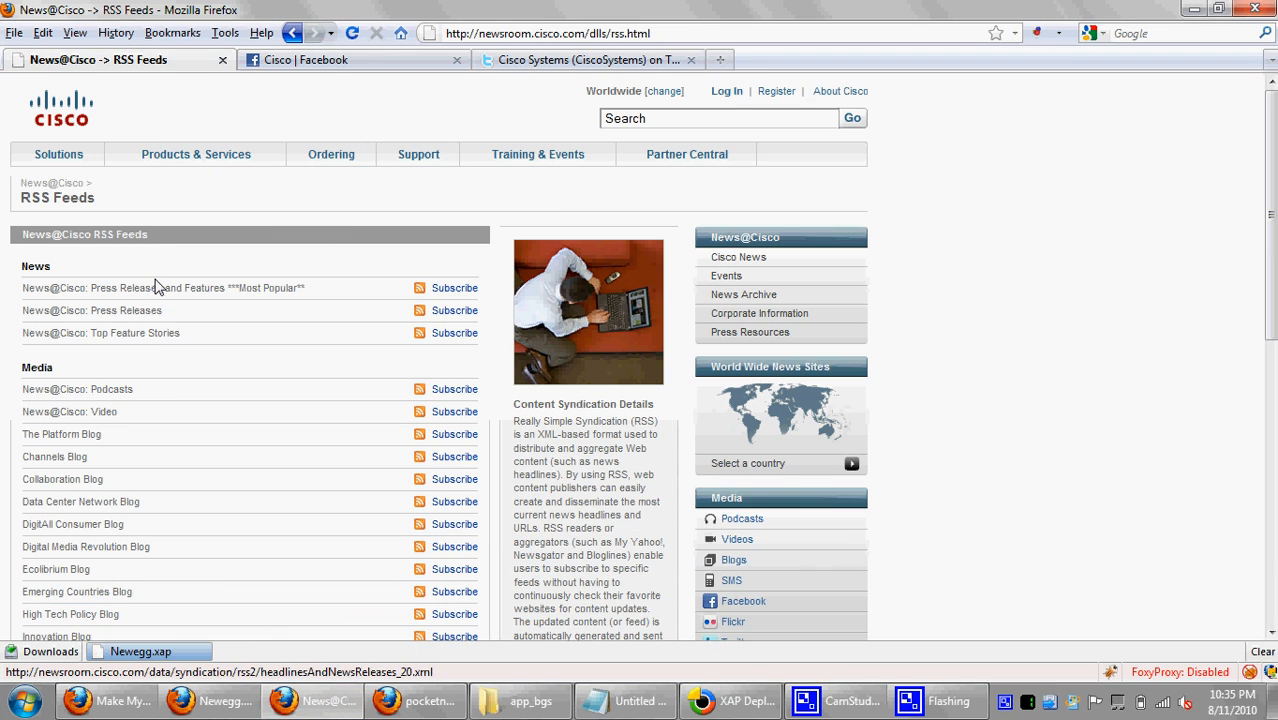
{"action": "mouse_move", "coordinate": [454, 290]}
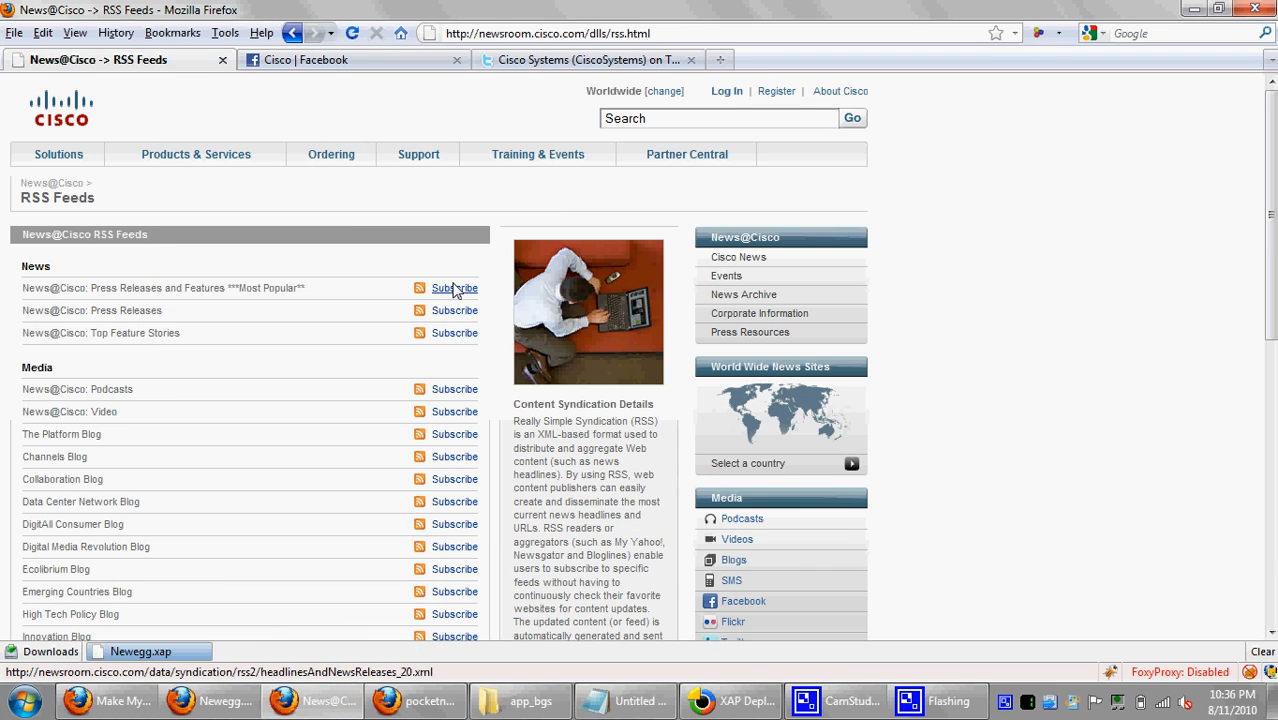
{"action": "left_click", "coordinate": [454, 288]}
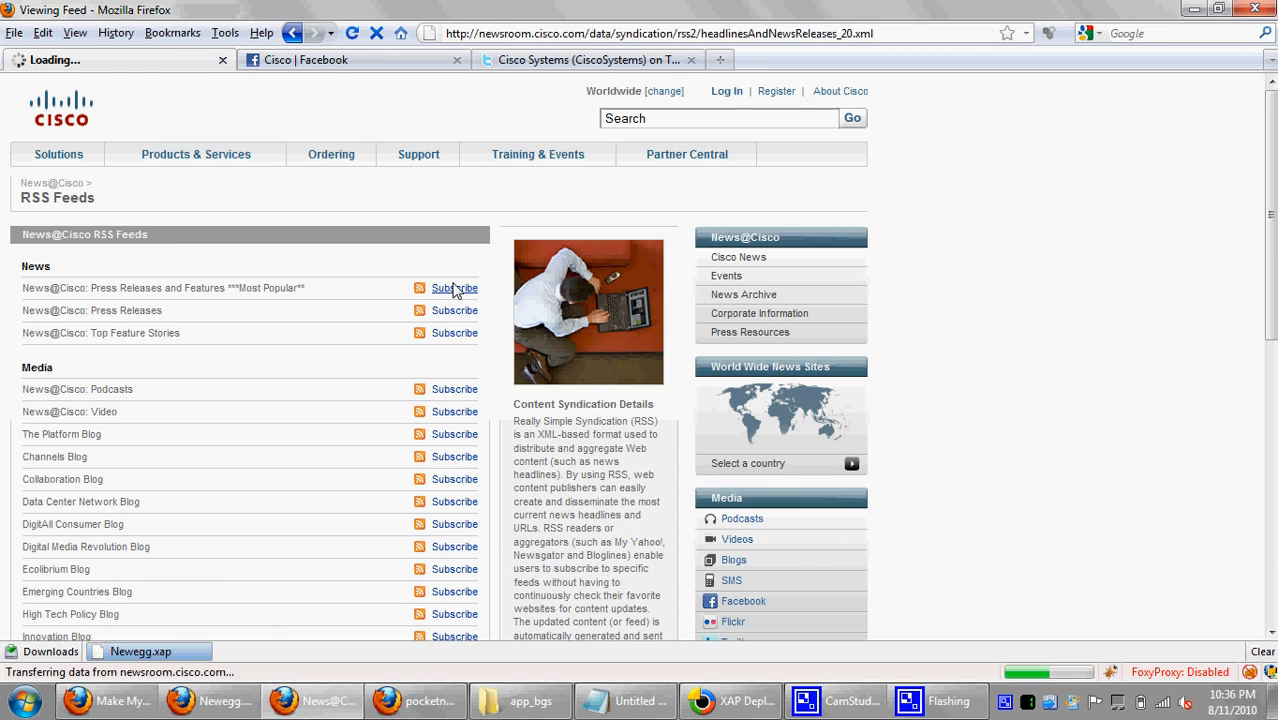
{"action": "left_click", "coordinate": [454, 288]}
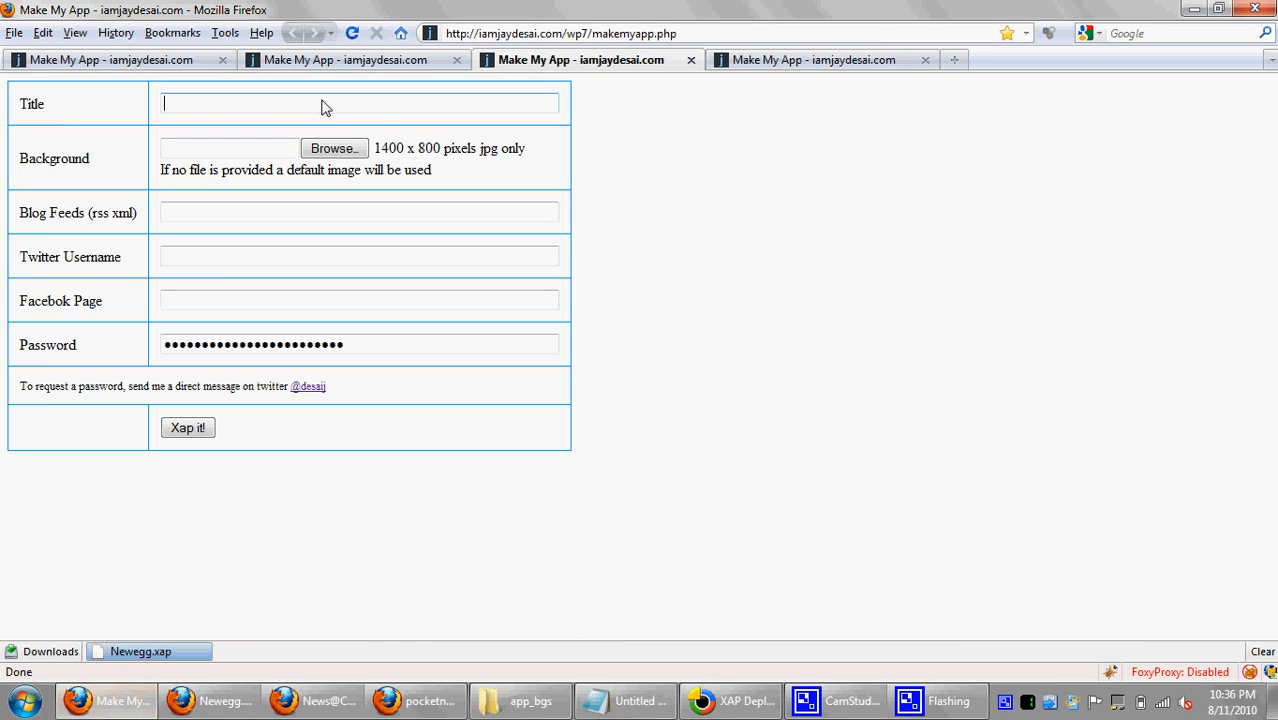
Enter title Cisco, background Cisco.jpg and the headlinesAndNewsReleases_20.xml feed URL
{"action": "type", "text": "Cisco"}
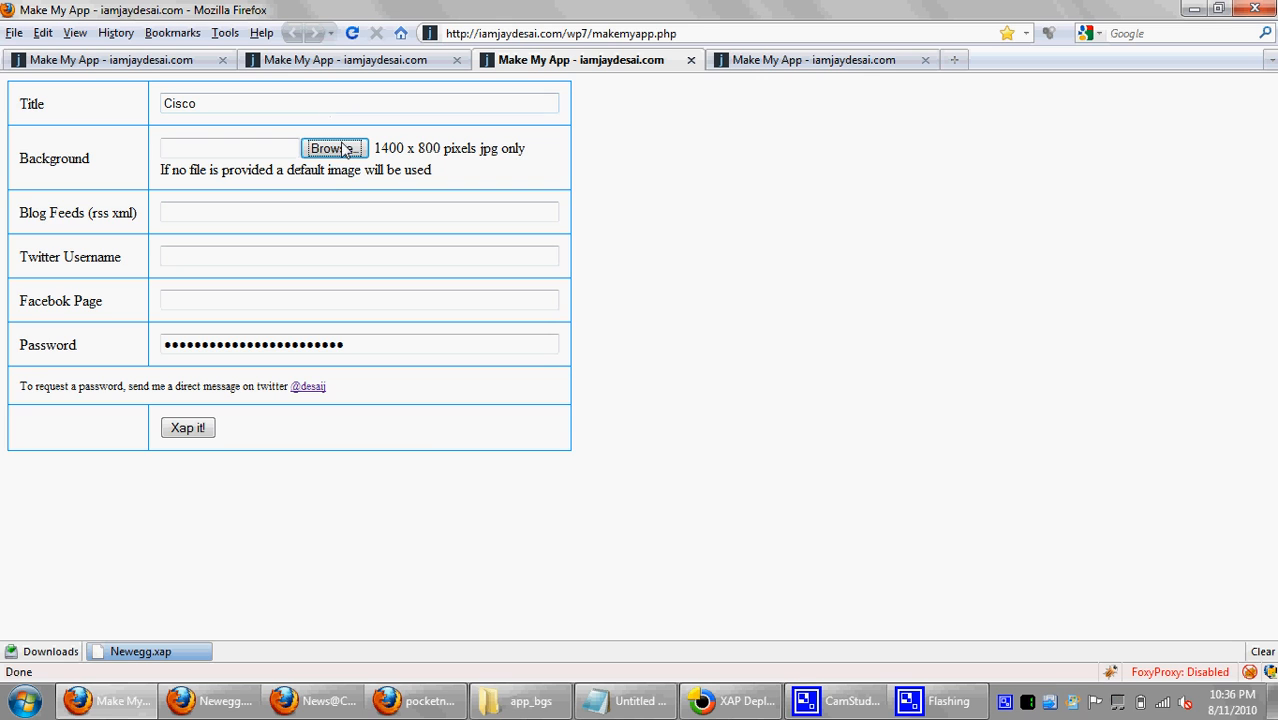
{"action": "left_click", "coordinate": [334, 148]}
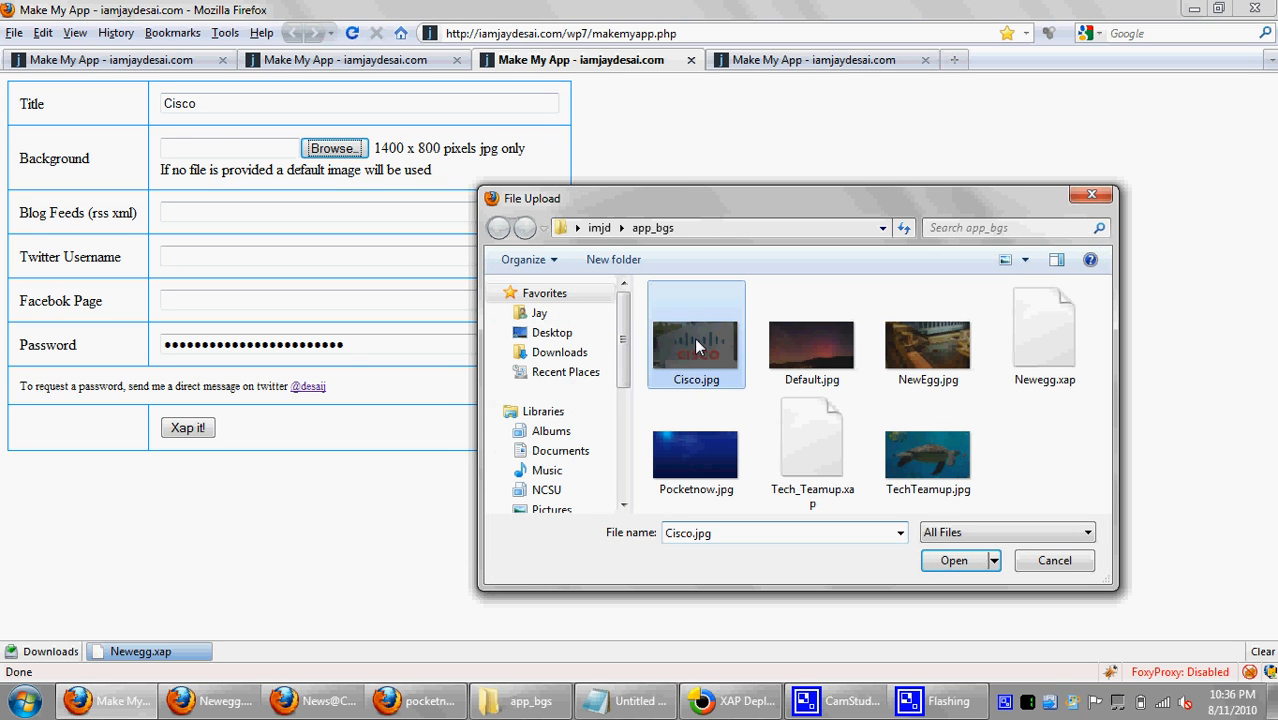
{"action": "left_click", "coordinate": [952, 560]}
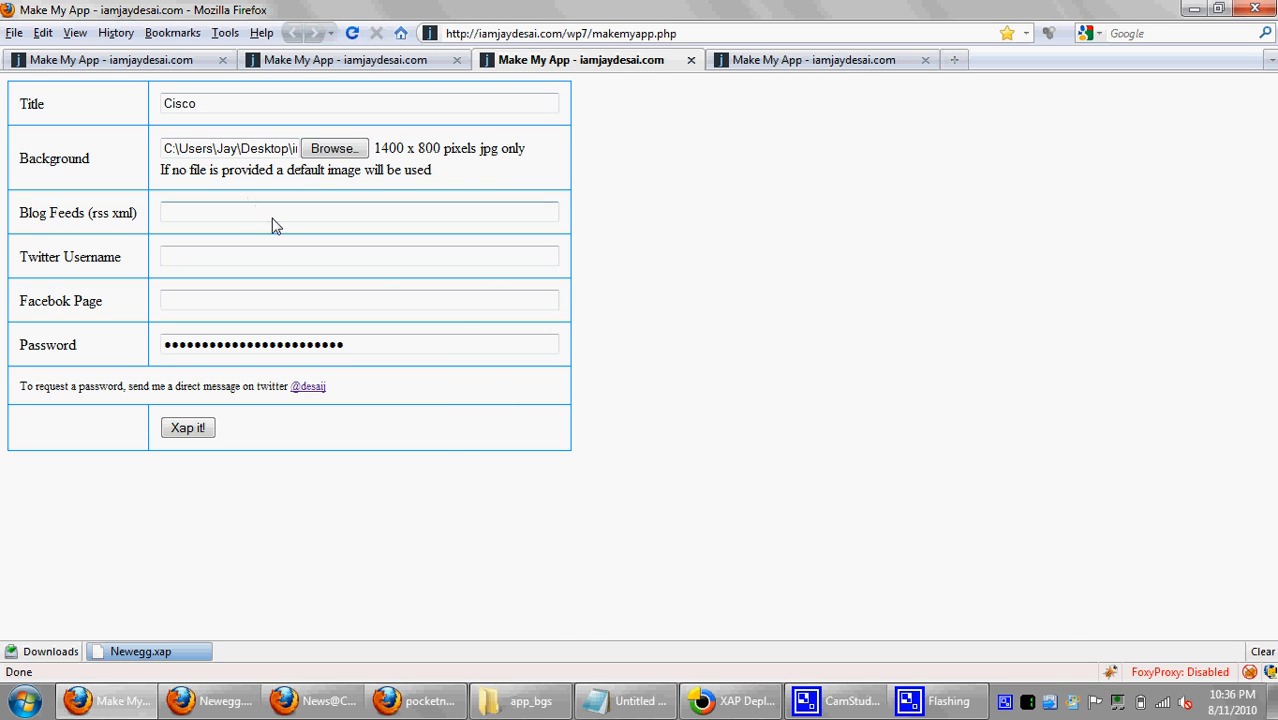
{"action": "type", "text": ".cisco.com/data/syndication/rss2/headlinesAndNewsReleases_20.xml"}
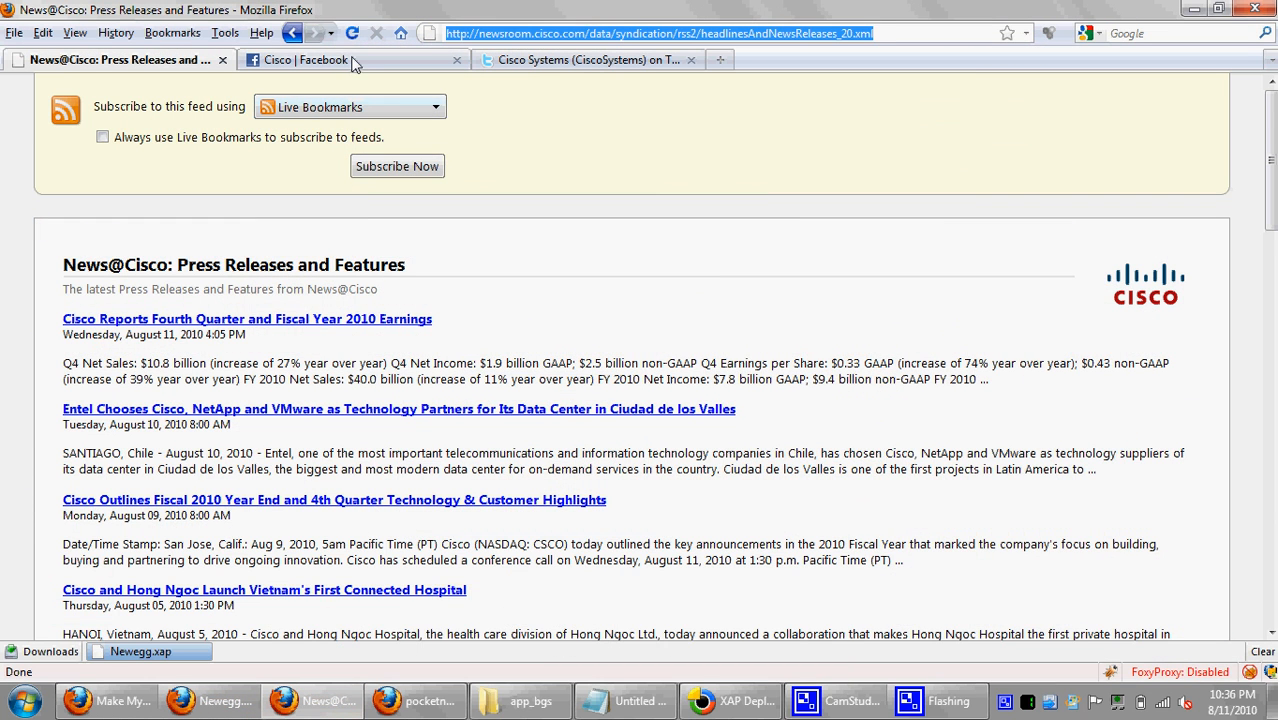
Add ciscosystems Twitter and Cisco Facebook page, then submit with Xap it!
{"action": "left_click", "coordinate": [588, 60]}
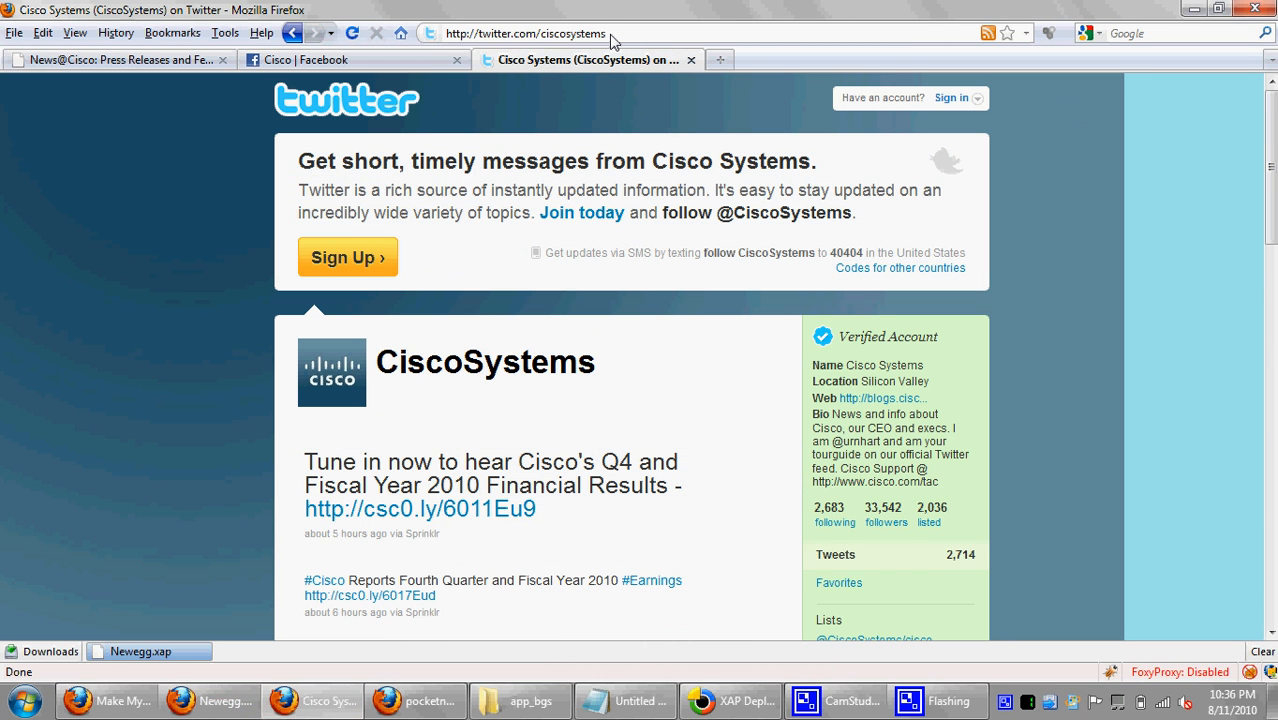
{"action": "left_click", "coordinate": [340, 60]}
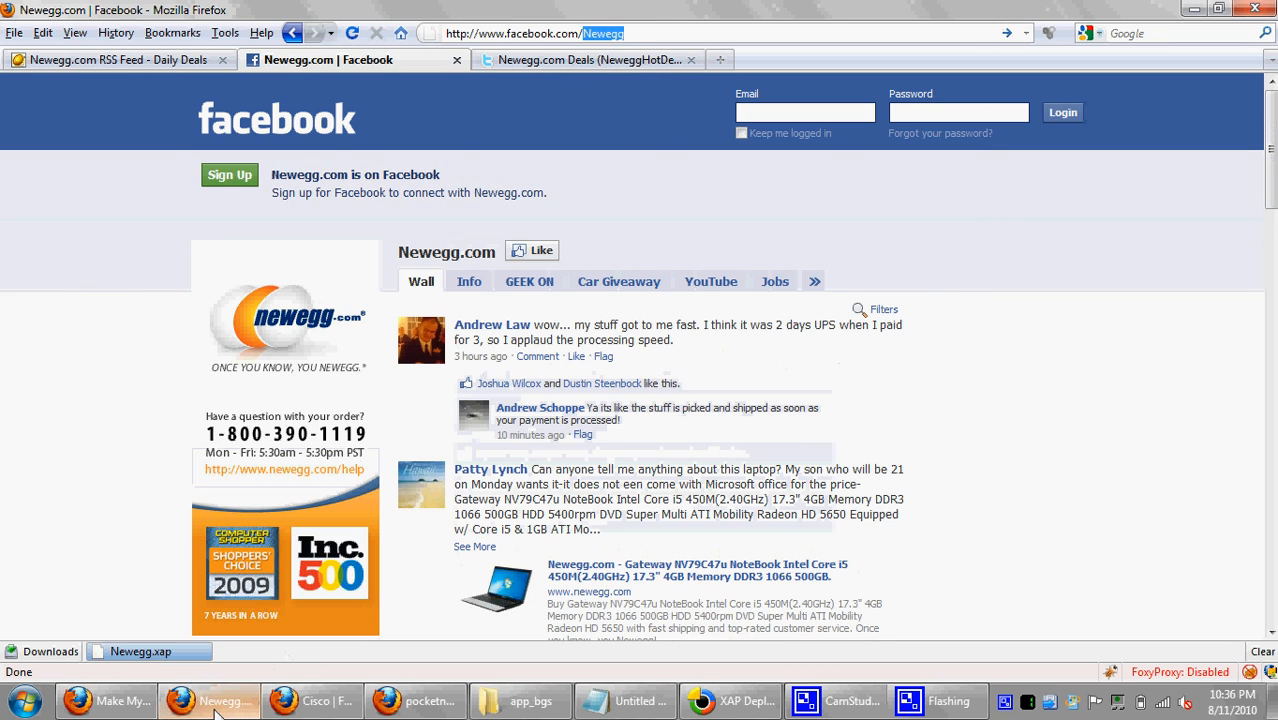
{"action": "left_click", "coordinate": [588, 60]}
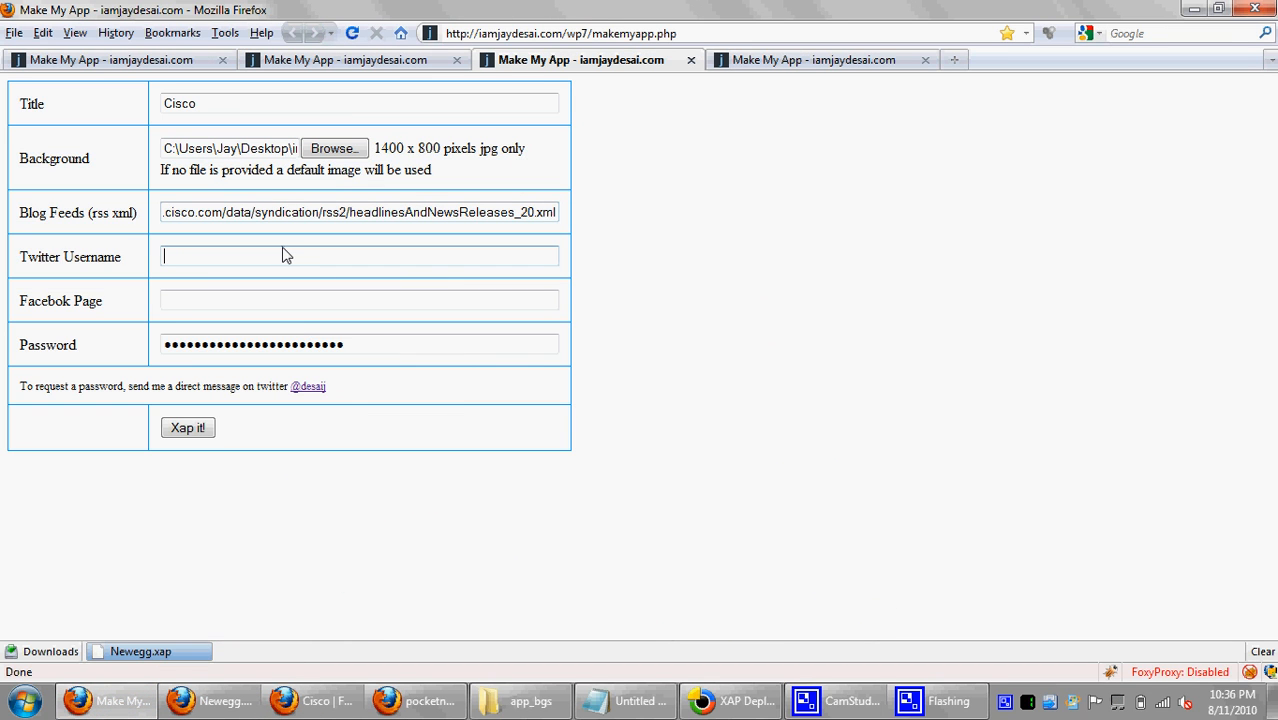
{"action": "type", "text": "Cisco"}
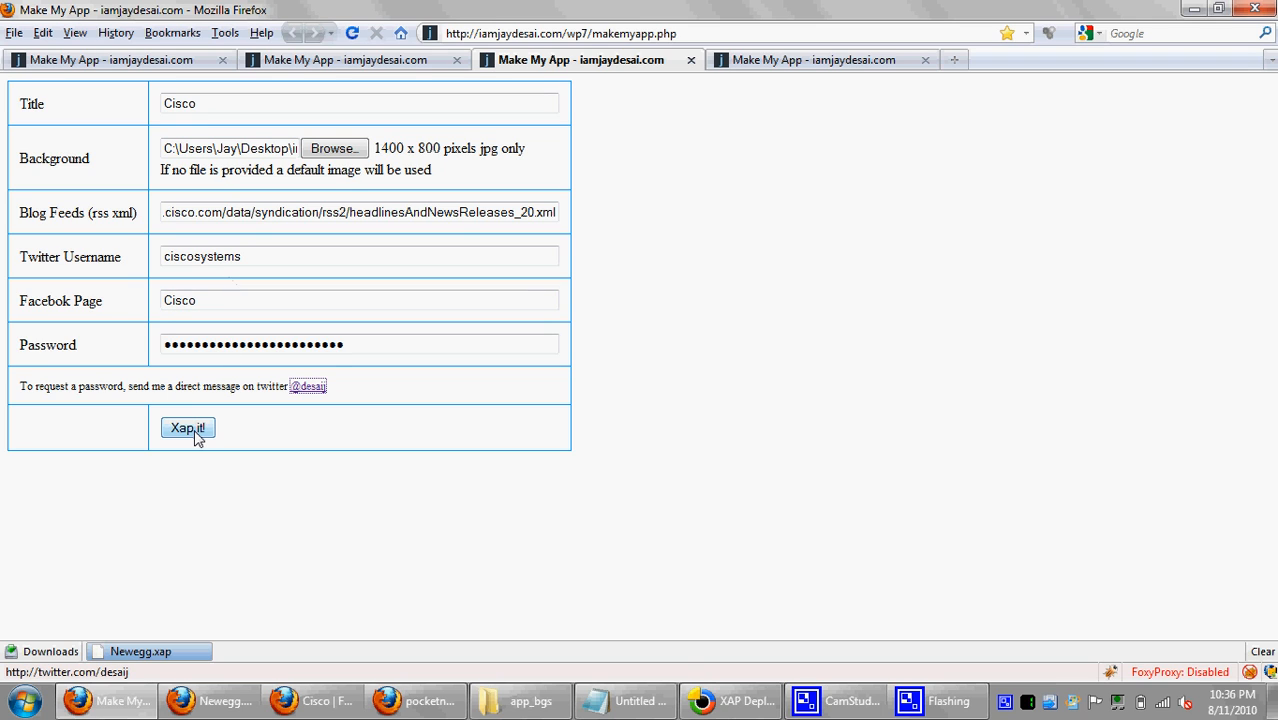
{"action": "left_click", "coordinate": [188, 428]}
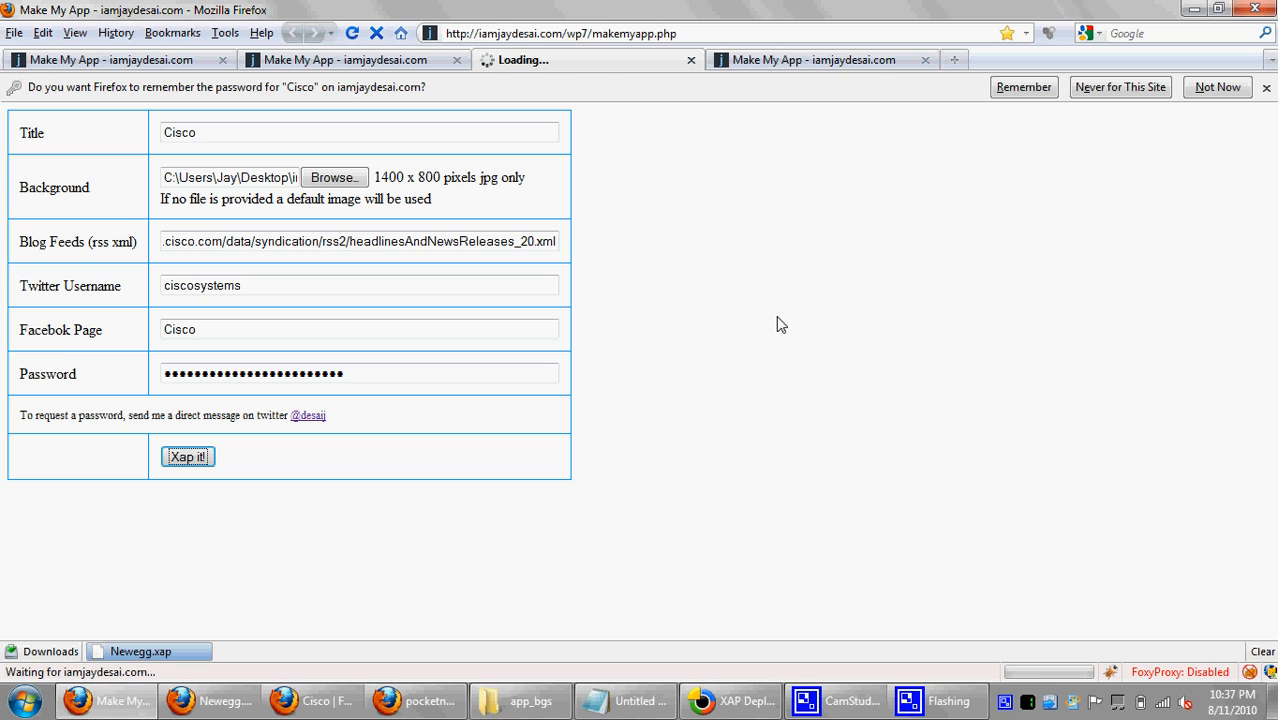
Save the downloaded Cisco.xap and select it in XAP Deployment for the emulator
{"action": "left_click", "coordinate": [188, 456]}
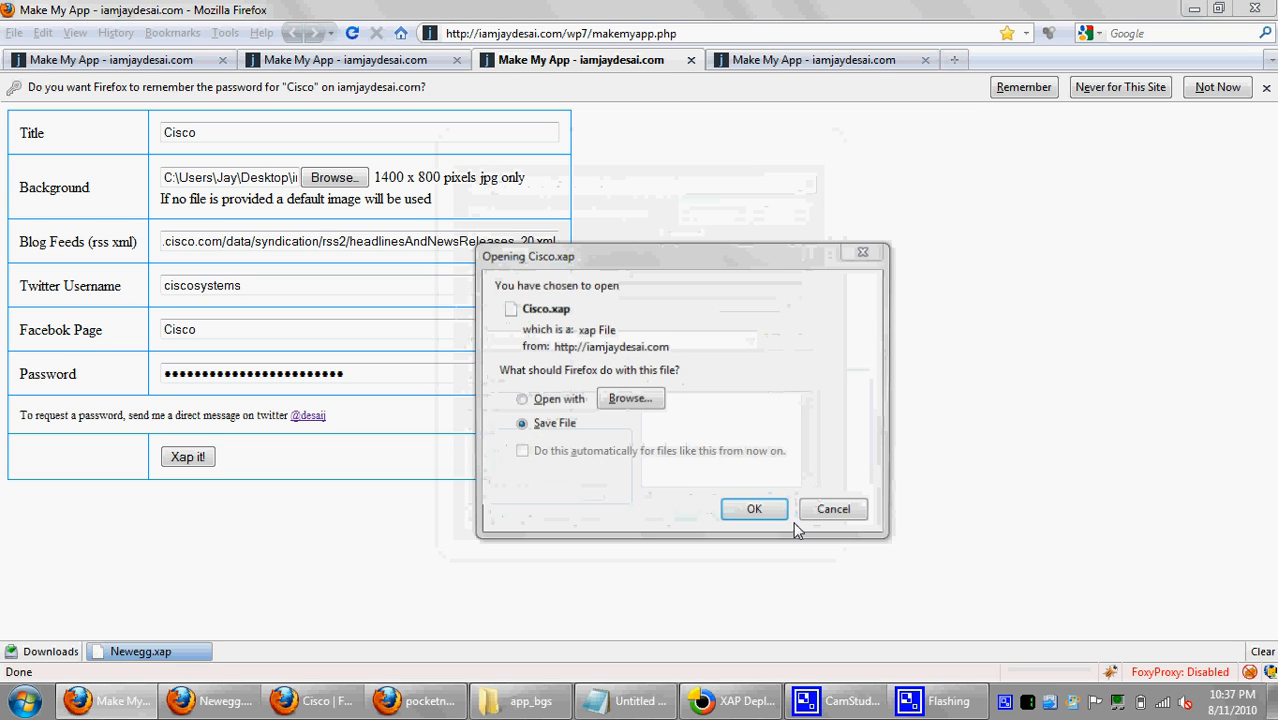
{"action": "left_click", "coordinate": [754, 510]}
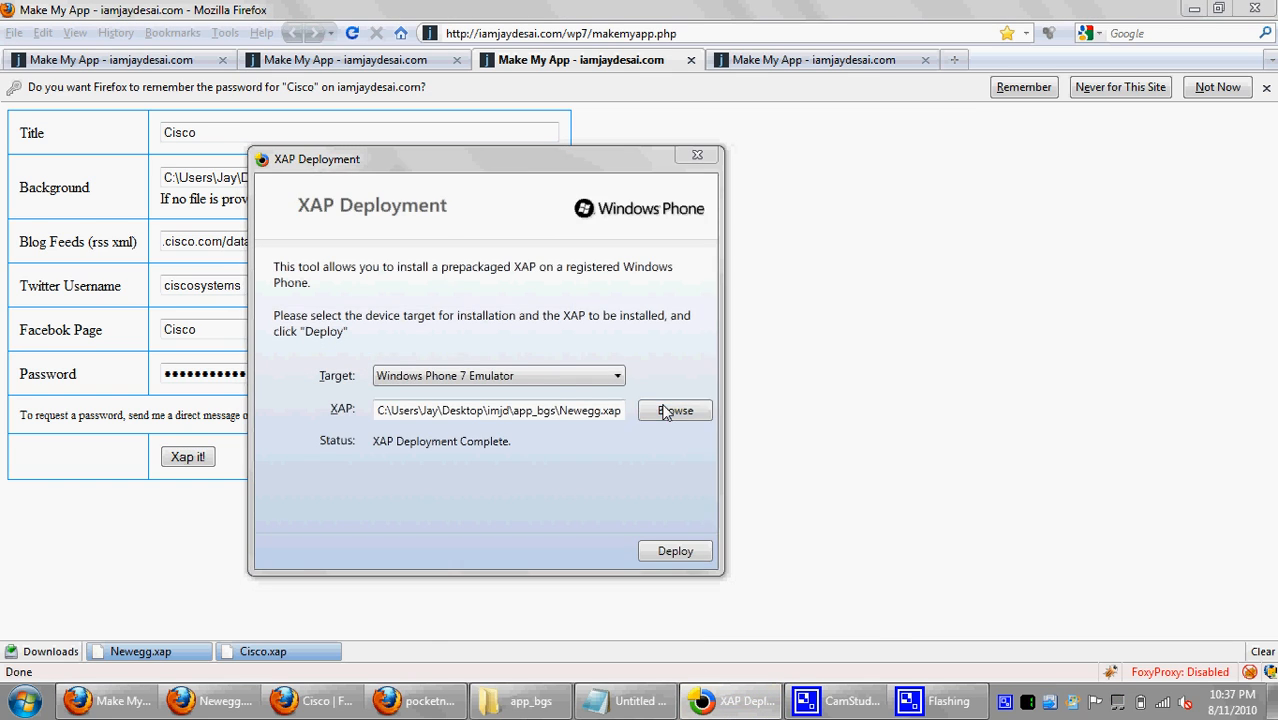
{"action": "left_click", "coordinate": [676, 410]}
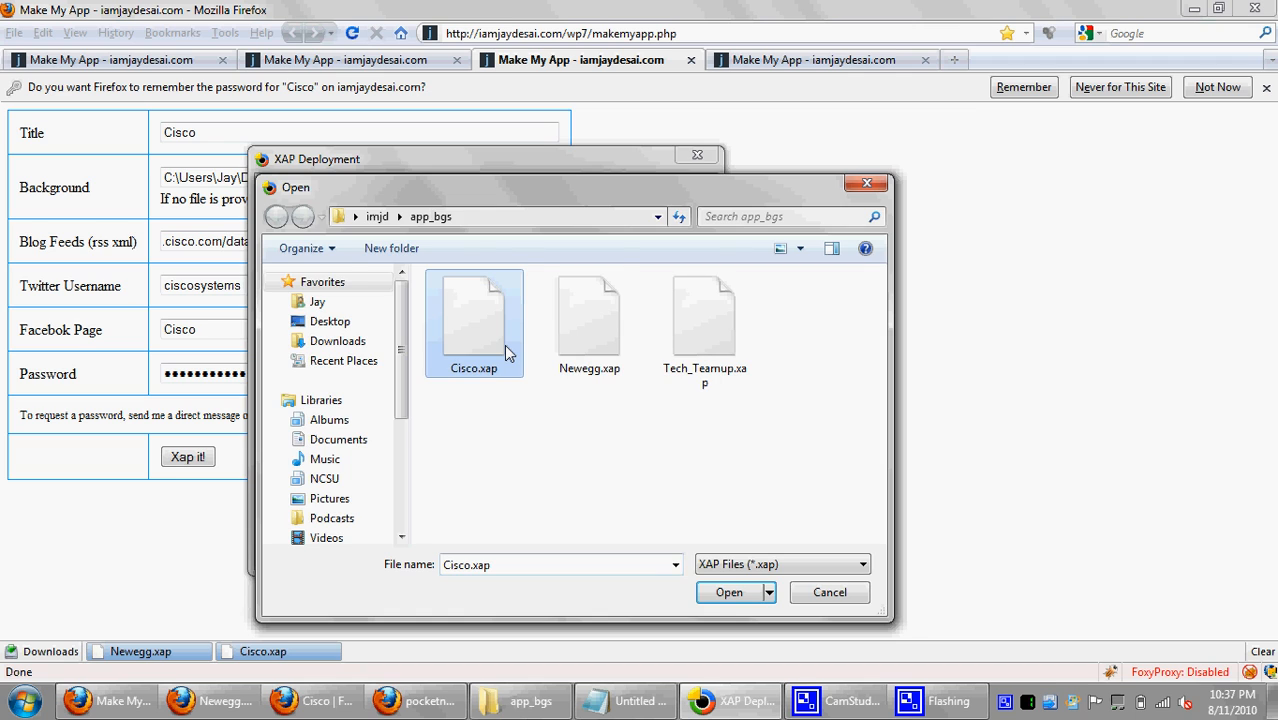
{"action": "left_click", "coordinate": [728, 592]}
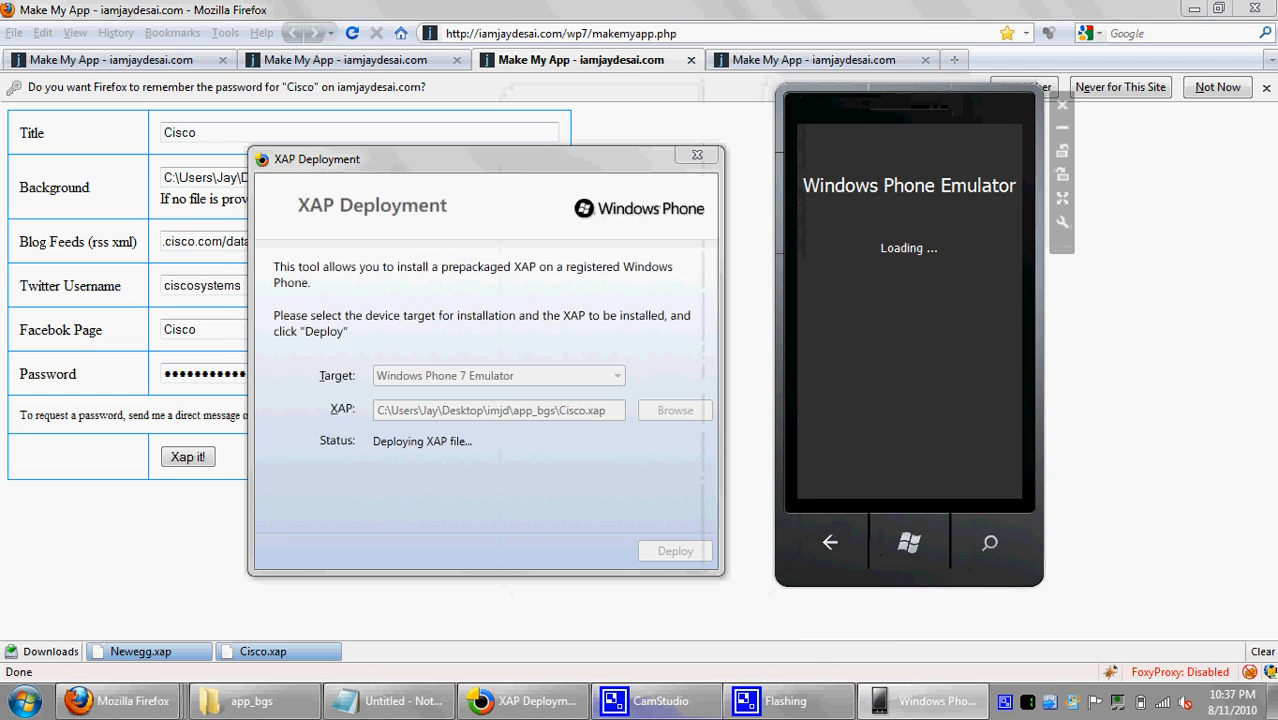
Move the planned-features notes aside, then back out of the Cisco app to the start screen
{"action": "left_click", "coordinate": [388, 700]}
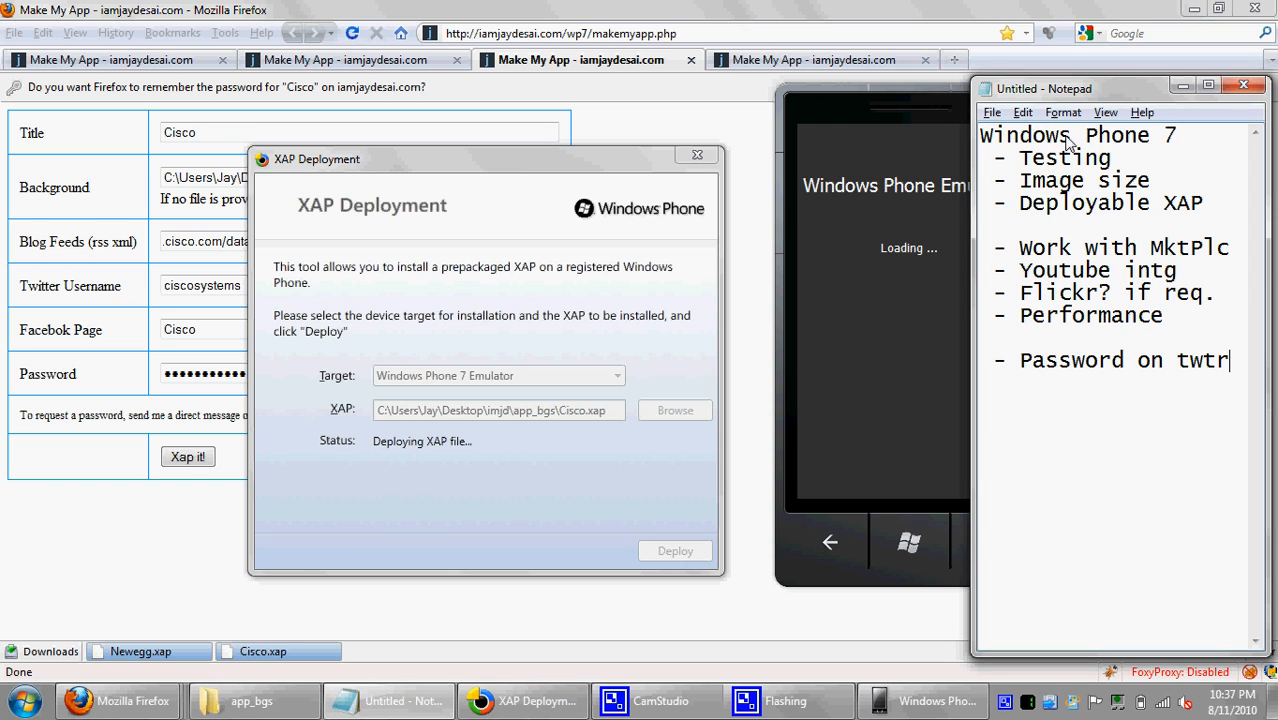
{"action": "left_click_drag", "start_coordinate": [1044, 88], "coordinate": [130, 48]}
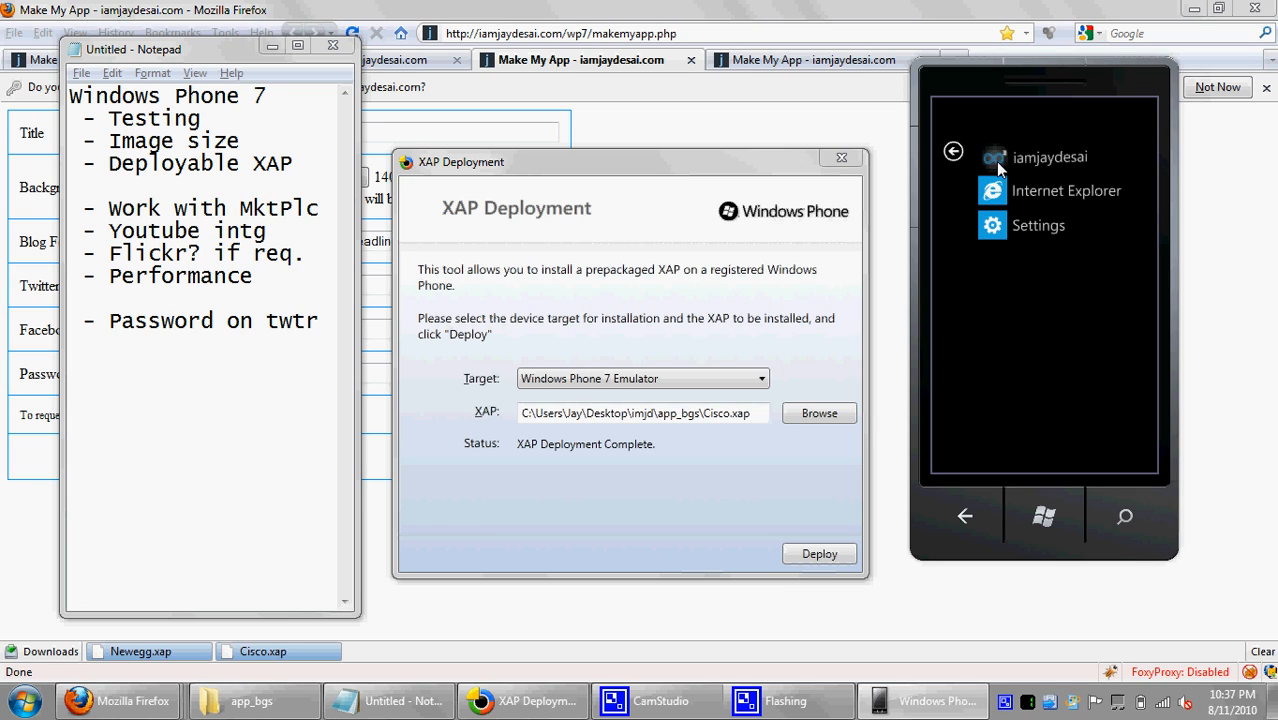
{"action": "mouse_move", "coordinate": [1040, 374]}
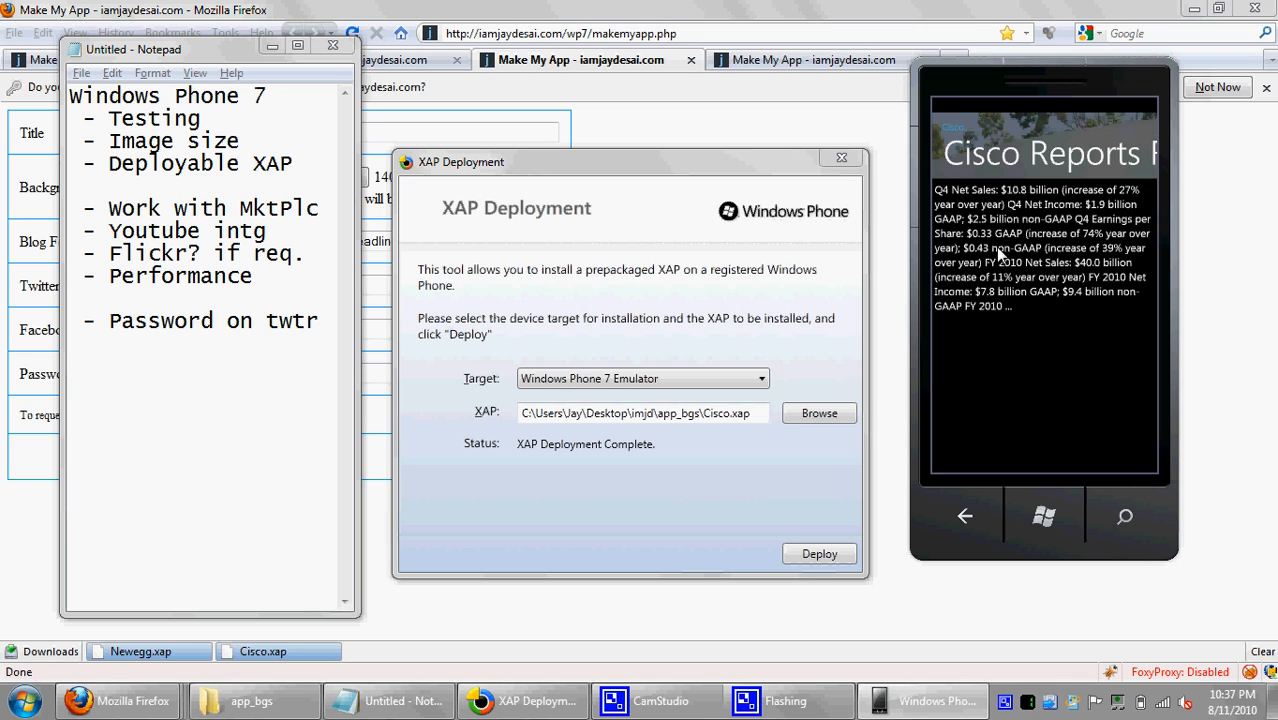
{"action": "mouse_move", "coordinate": [1024, 290]}
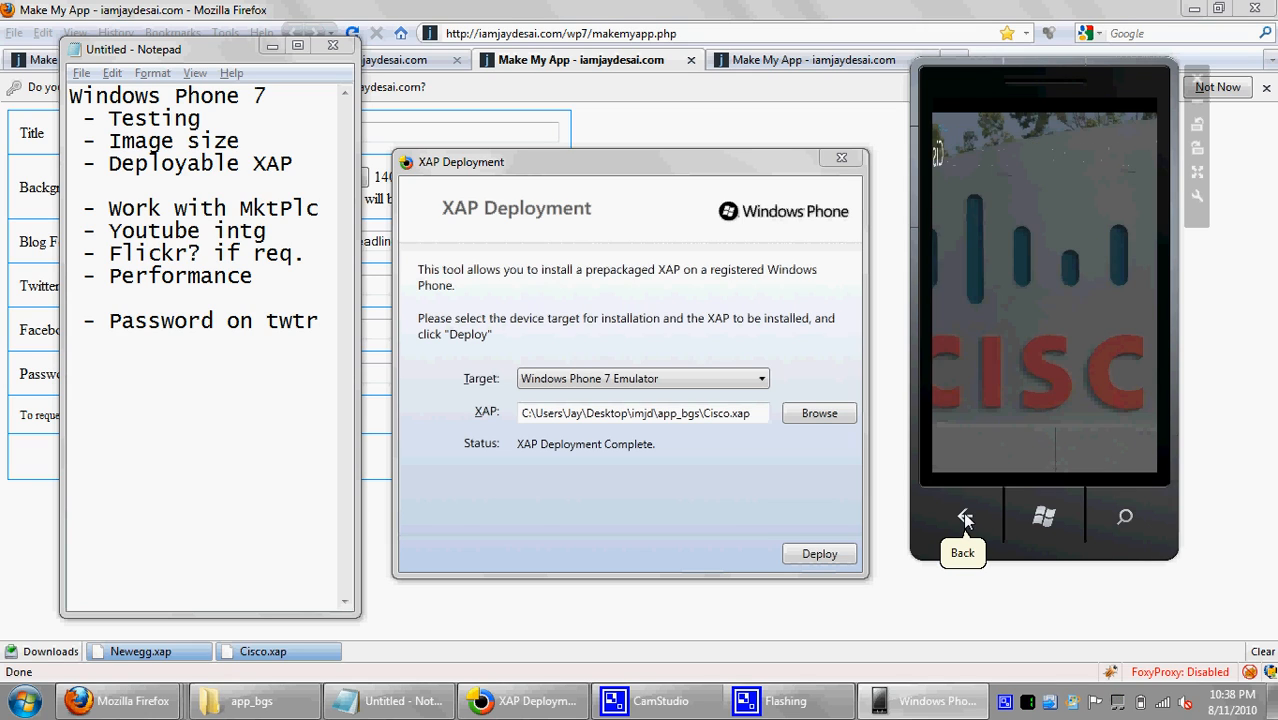
{"action": "left_click", "coordinate": [964, 516]}
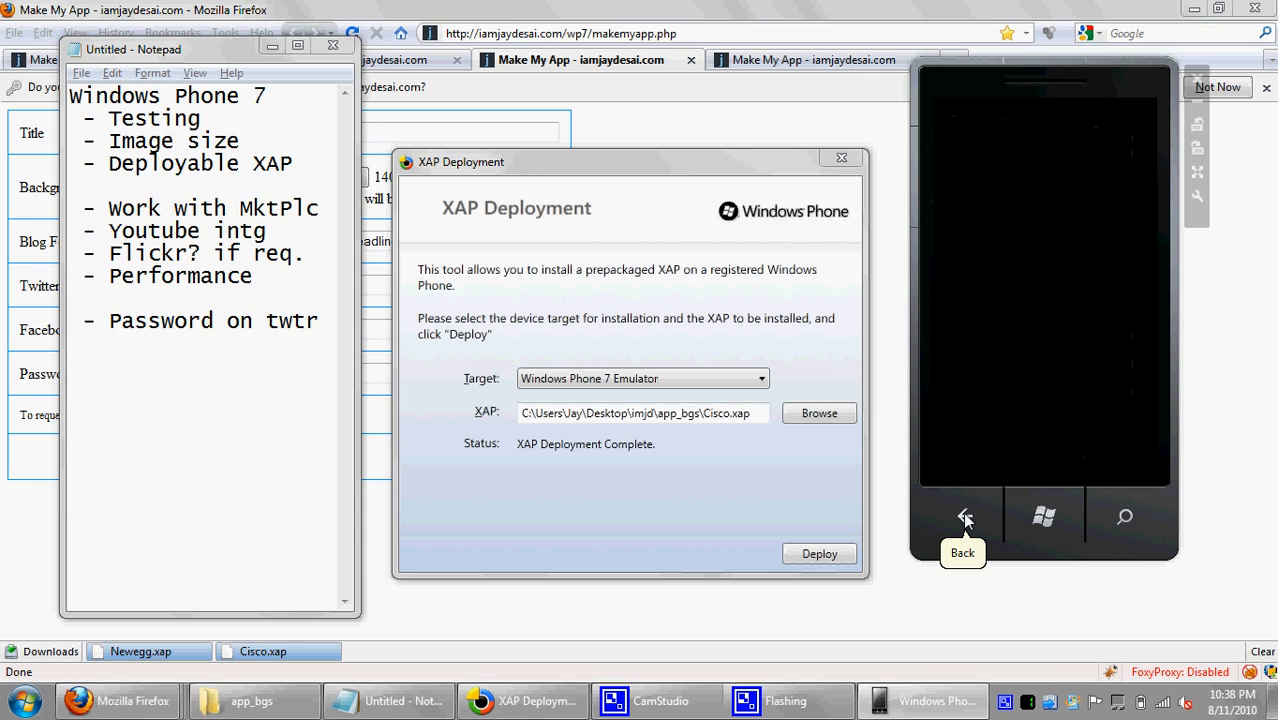
{"action": "left_click", "coordinate": [964, 516]}
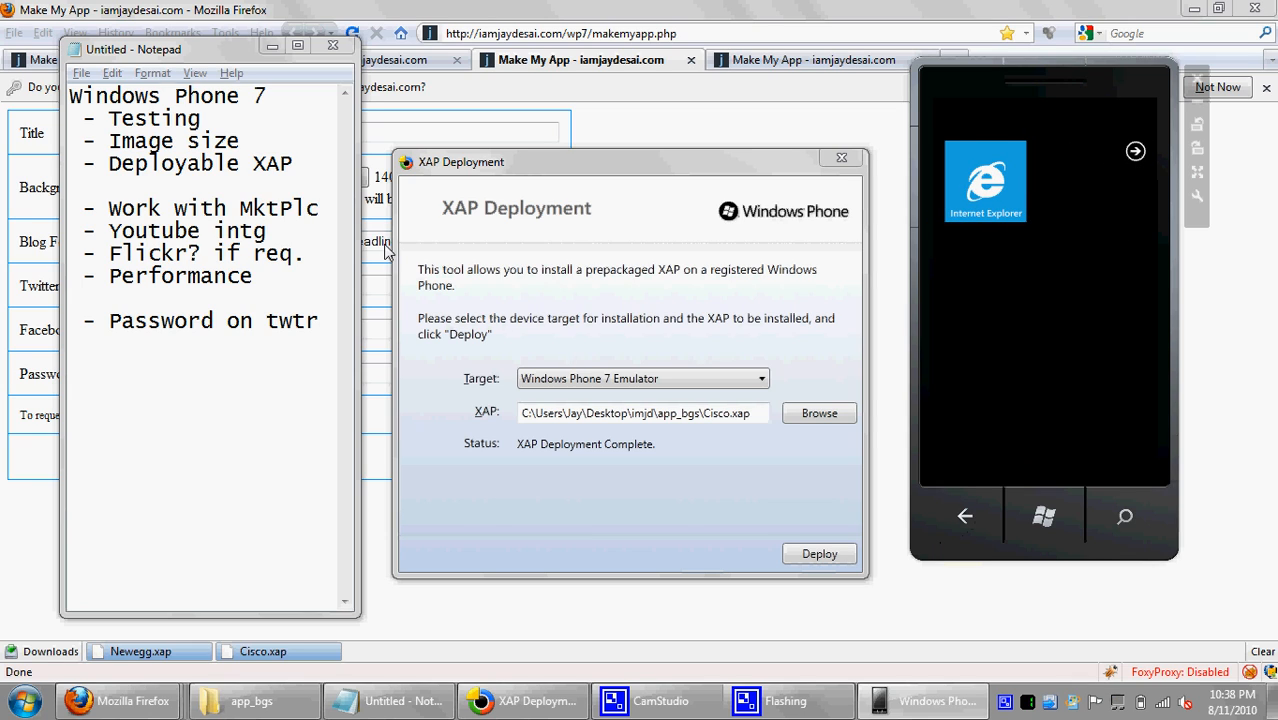
{"action": "mouse_move", "coordinate": [294, 344]}
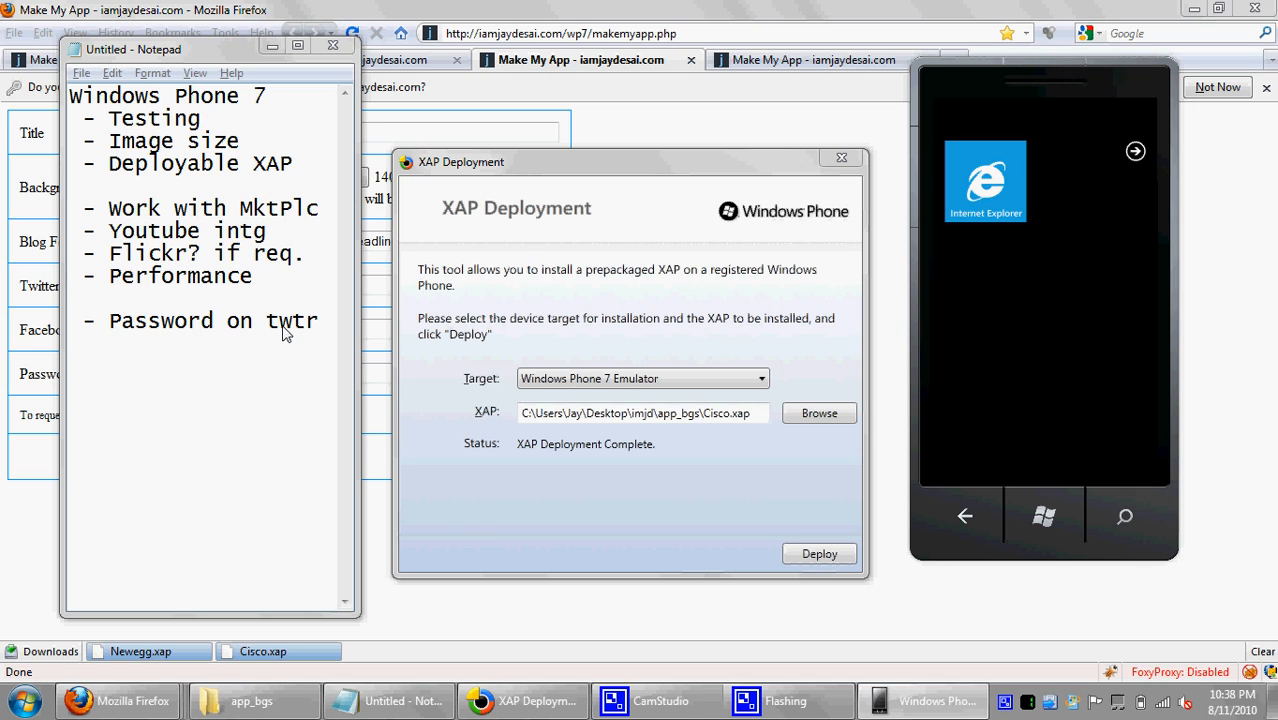
{"action": "mouse_move", "coordinate": [412, 8]}
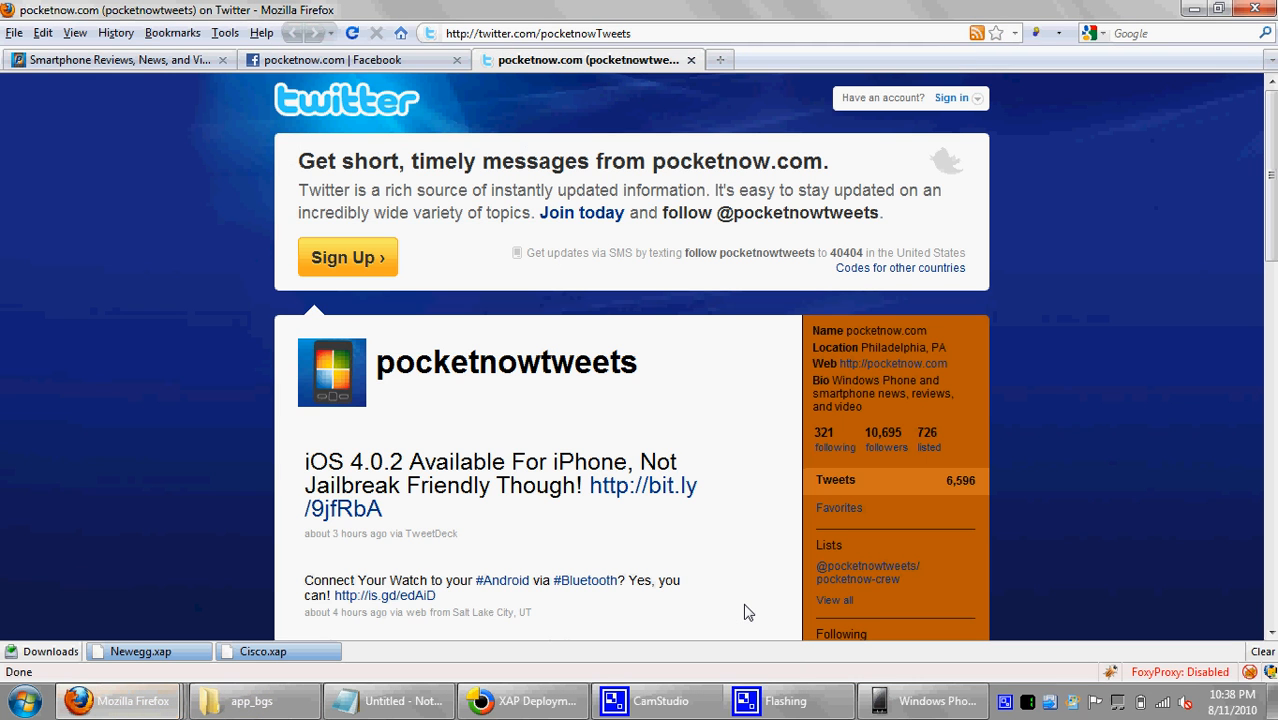
Get pocketnow's FeedBurner feed XML address and bring it to the Make My App form
{"action": "left_click", "coordinate": [120, 60]}
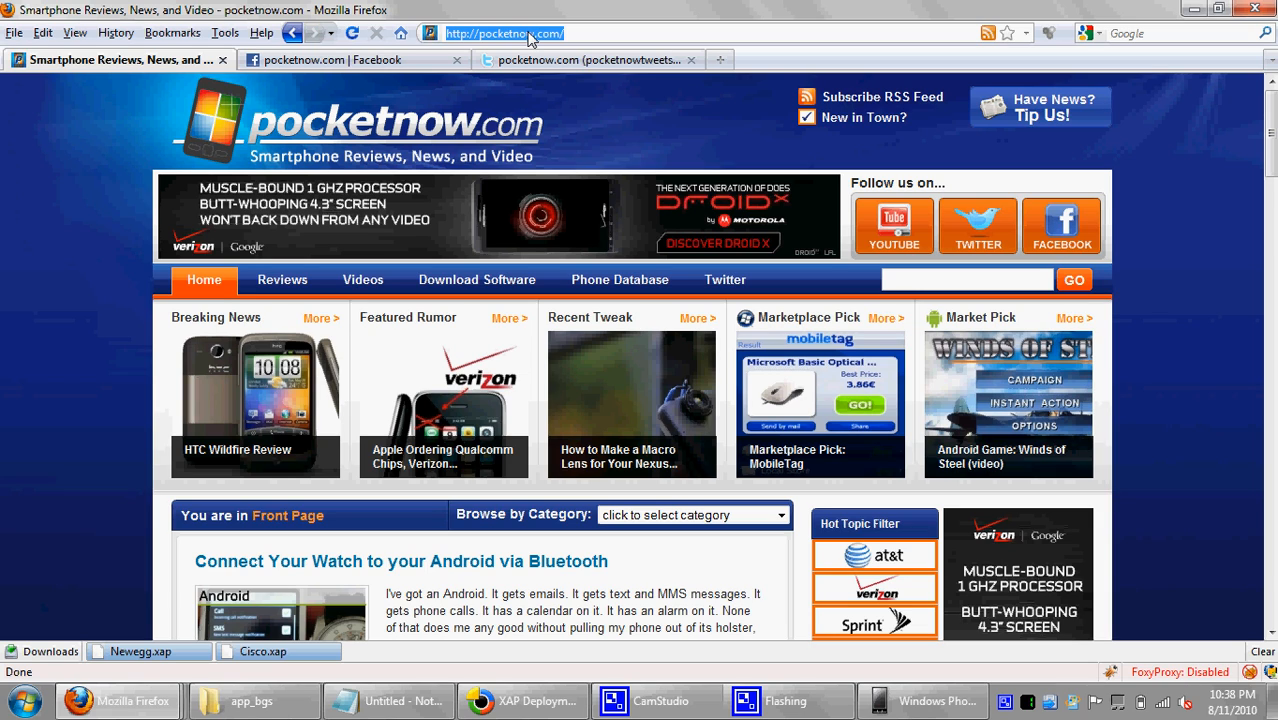
{"action": "mouse_move", "coordinate": [1040, 108]}
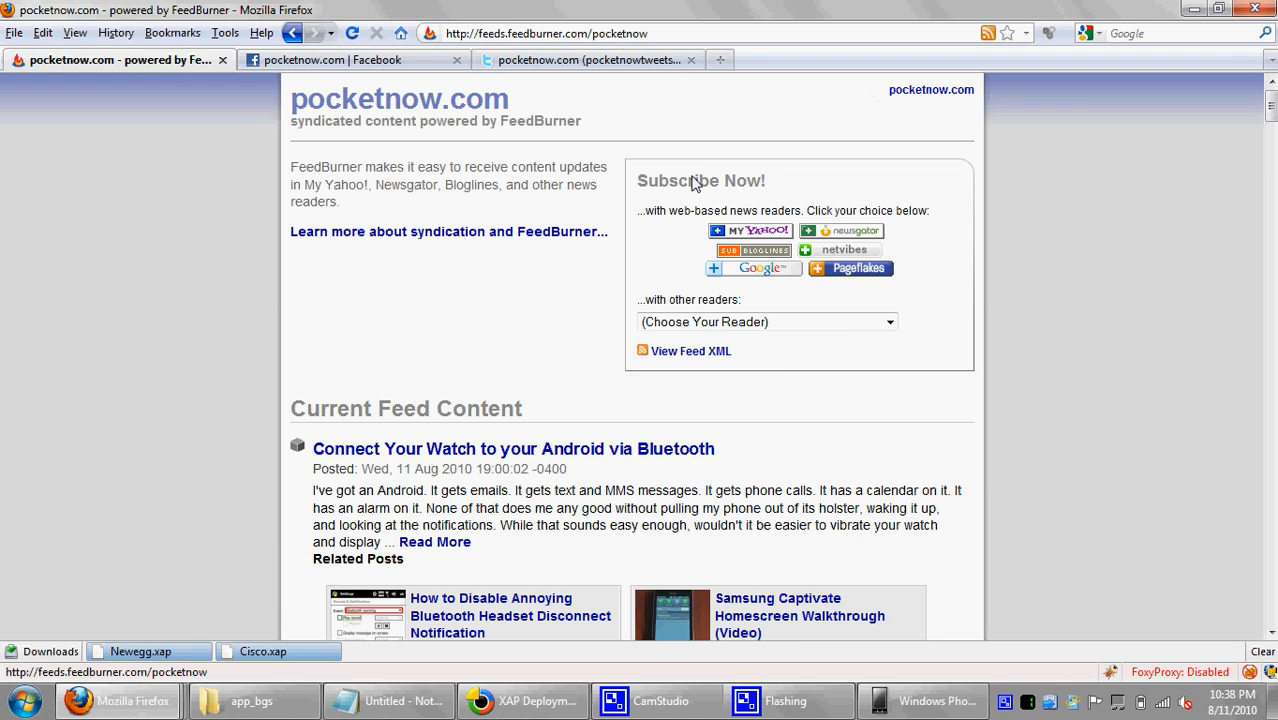
{"action": "left_click", "coordinate": [690, 352]}
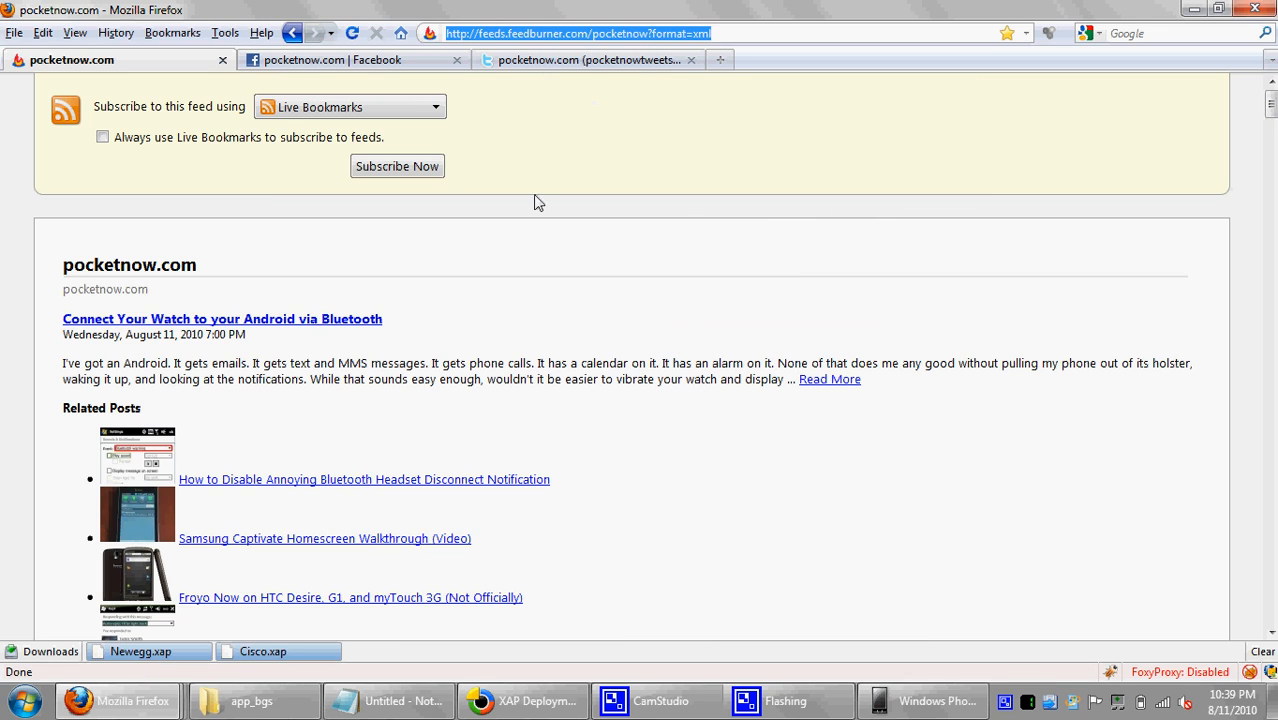
{"action": "left_click", "coordinate": [524, 700]}
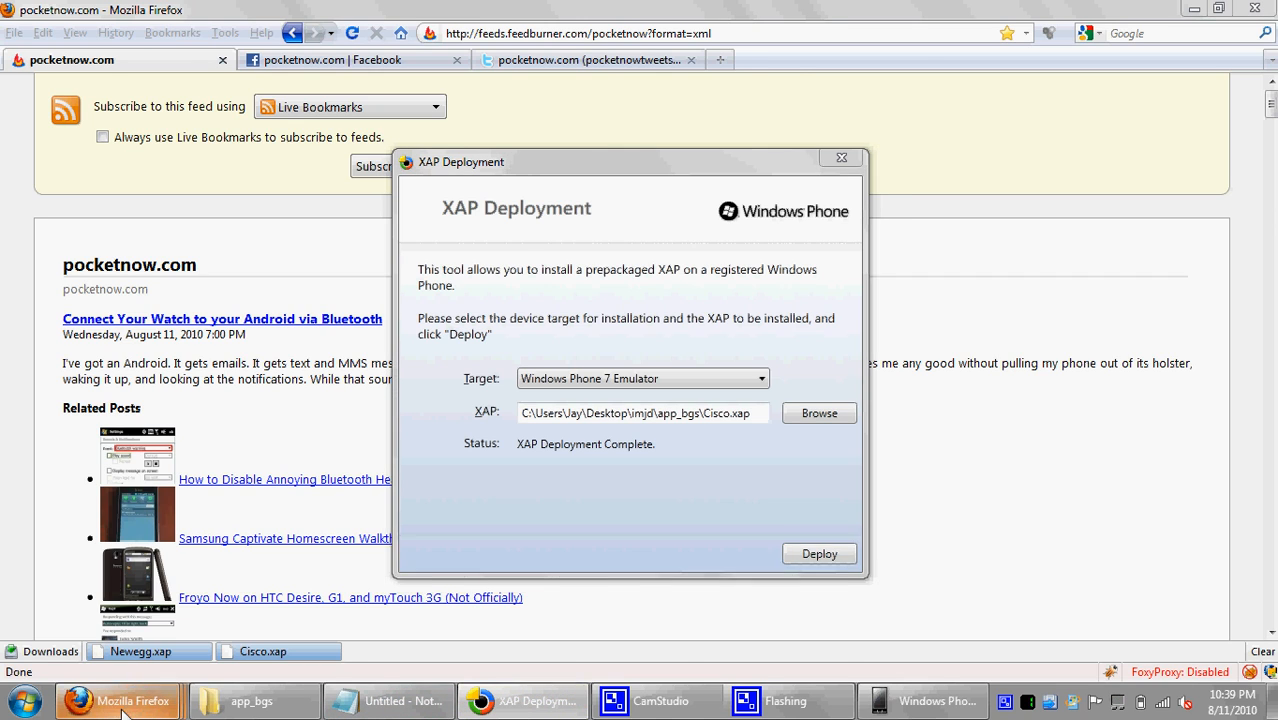
{"action": "left_click", "coordinate": [816, 60]}
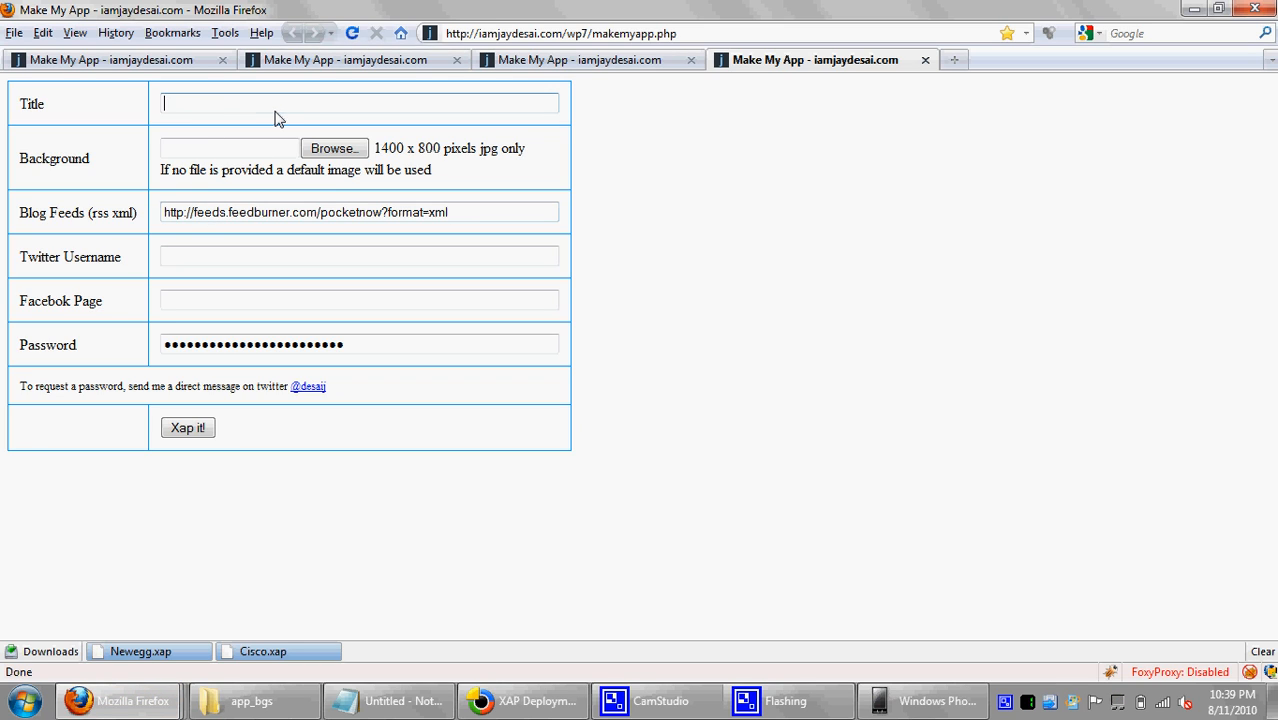
Fill title POCKETNOW, background image, pocketnowTweets Twitter and pocketnow Facebook, and submit
{"action": "type", "text": "P"}
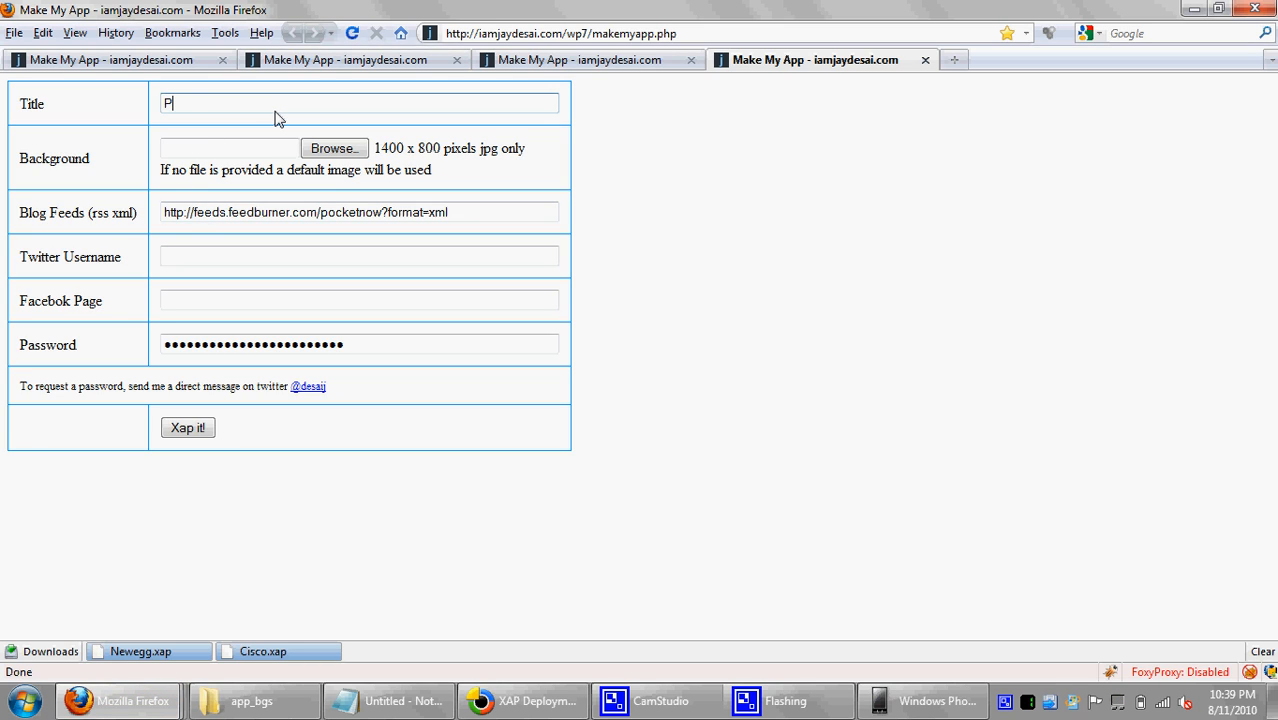
{"action": "type", "text": "OCKETNOW"}
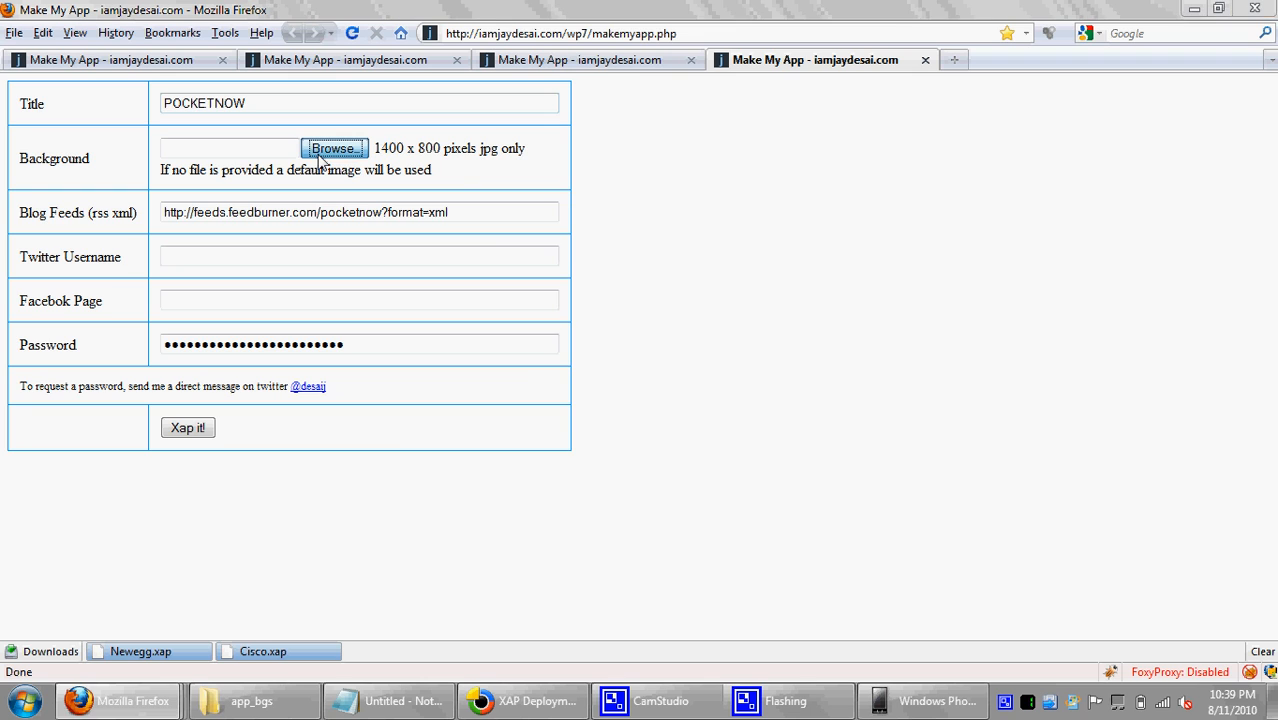
{"action": "left_click", "coordinate": [334, 148]}
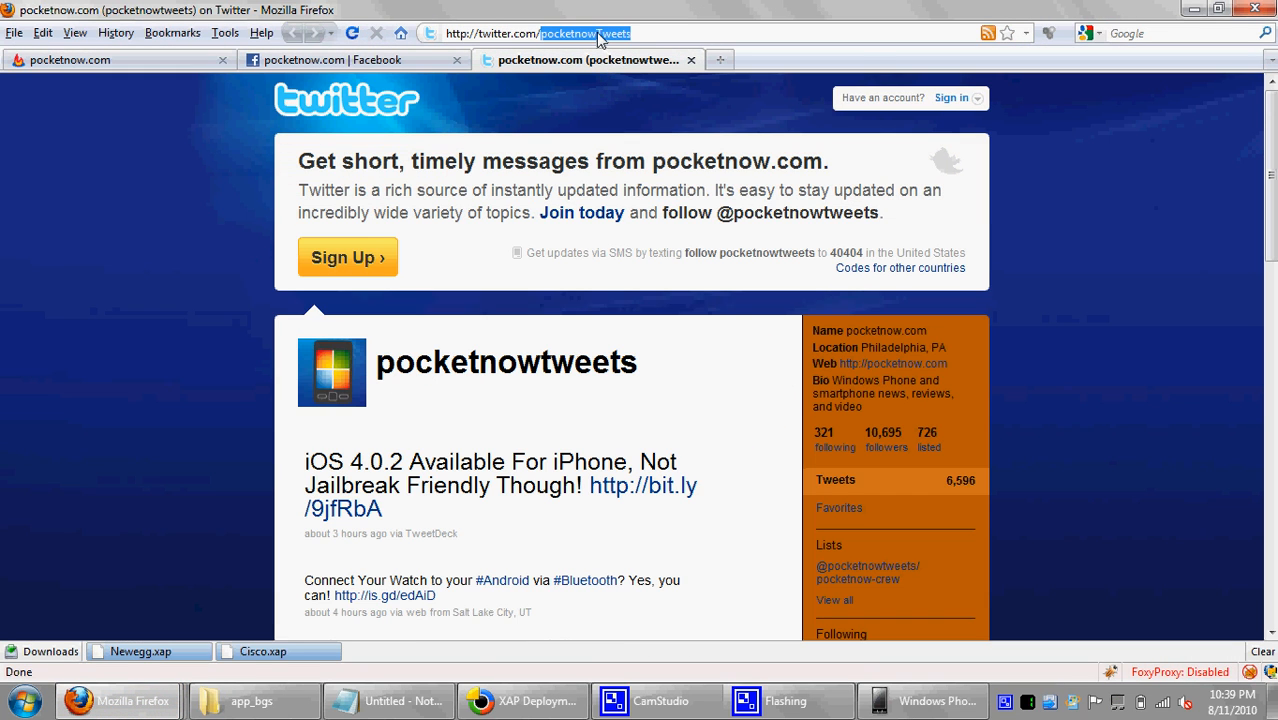
{"action": "left_click", "coordinate": [340, 60]}
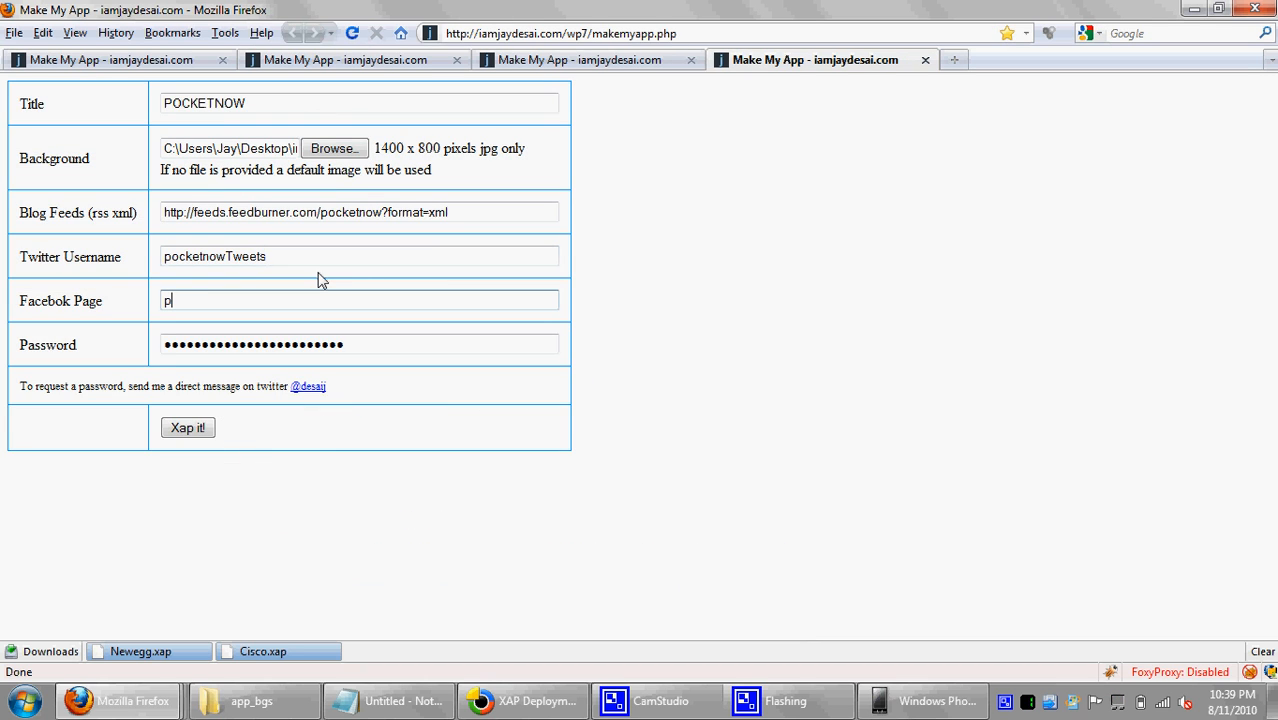
{"action": "left_click", "coordinate": [188, 436]}
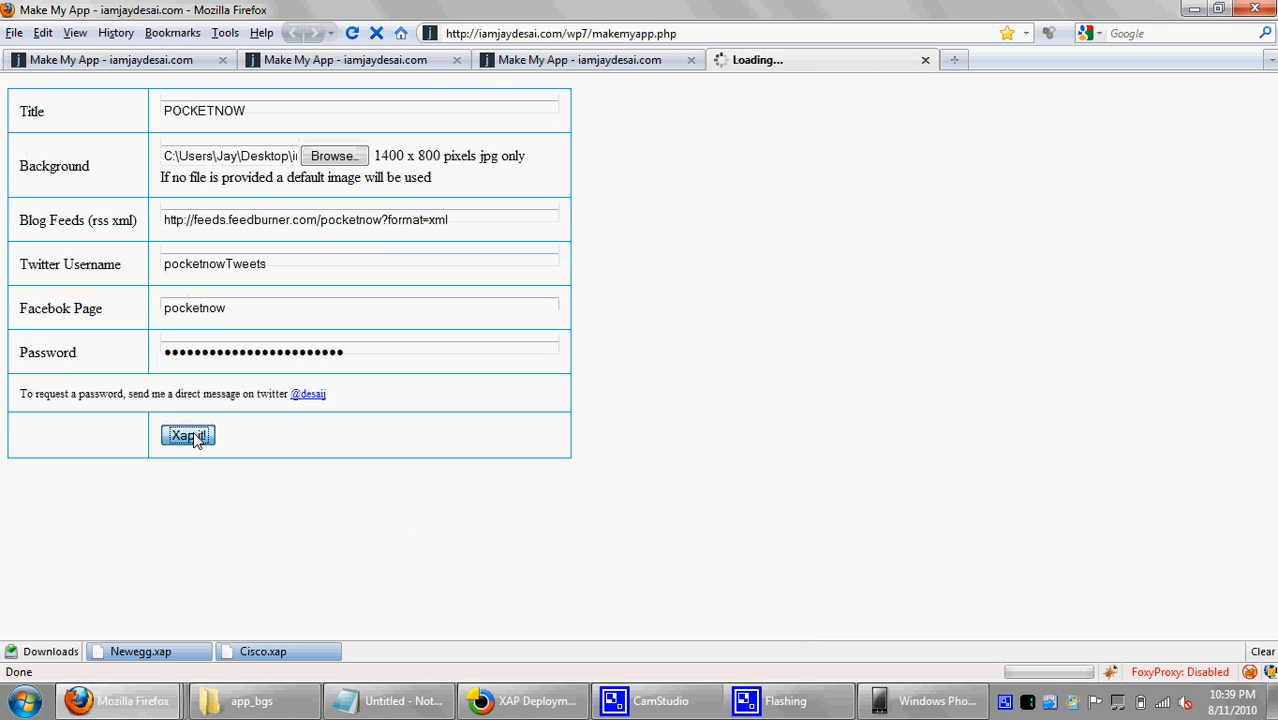
{"action": "left_click", "coordinate": [188, 436]}
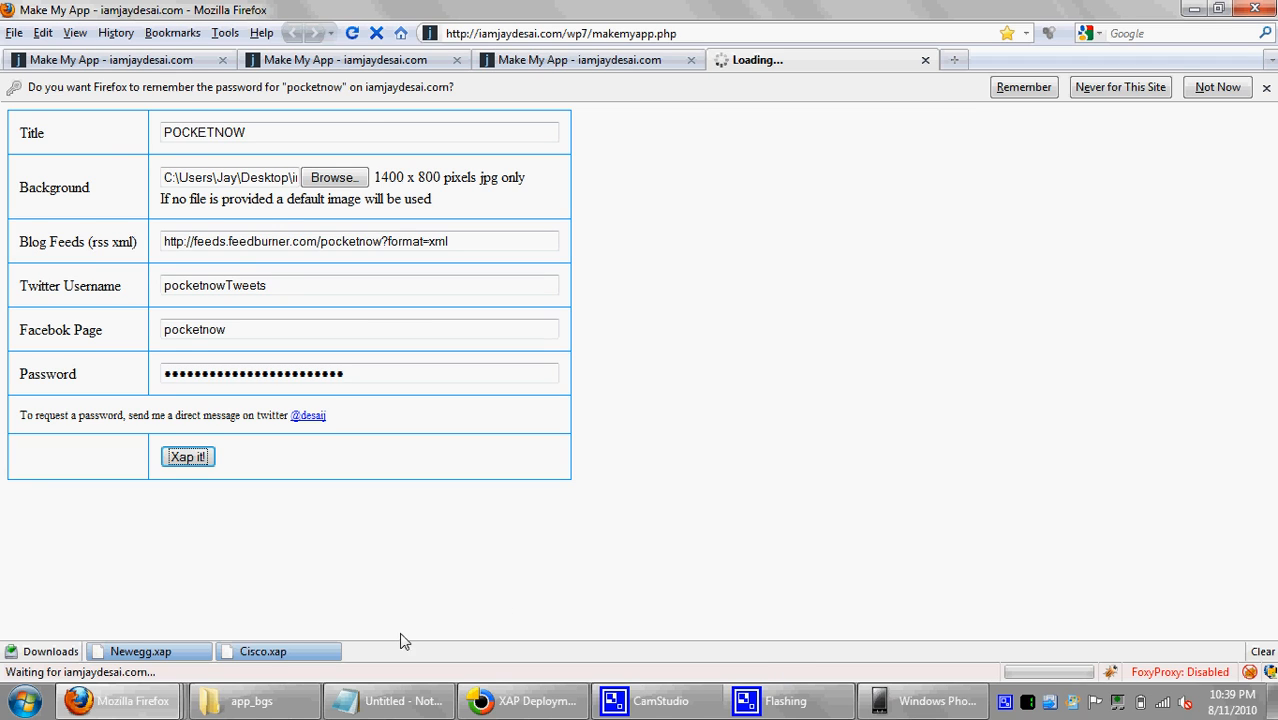
{"action": "left_click", "coordinate": [388, 700]}
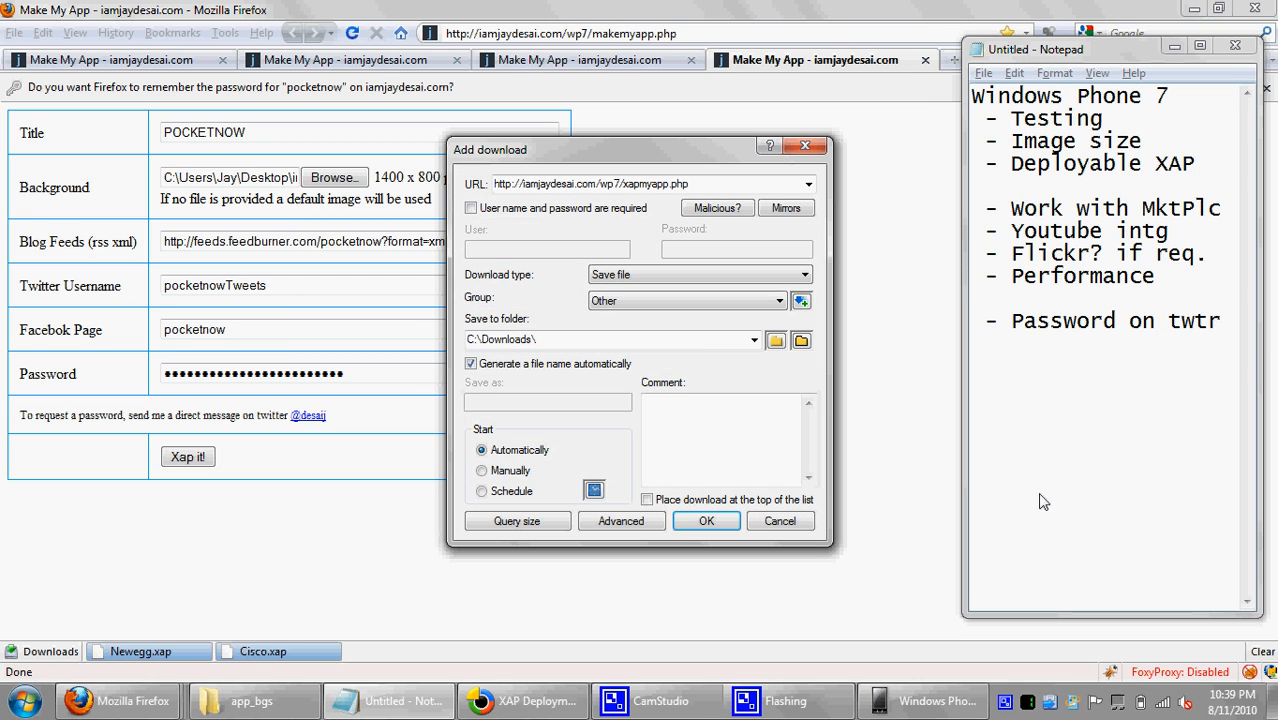
Save POCKETNOW.xap and deploy it to the Windows Phone 7 Emulator via XAP Deployment
{"action": "left_click", "coordinate": [706, 520]}
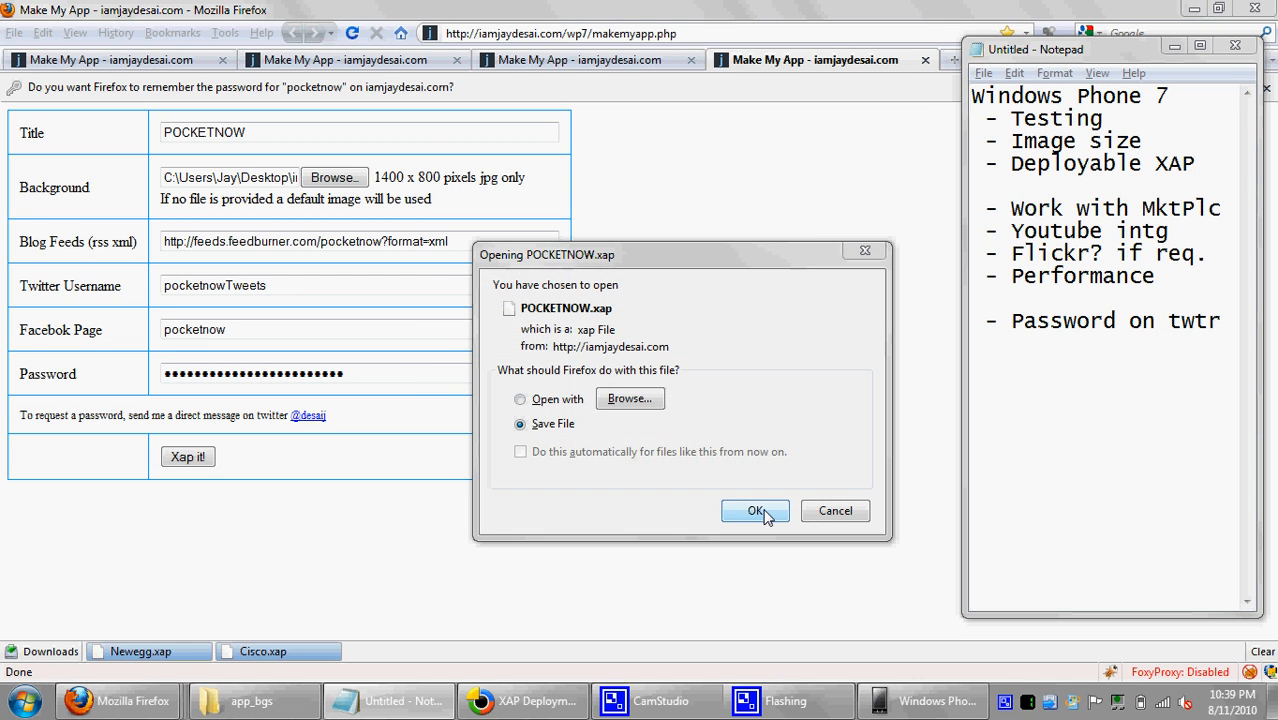
{"action": "left_click", "coordinate": [756, 512]}
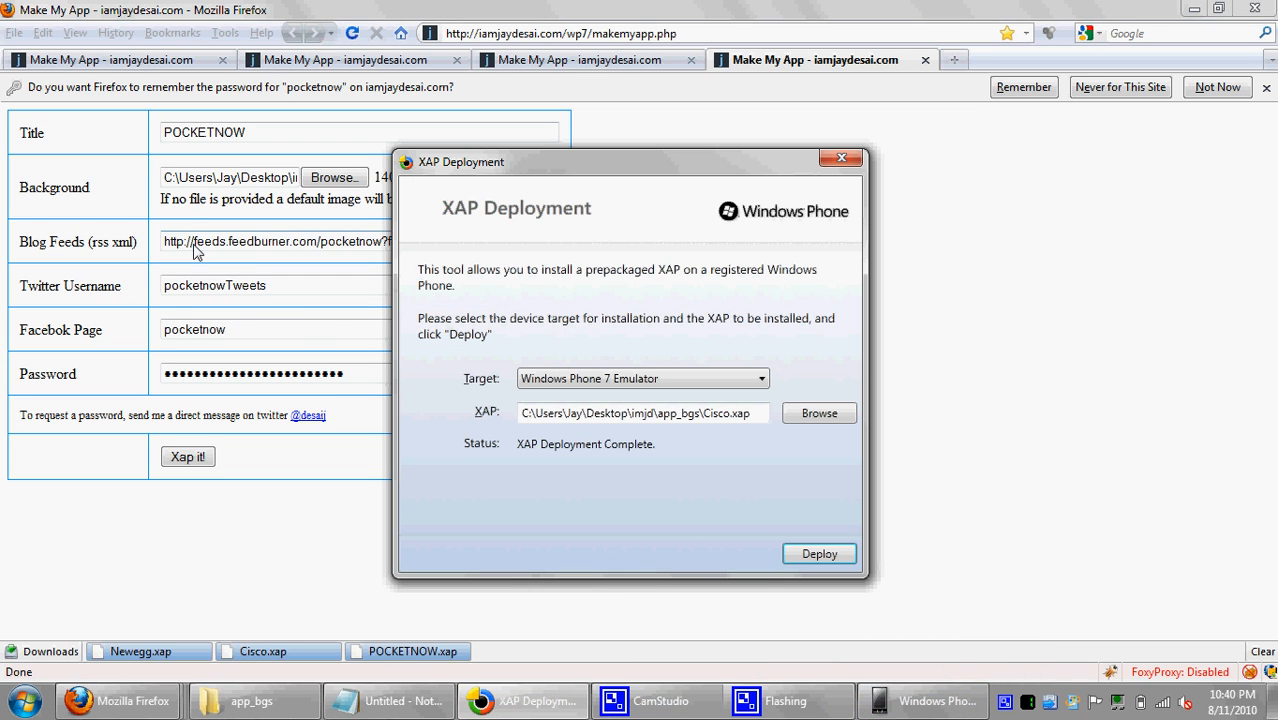
{"action": "mouse_move", "coordinate": [234, 310]}
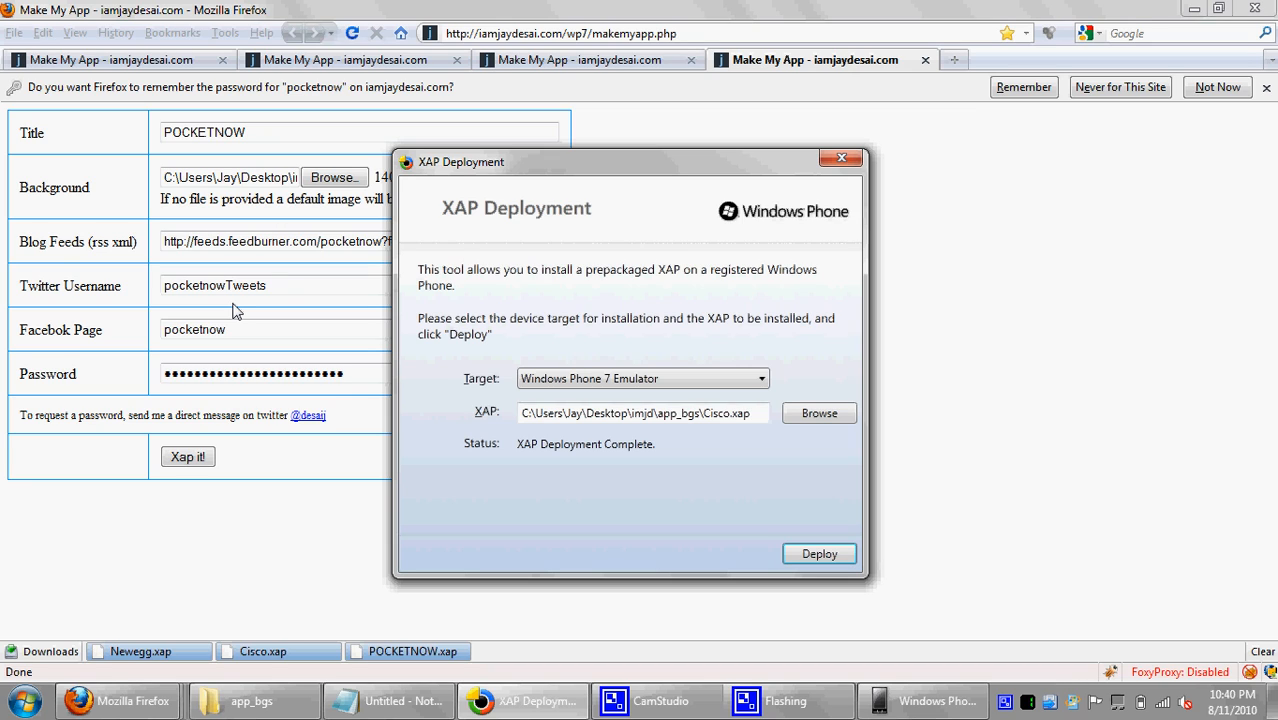
{"action": "mouse_move", "coordinate": [248, 308]}
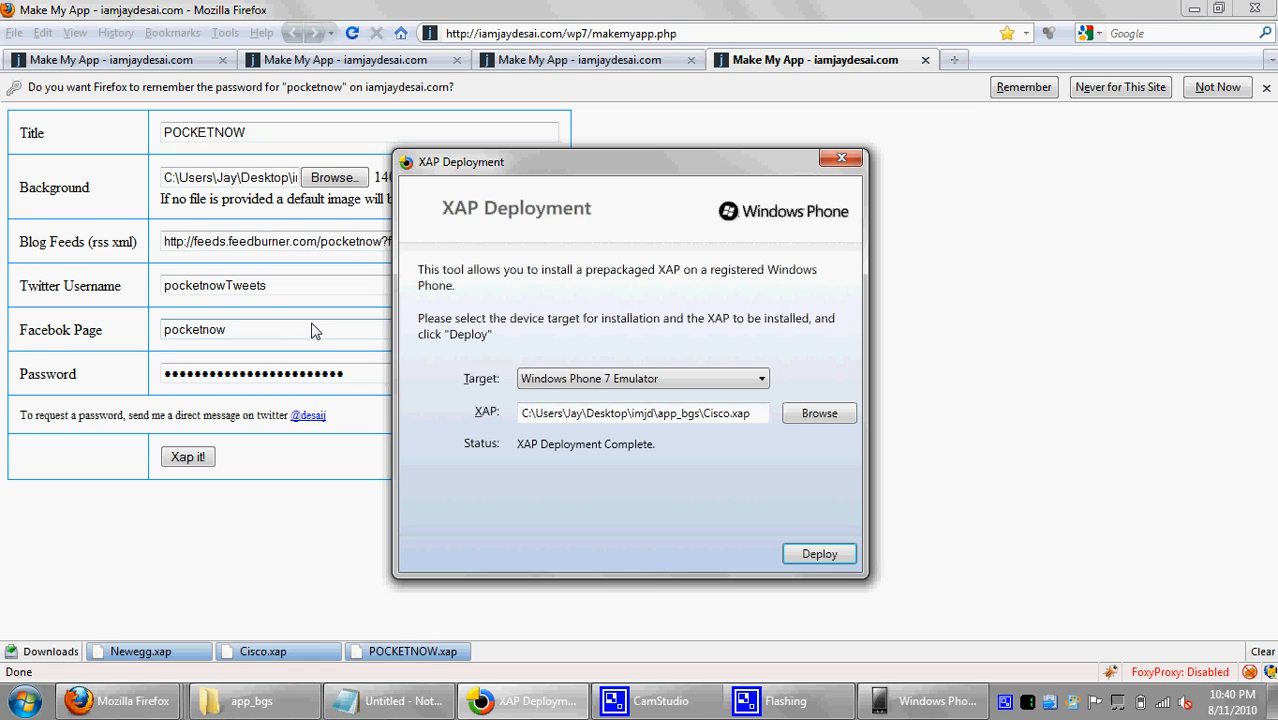
{"action": "left_click", "coordinate": [818, 412]}
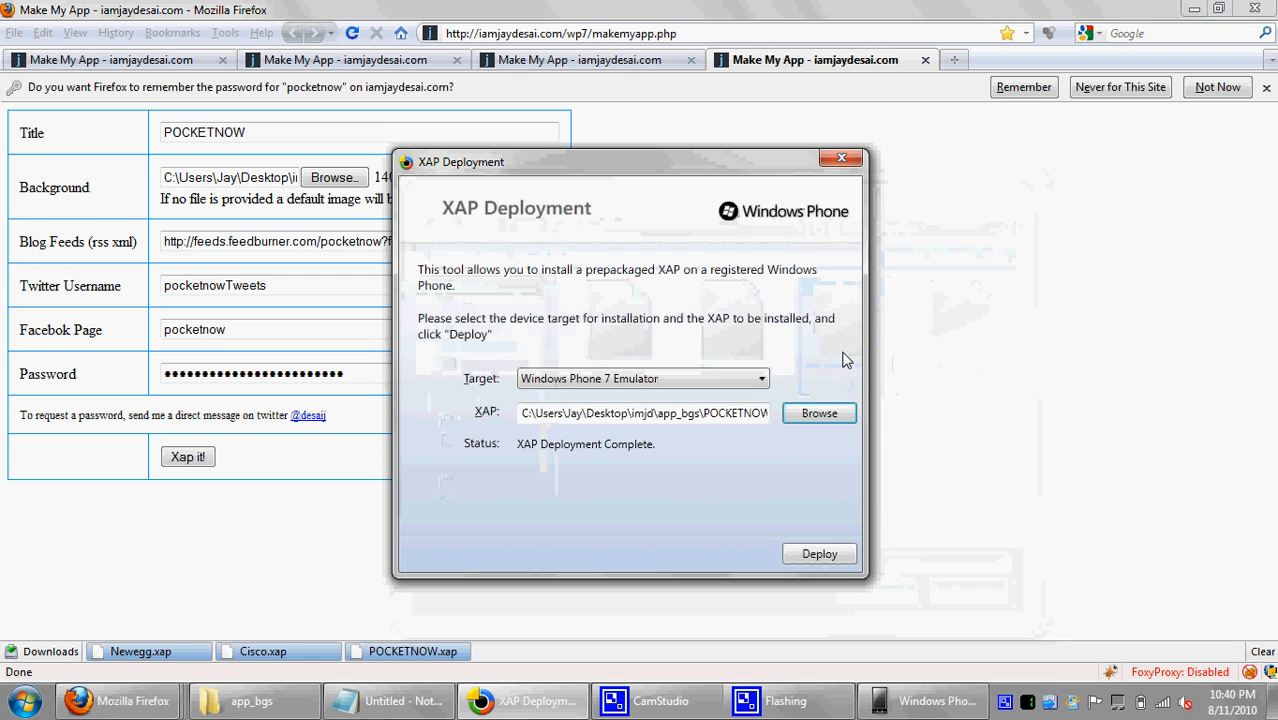
{"action": "left_click", "coordinate": [818, 552]}
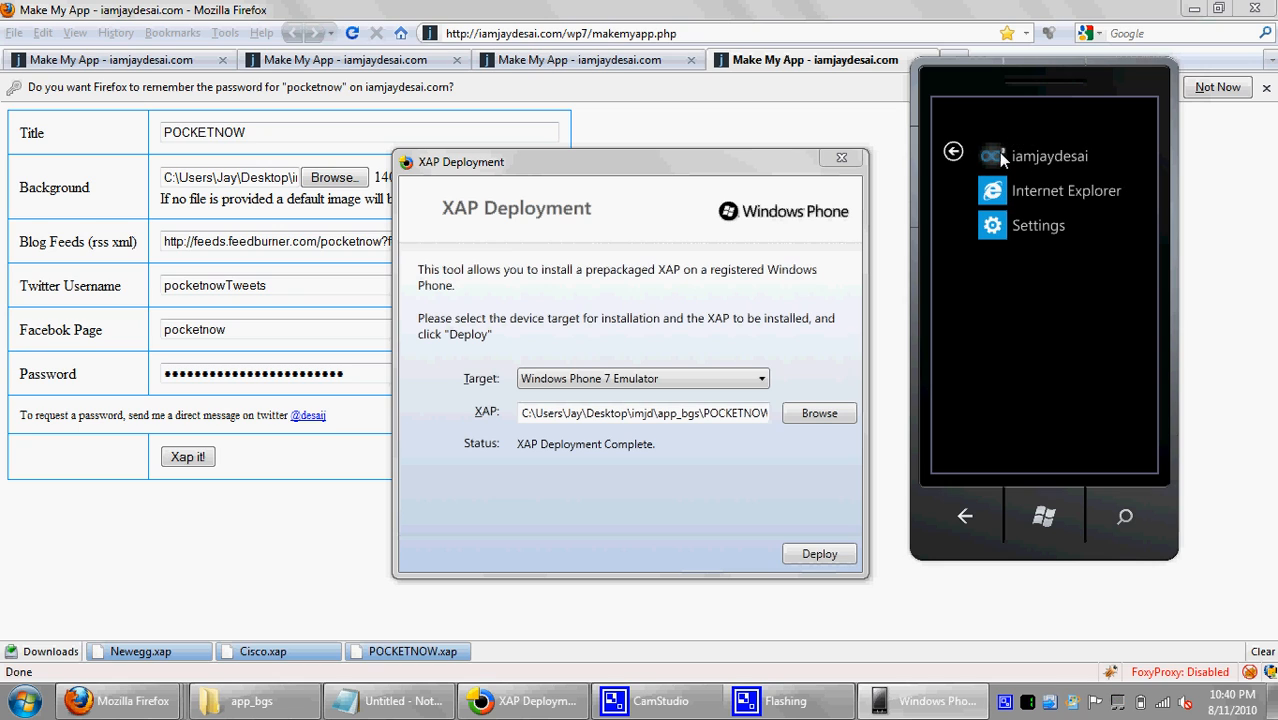
Launch the installed pocketnow app and navigate back to its pocketnowTweets tweets list
{"action": "left_click", "coordinate": [1048, 156]}
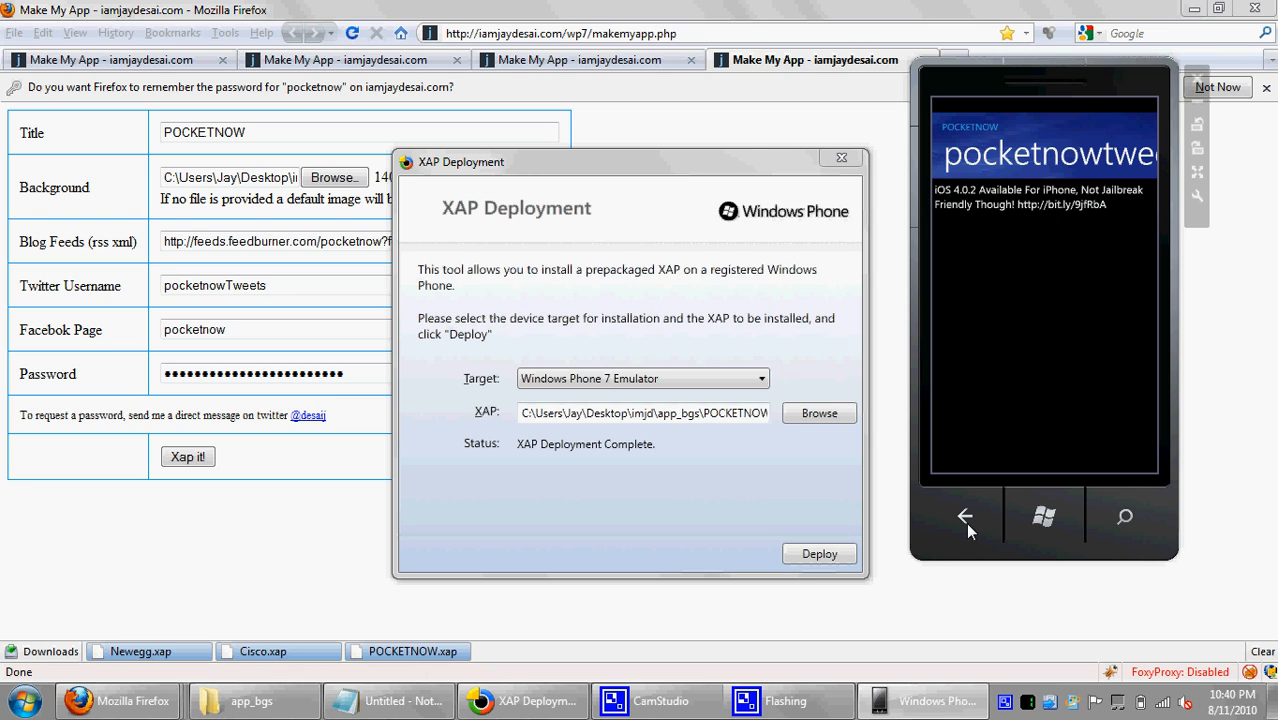
{"action": "left_click", "coordinate": [964, 516]}
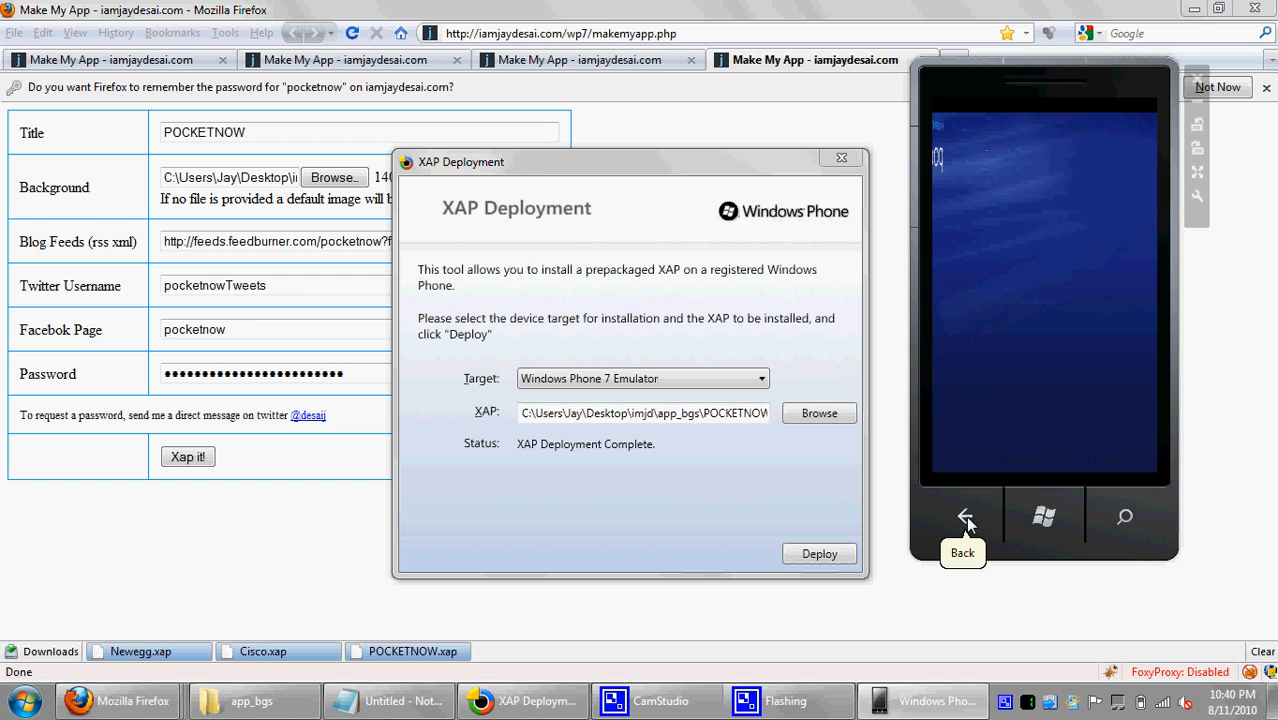
{"action": "left_click", "coordinate": [964, 516]}
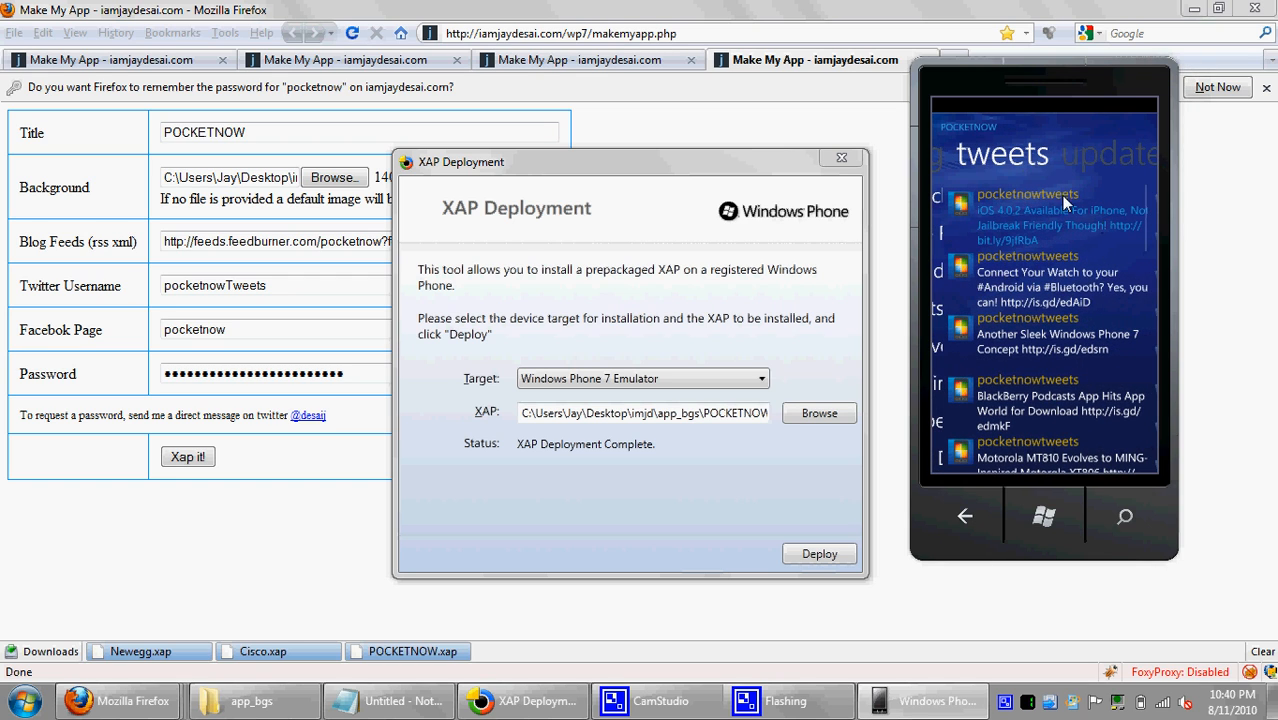